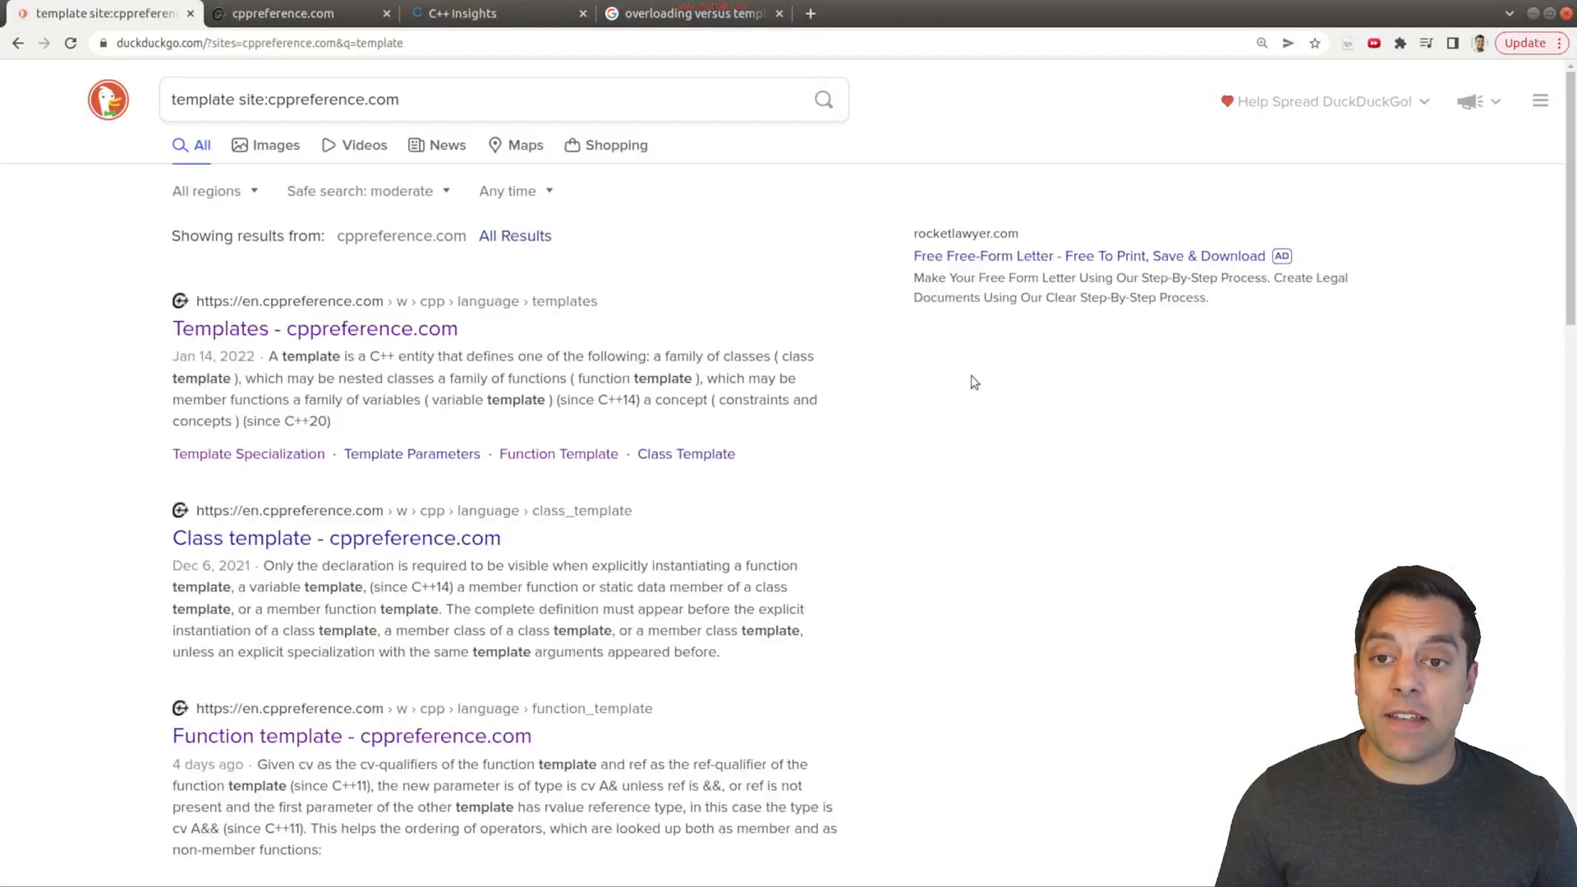
Reach the Function template article via the Templates search result
click(315, 328)
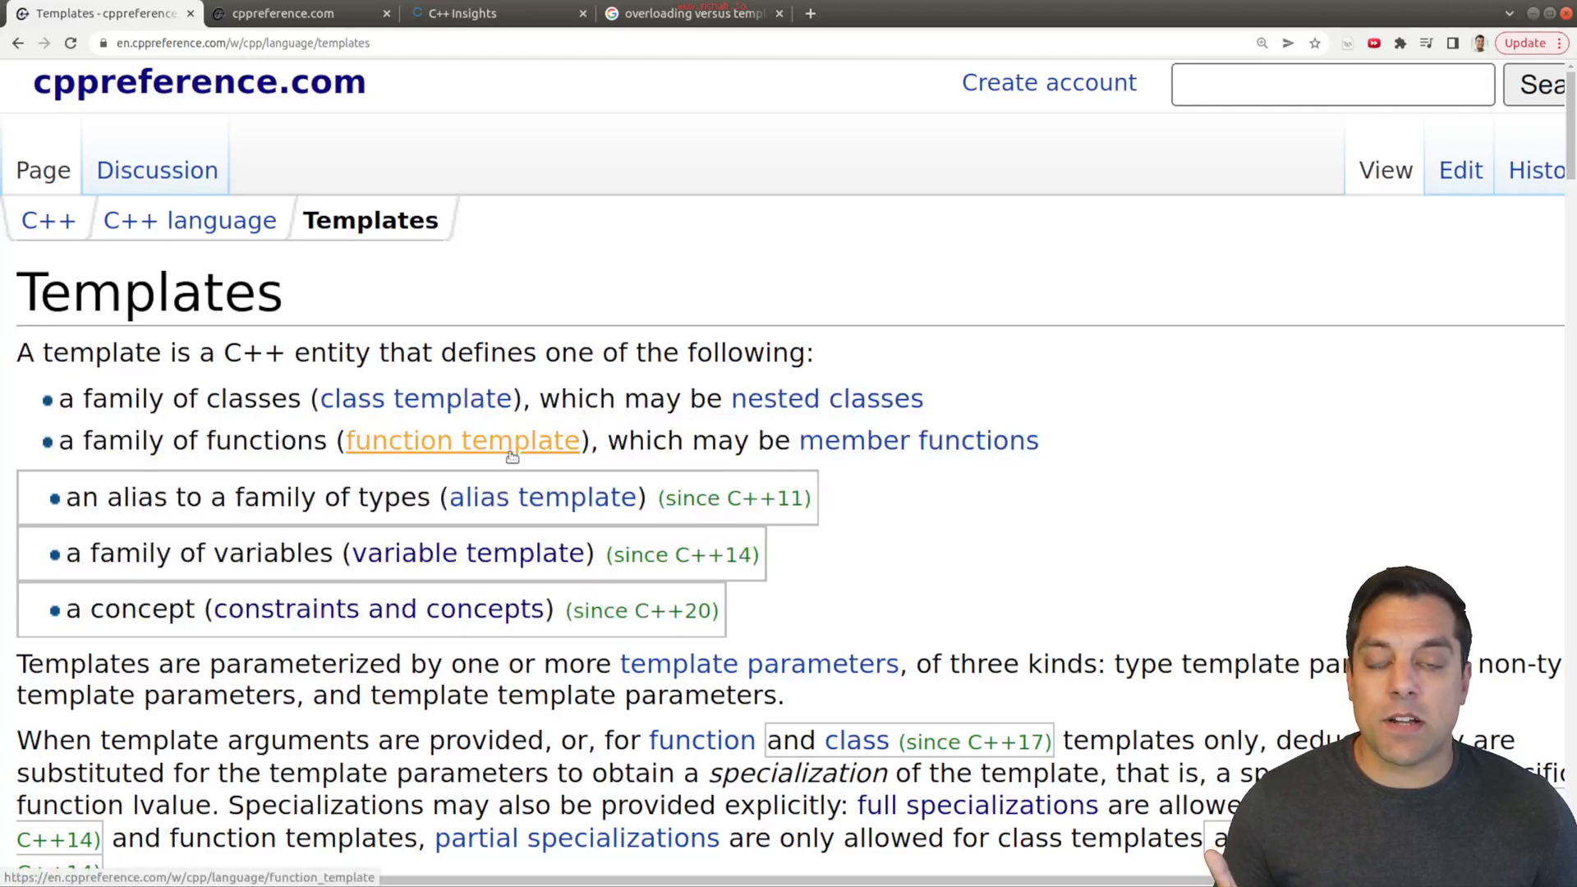
click(462, 440)
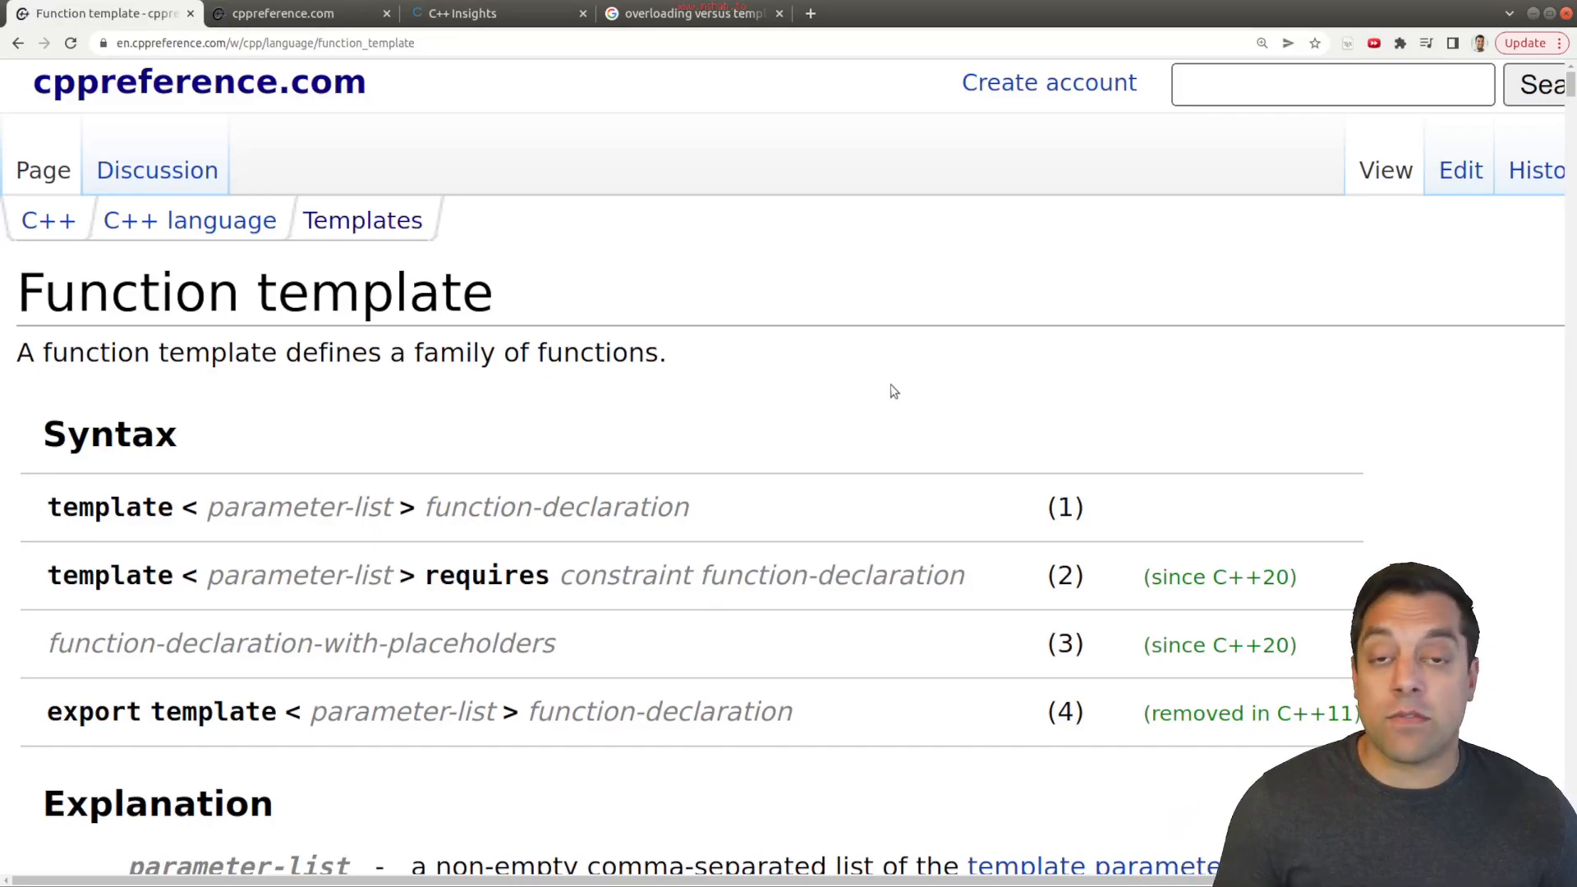
Read down the function template syntax through explicit instantiation
scroll(down, 3)
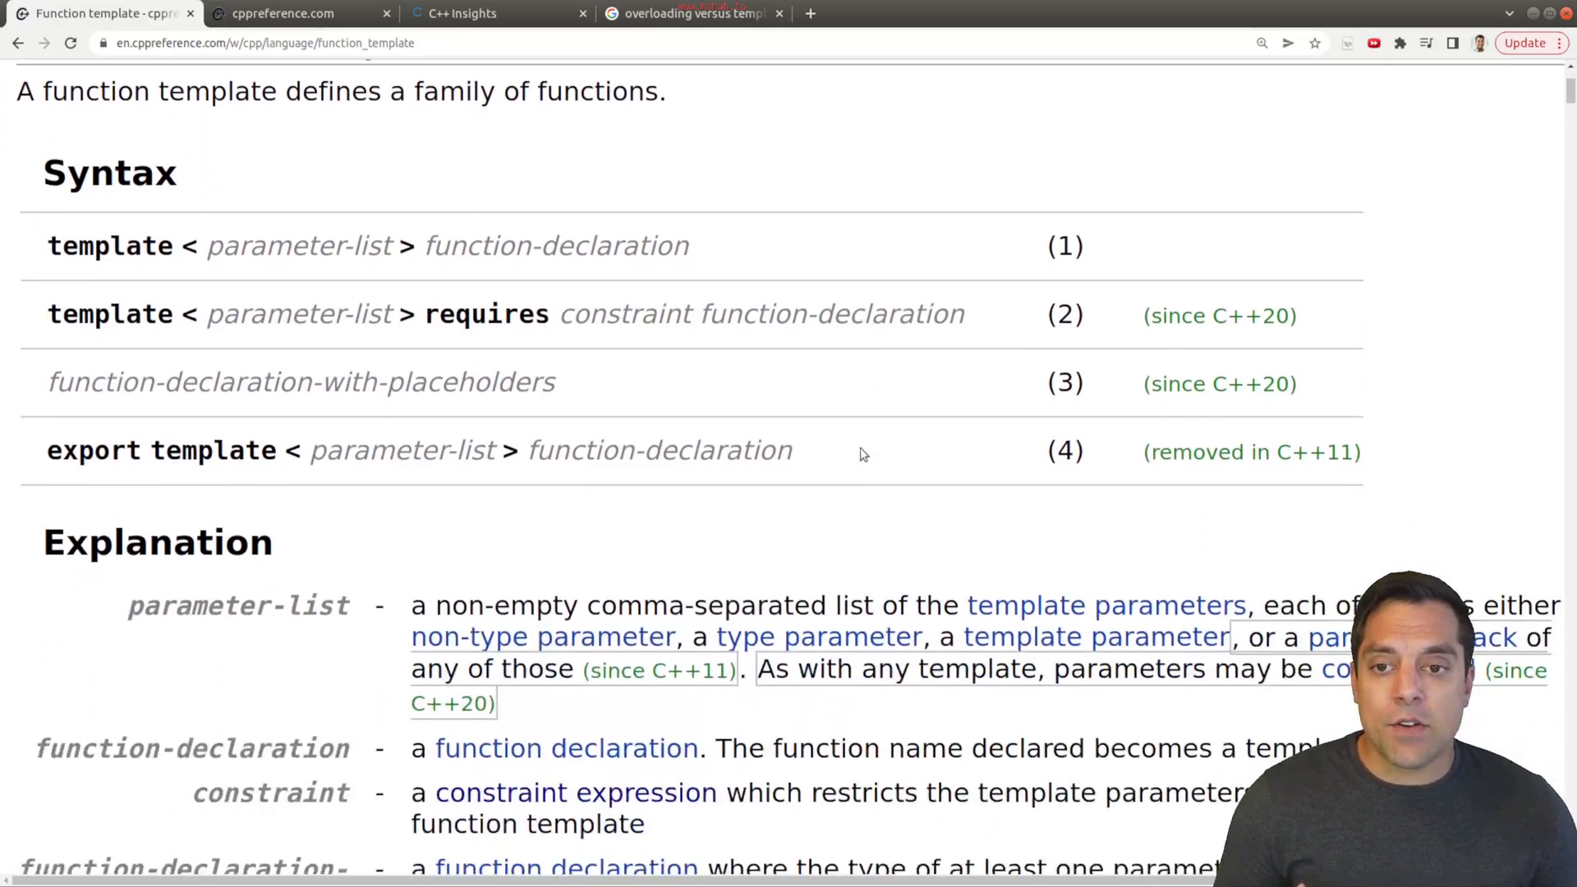
scroll(down, 3)
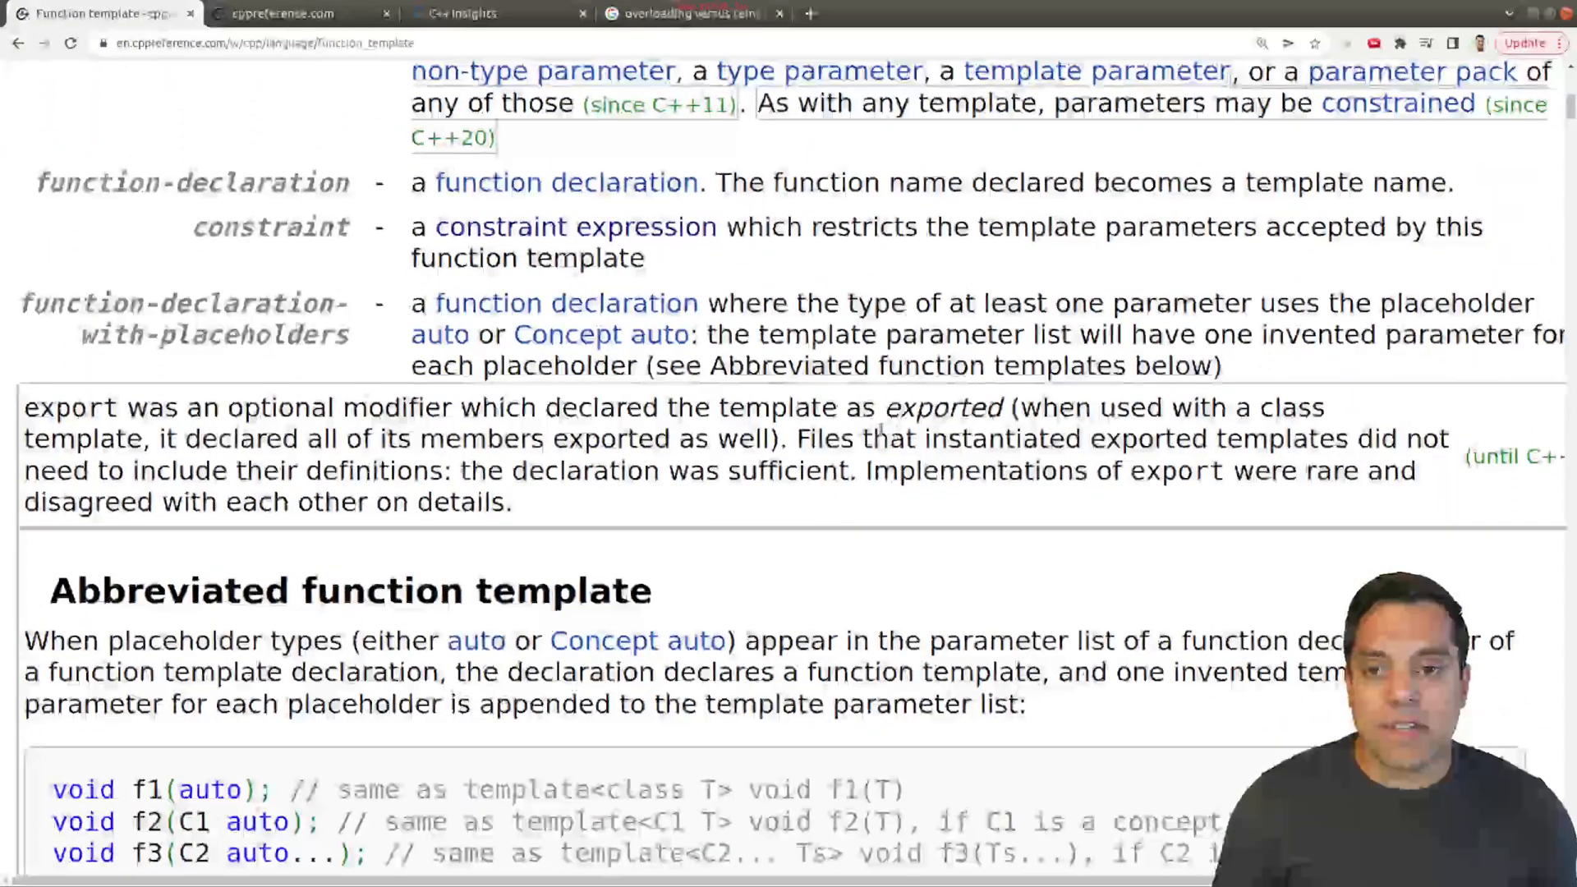
scroll(down, 3)
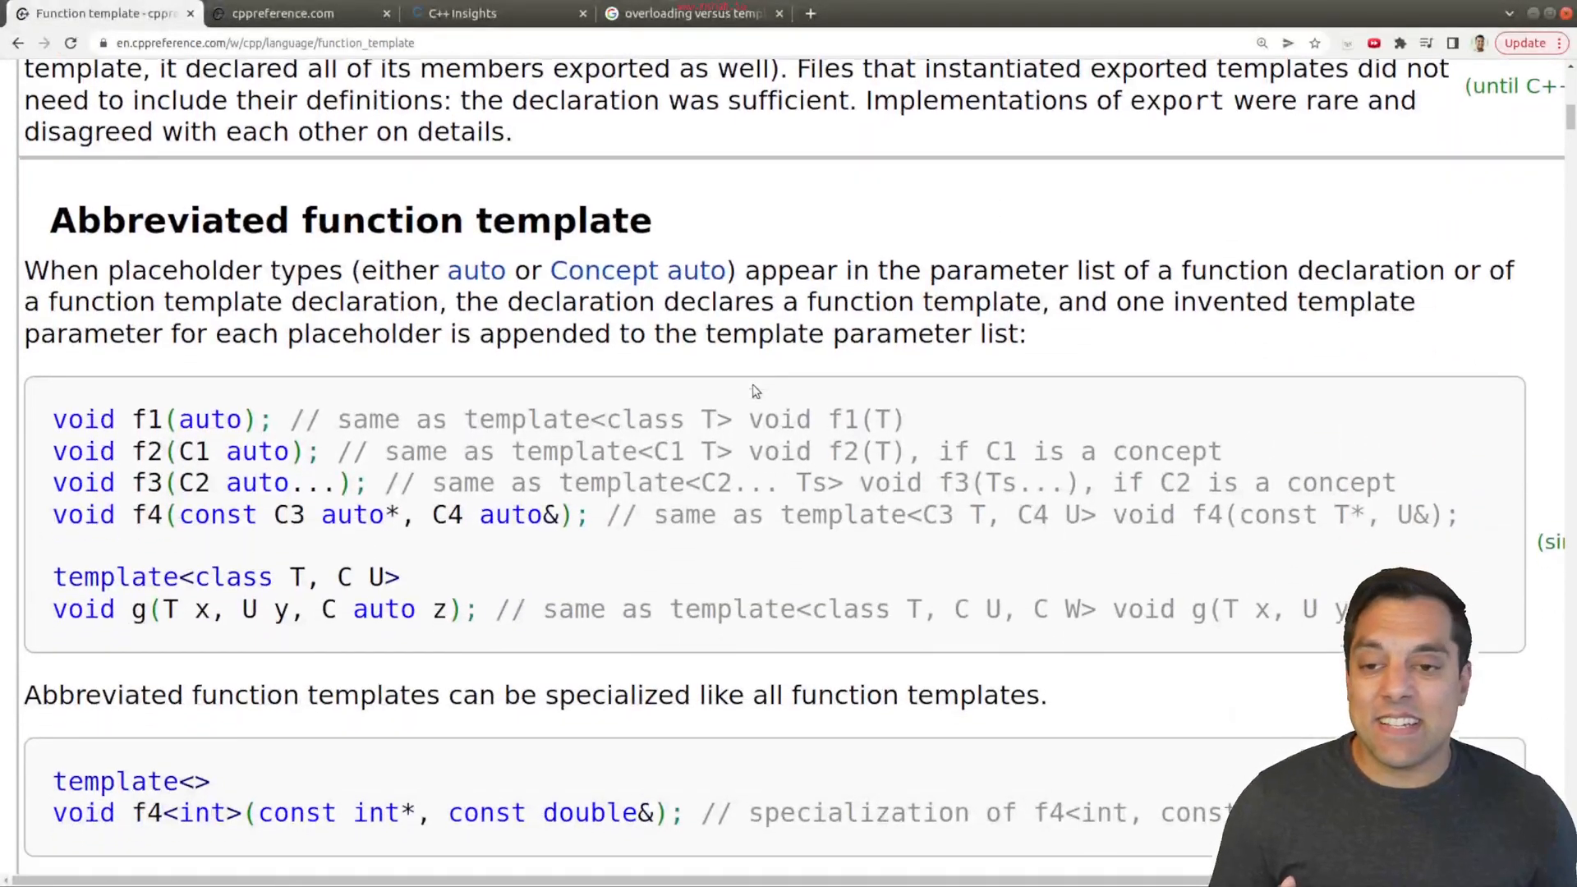
scroll(down, 3)
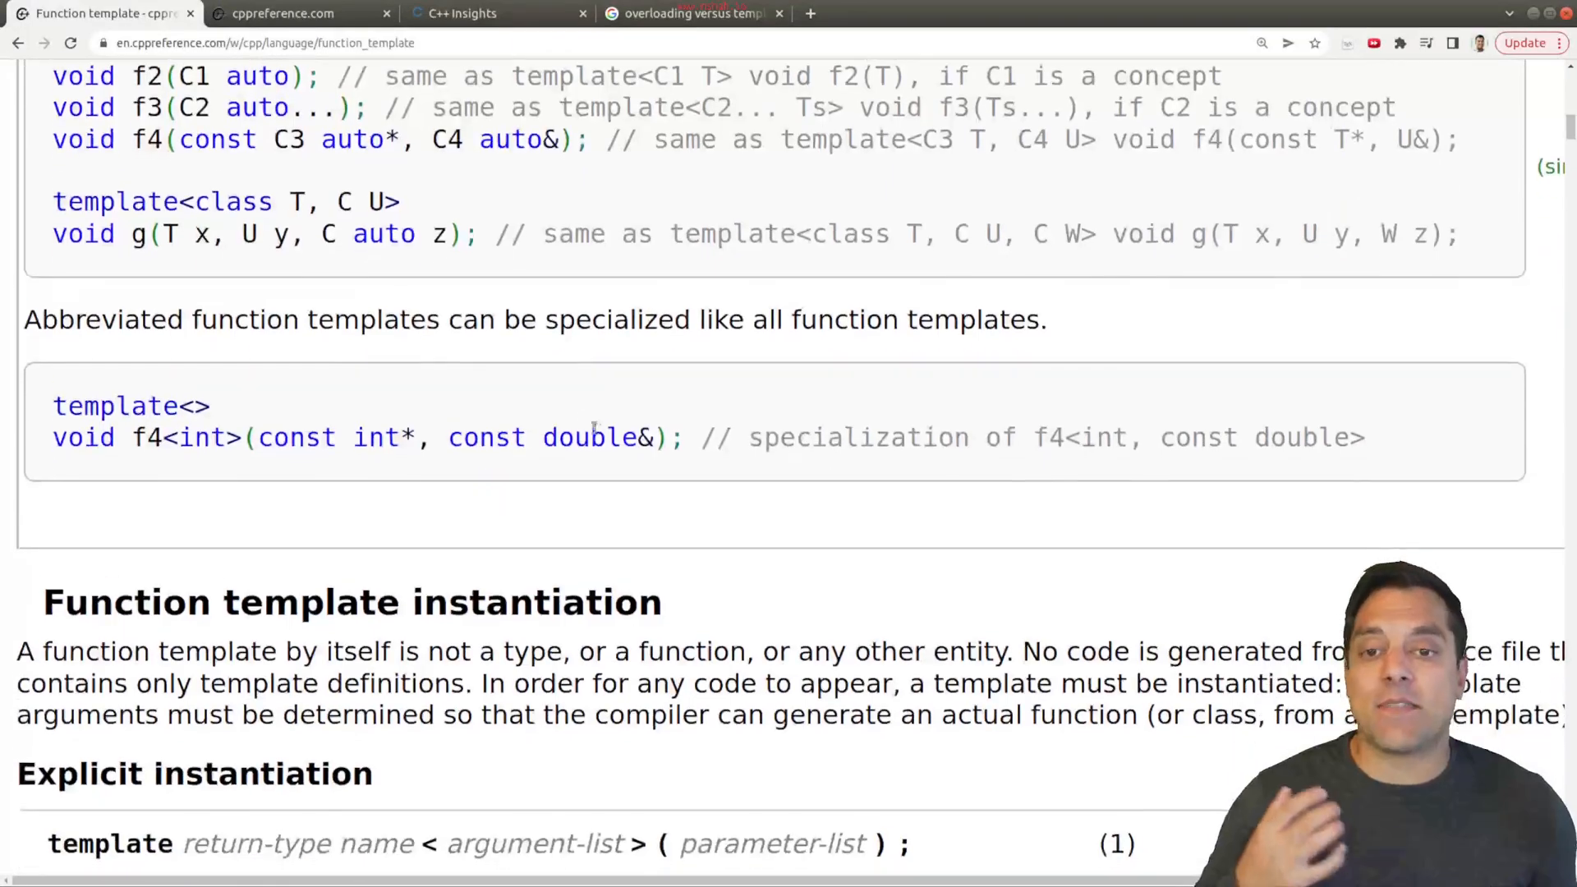
scroll(down, 3)
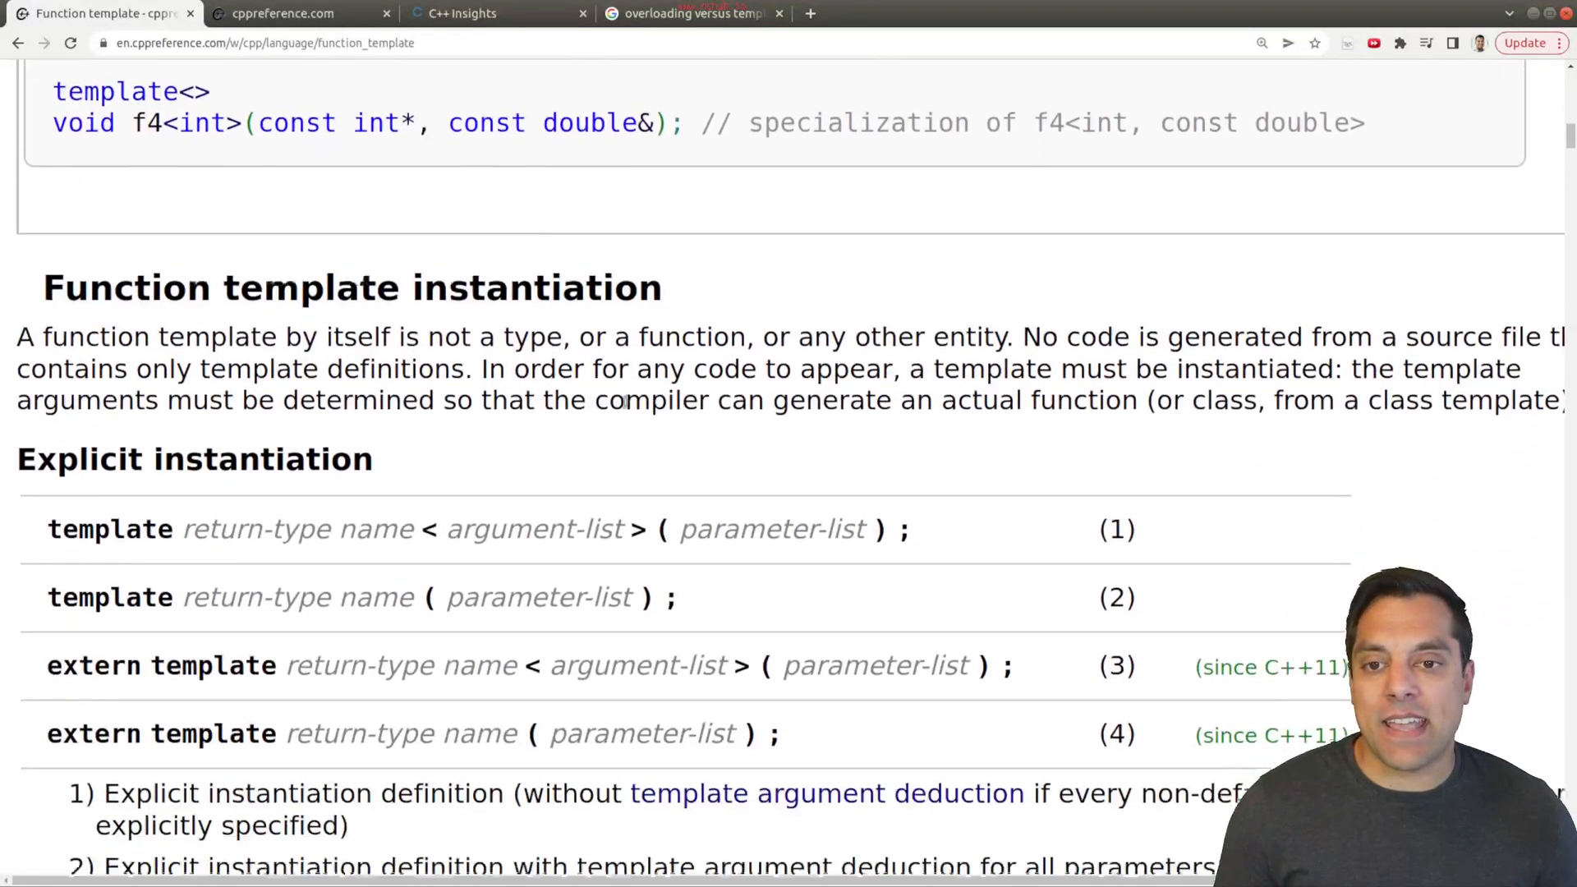
scroll(down, 3)
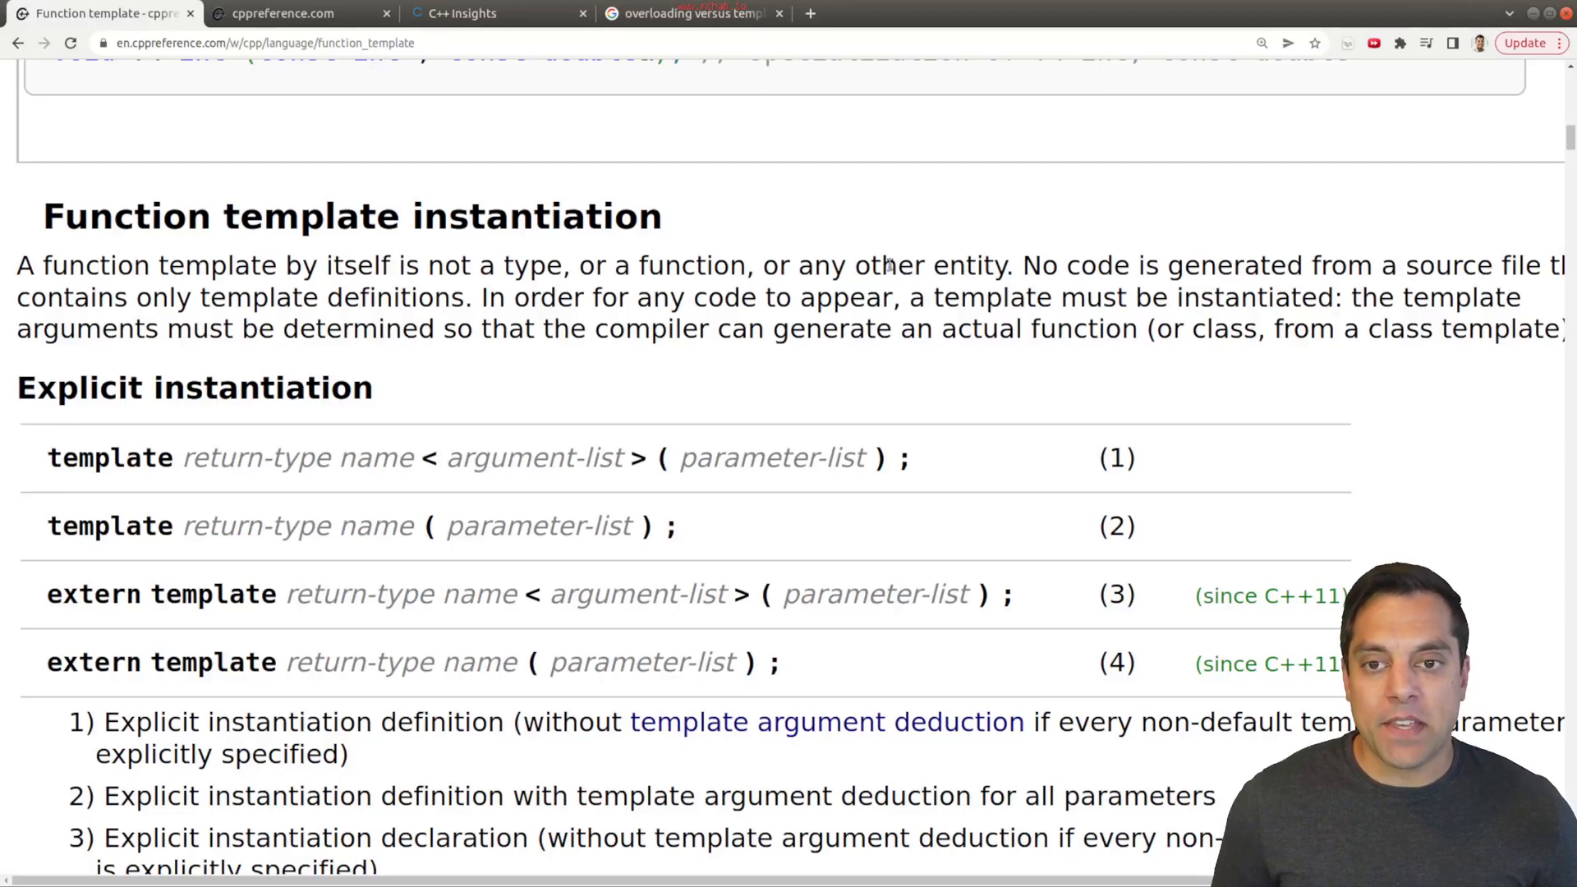
scroll(down, 3)
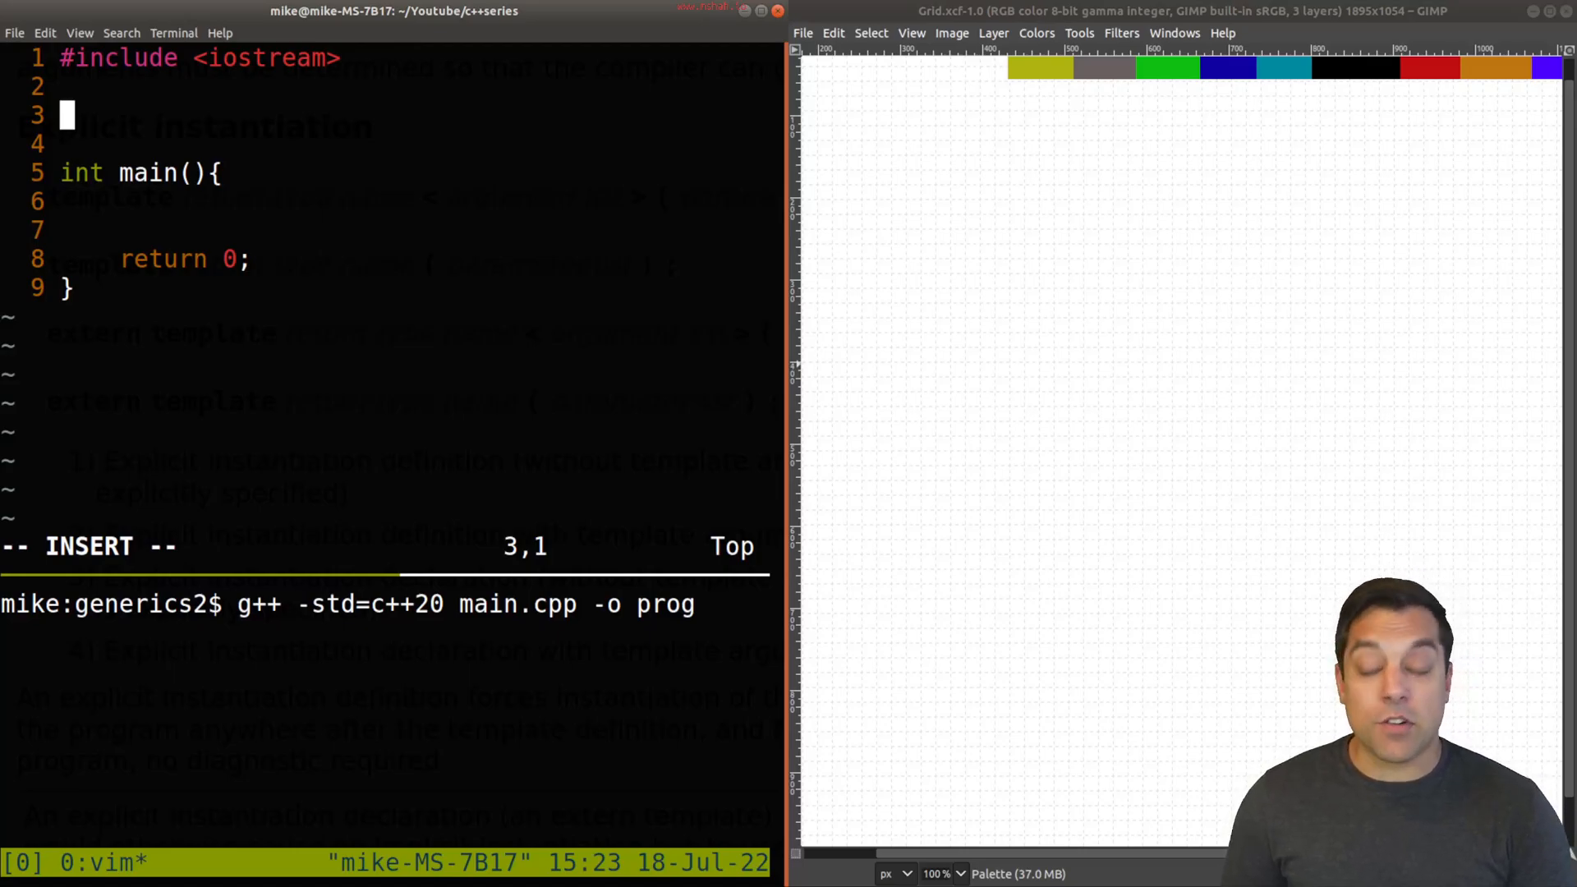
Write int square(int input) { return input*input; } above main
text(int square()
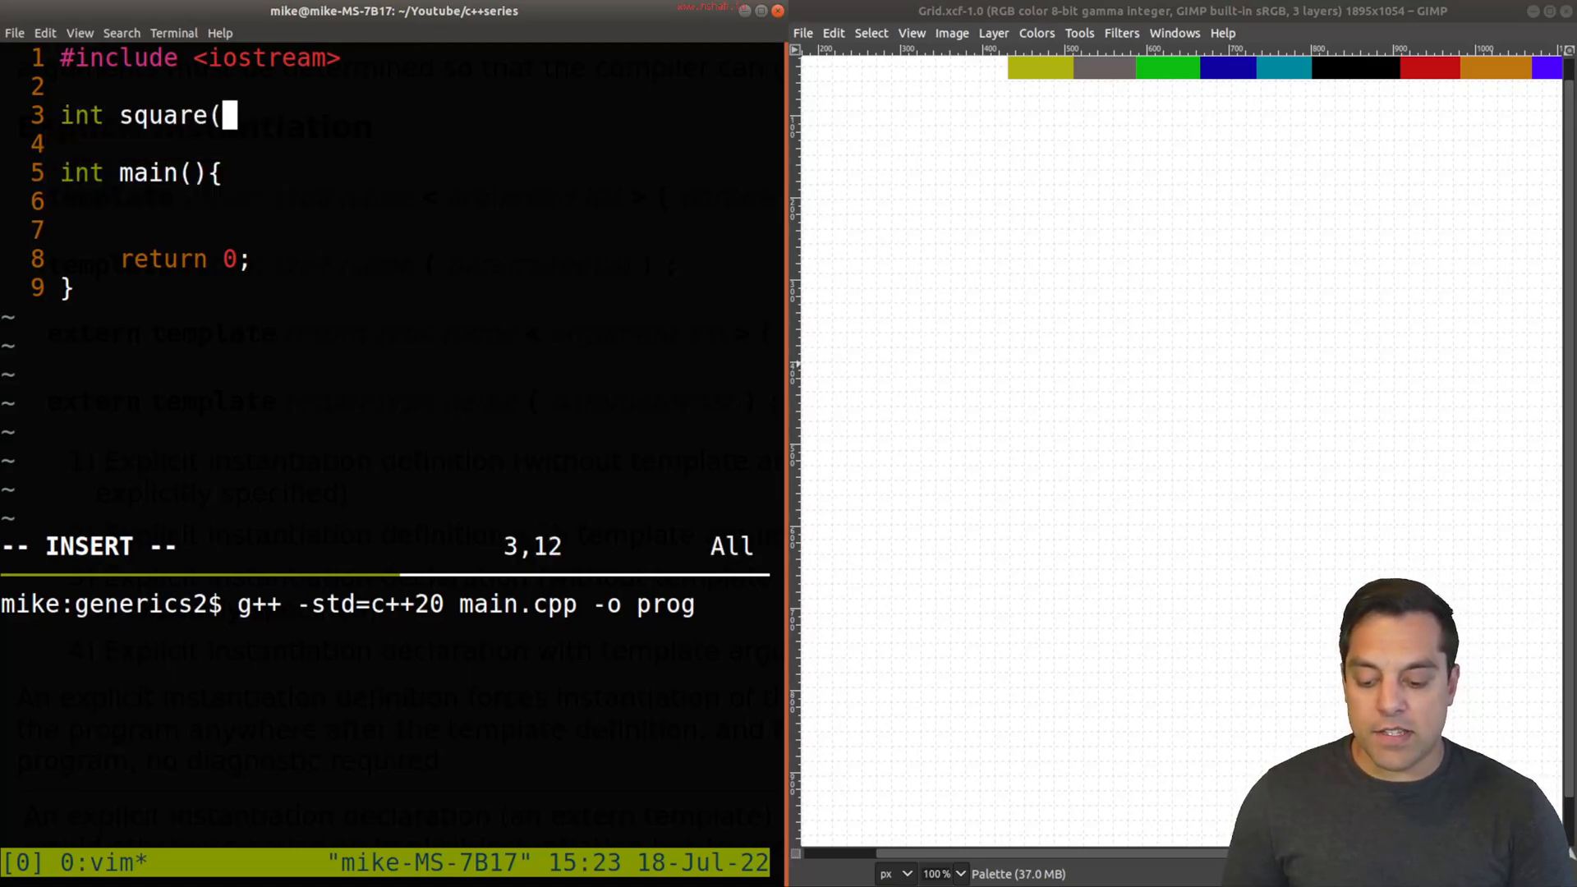
text(int input){)
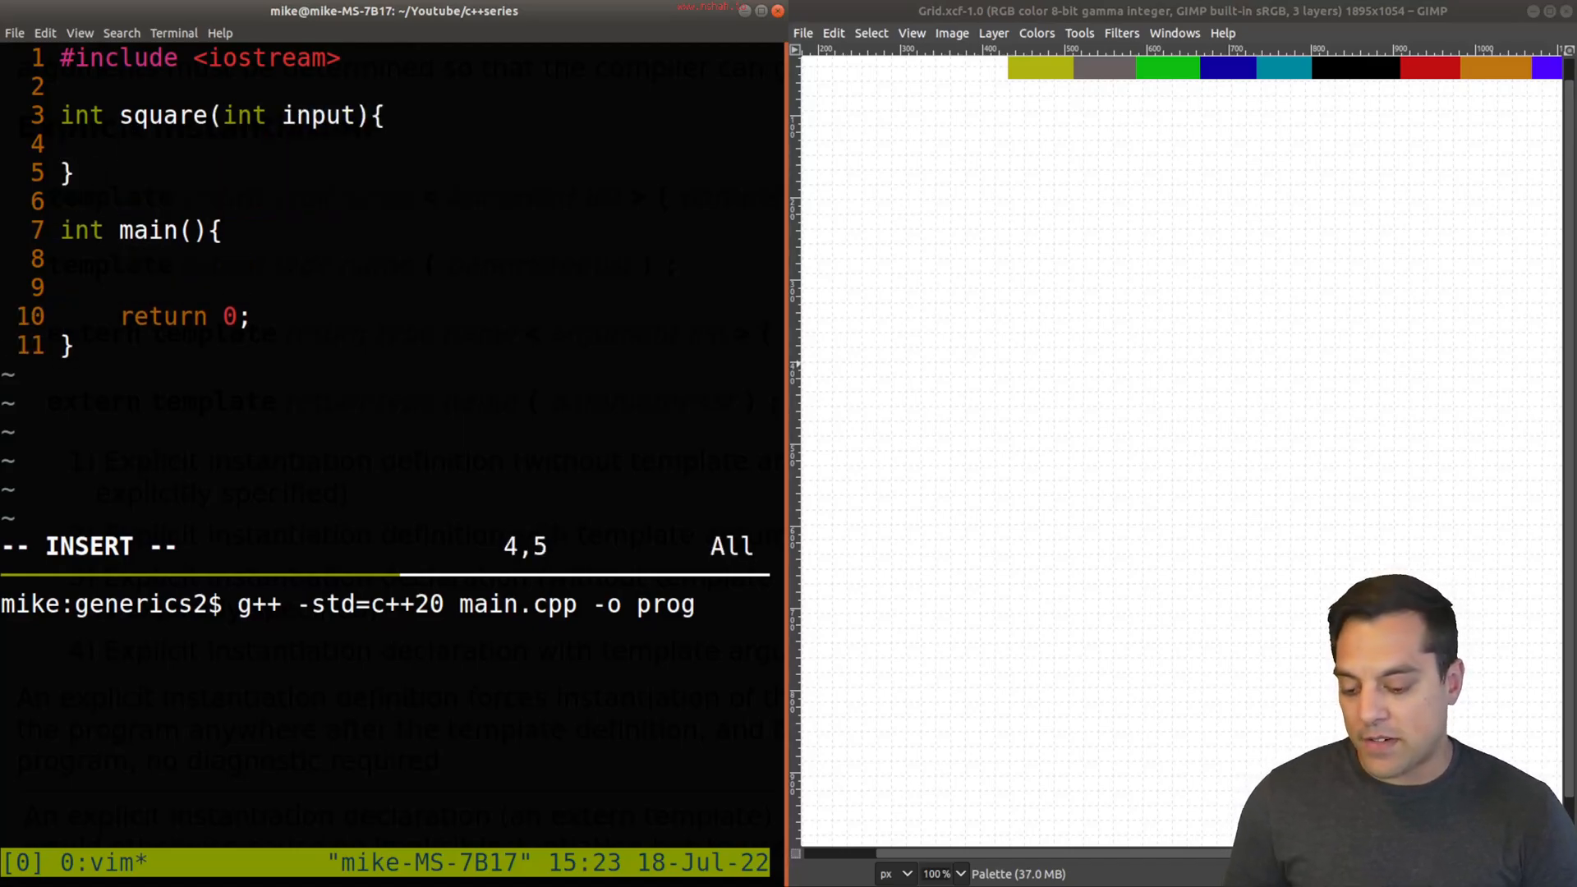
text(return i)
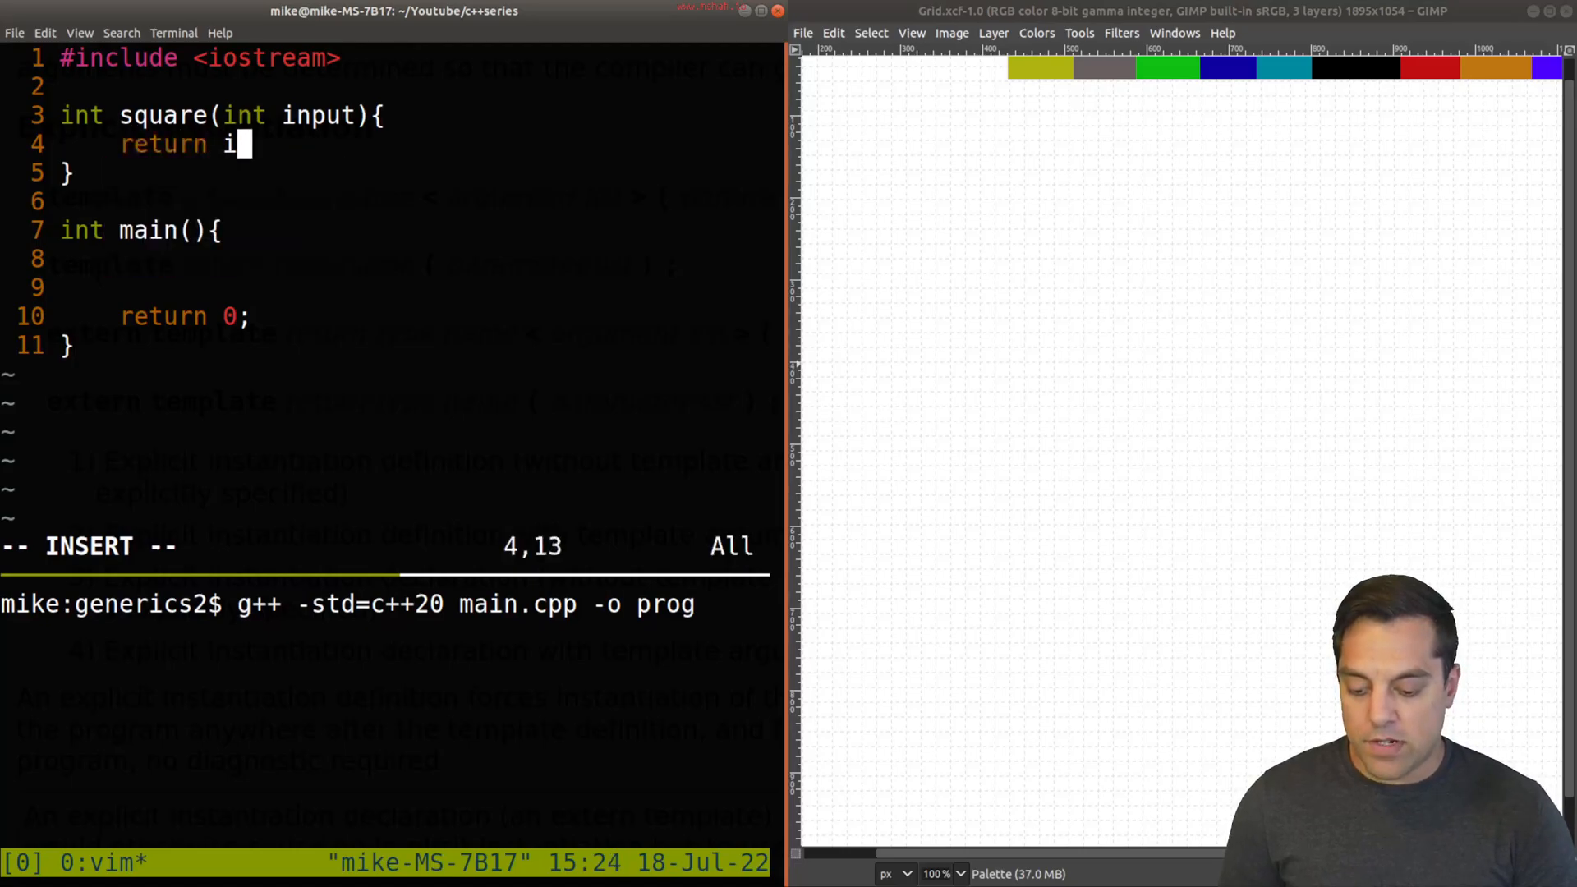
text(nput*input;)
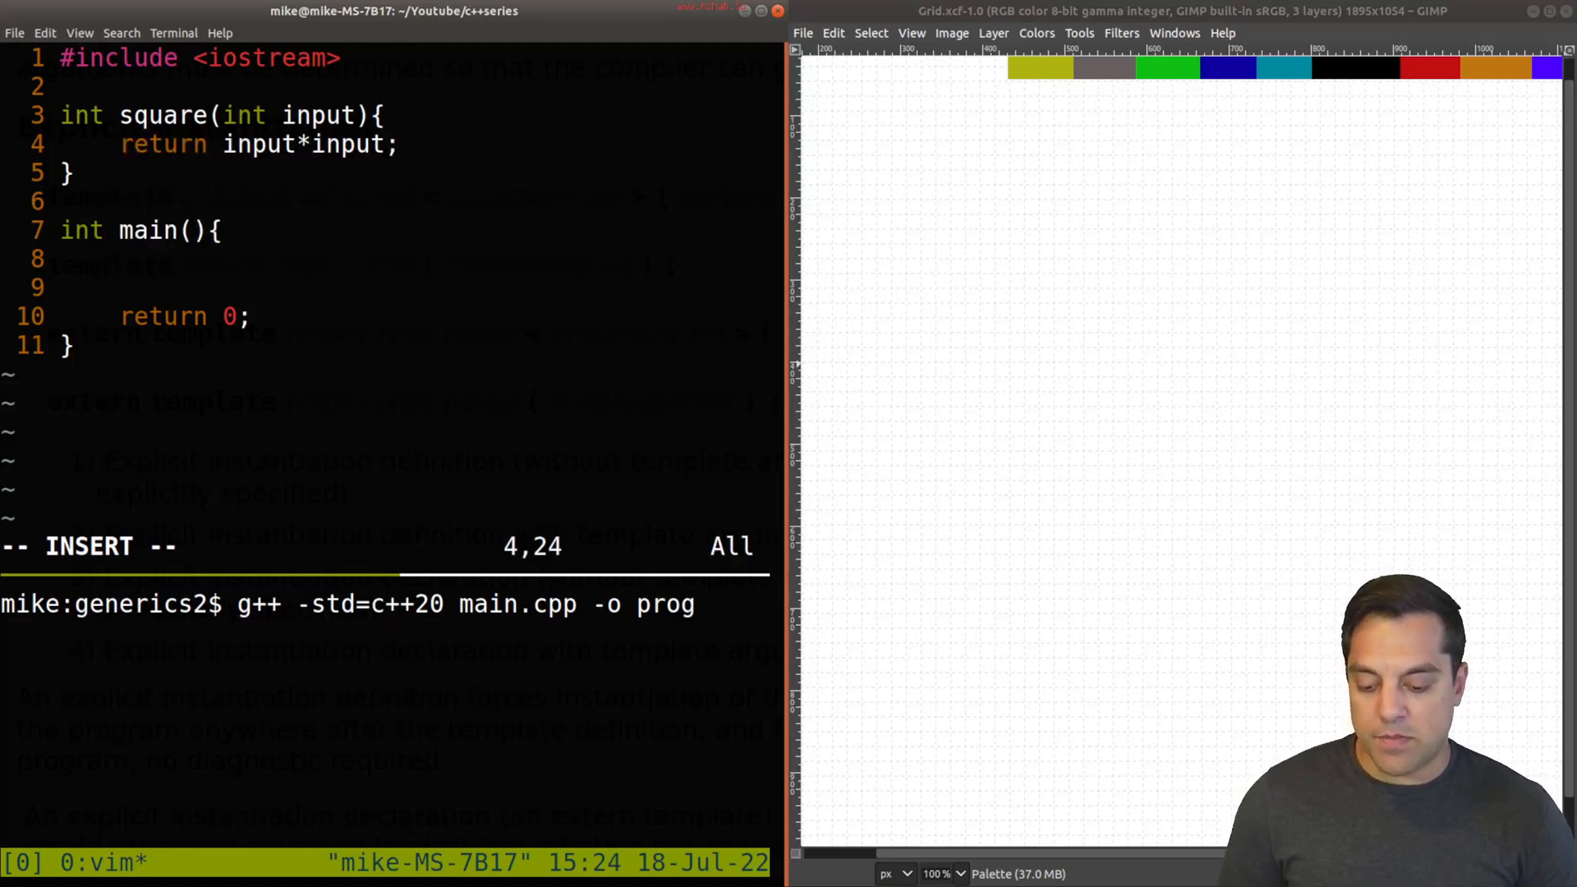
key(Escape)
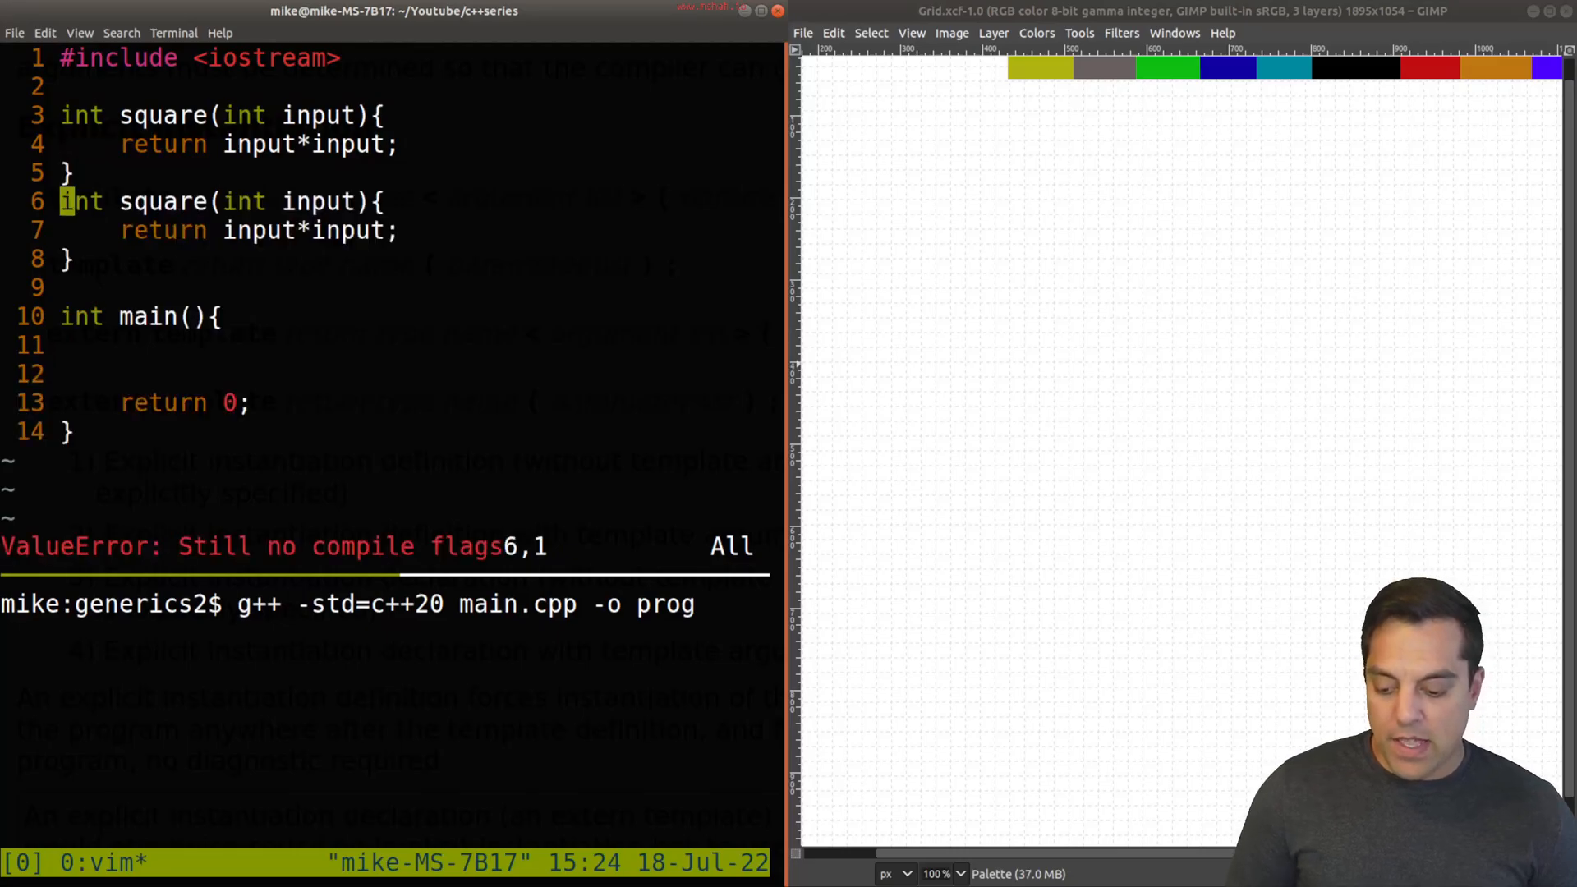
Change the duplicated square function's types from int to float
text(float)
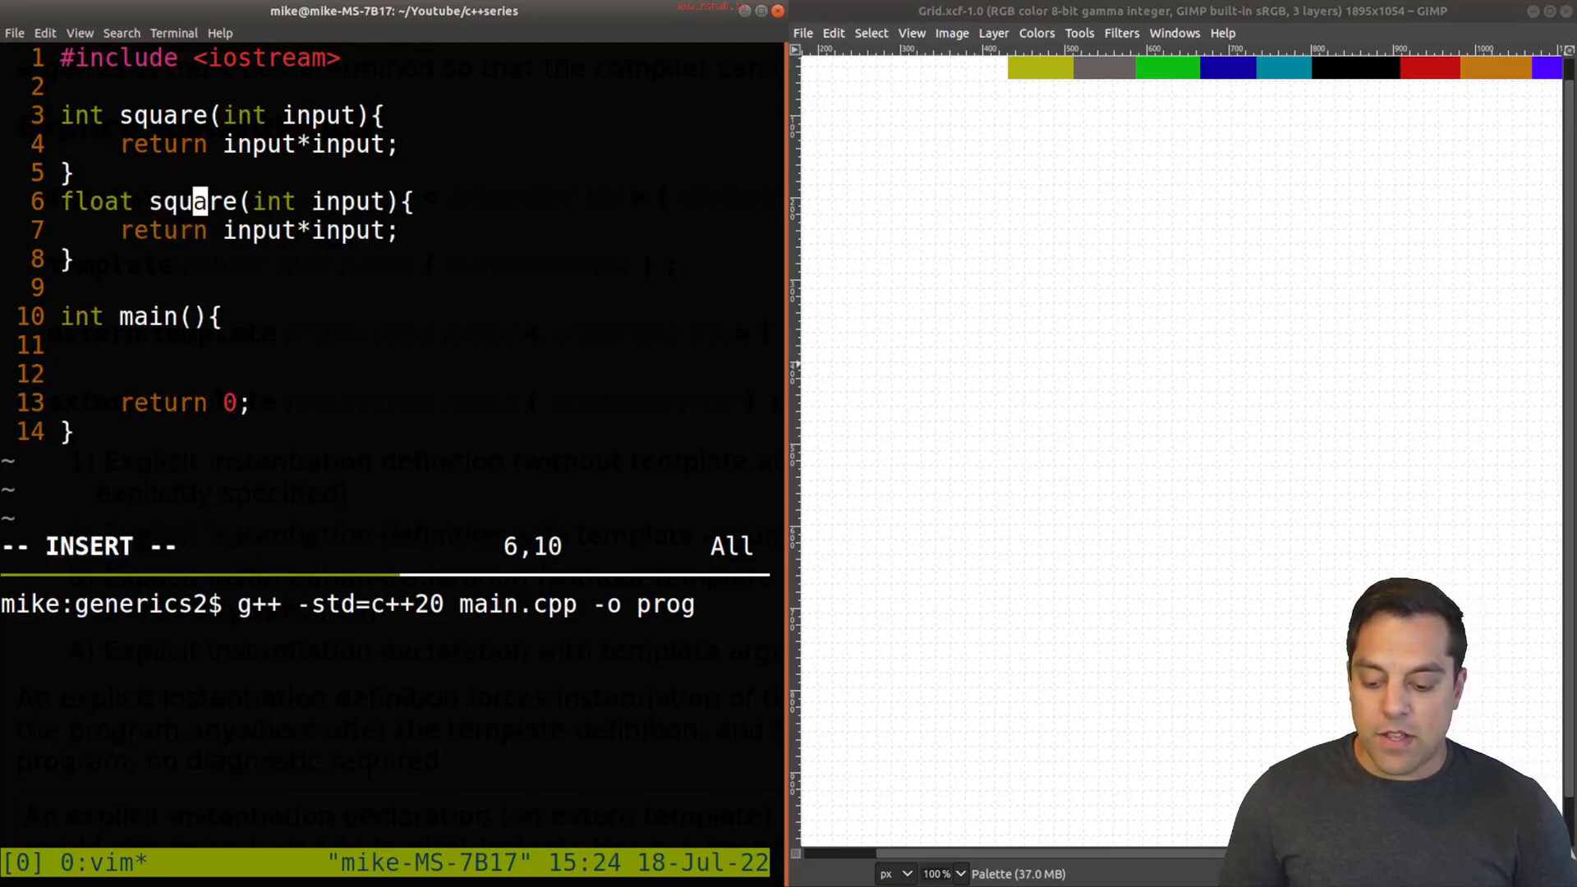
text(float)
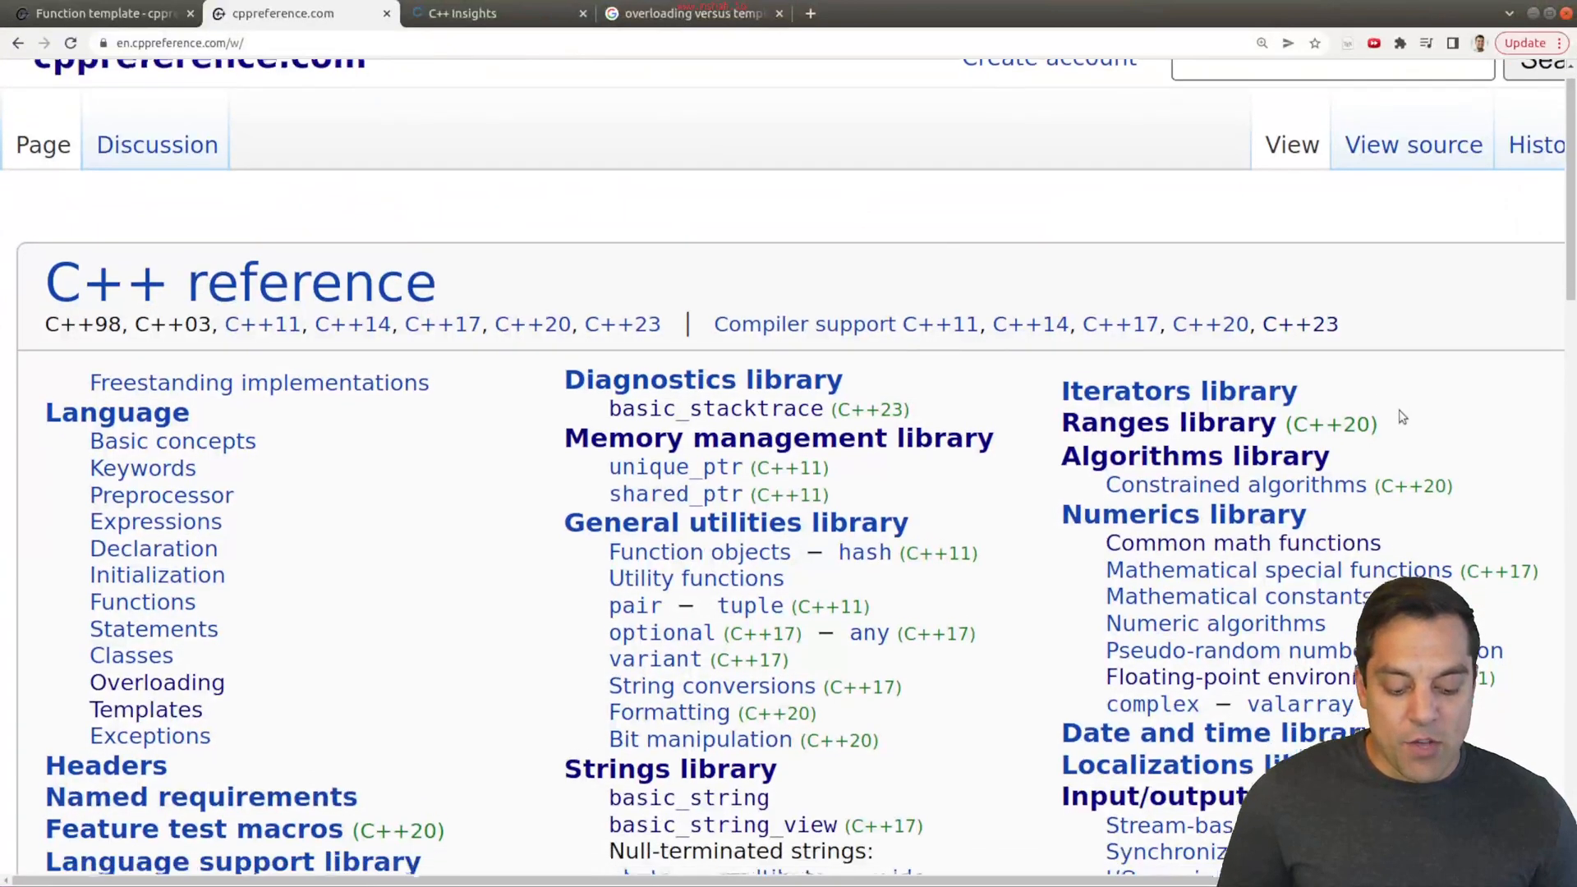
Reach std::abs via Common mathematical functions and mark the long overload's return type
scroll(down, 3)
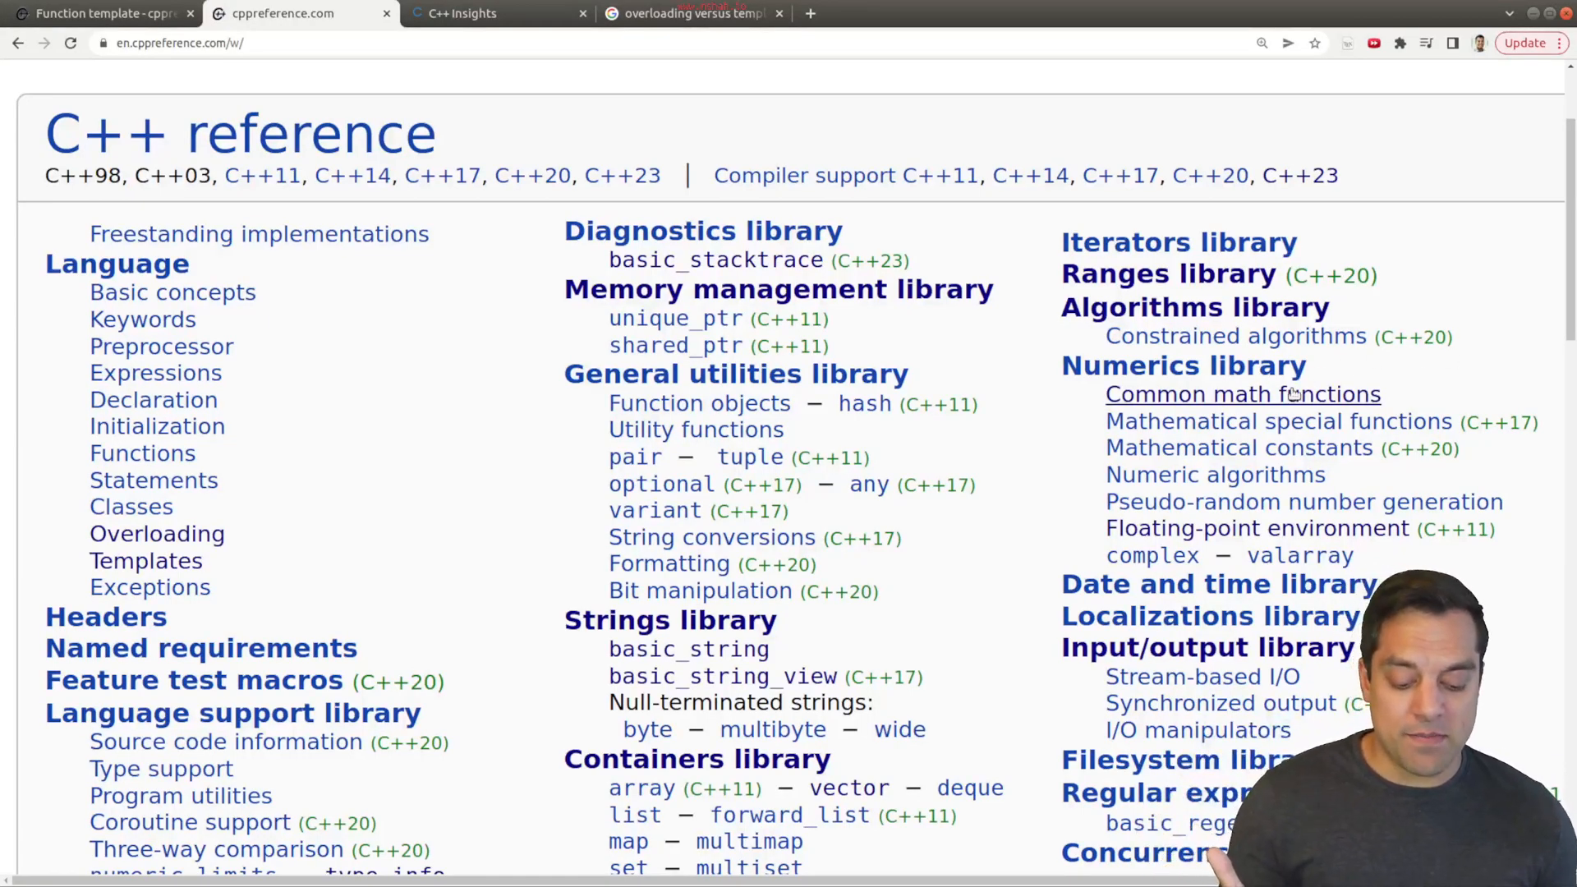
click(1242, 392)
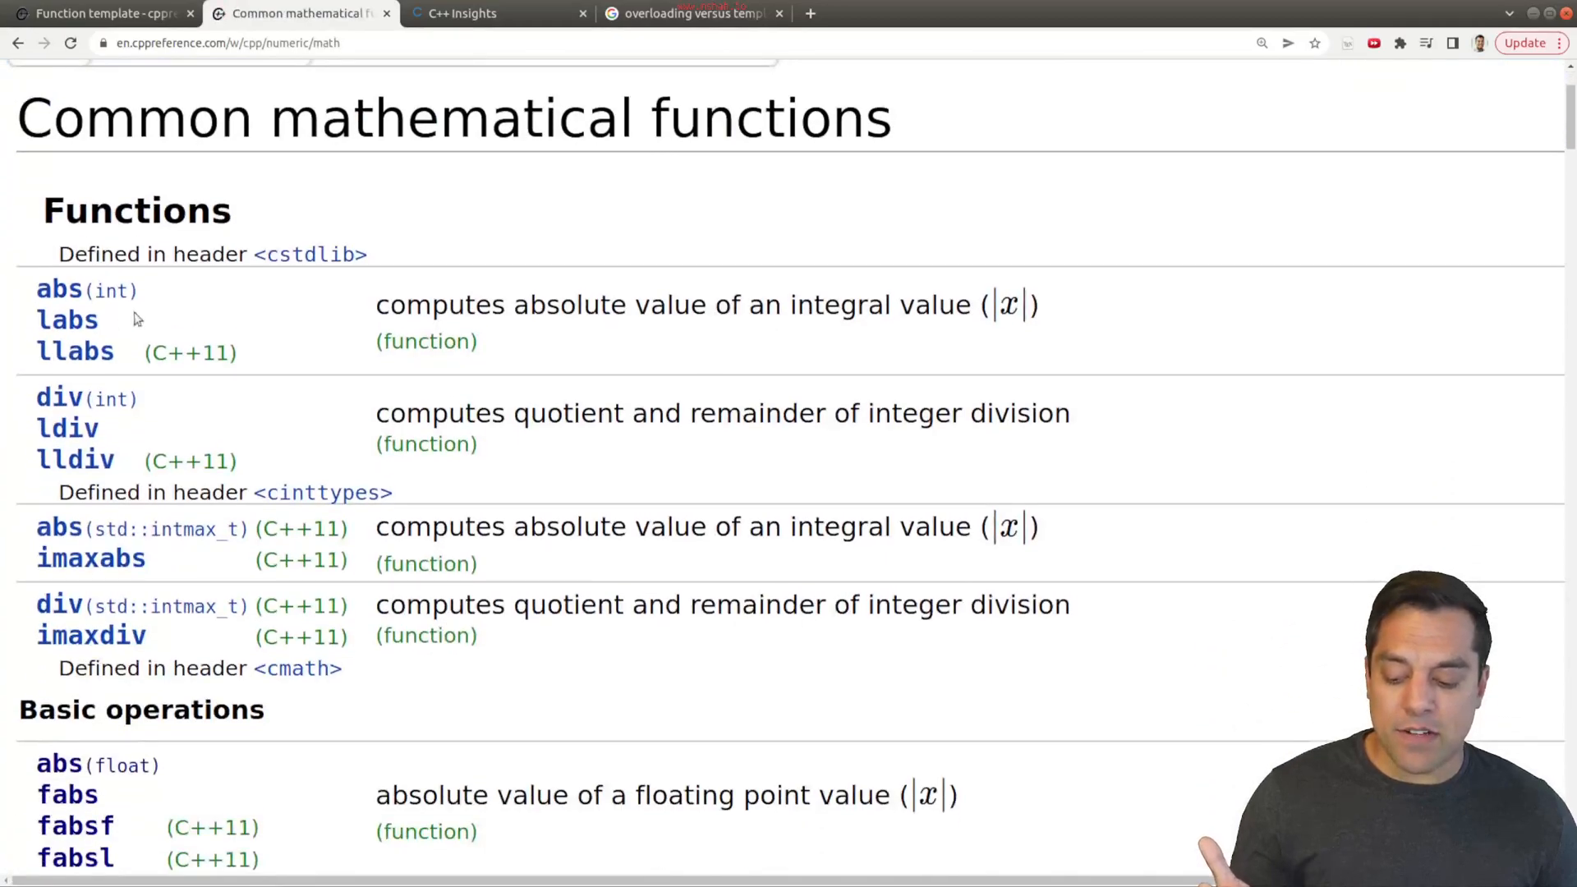
click(59, 289)
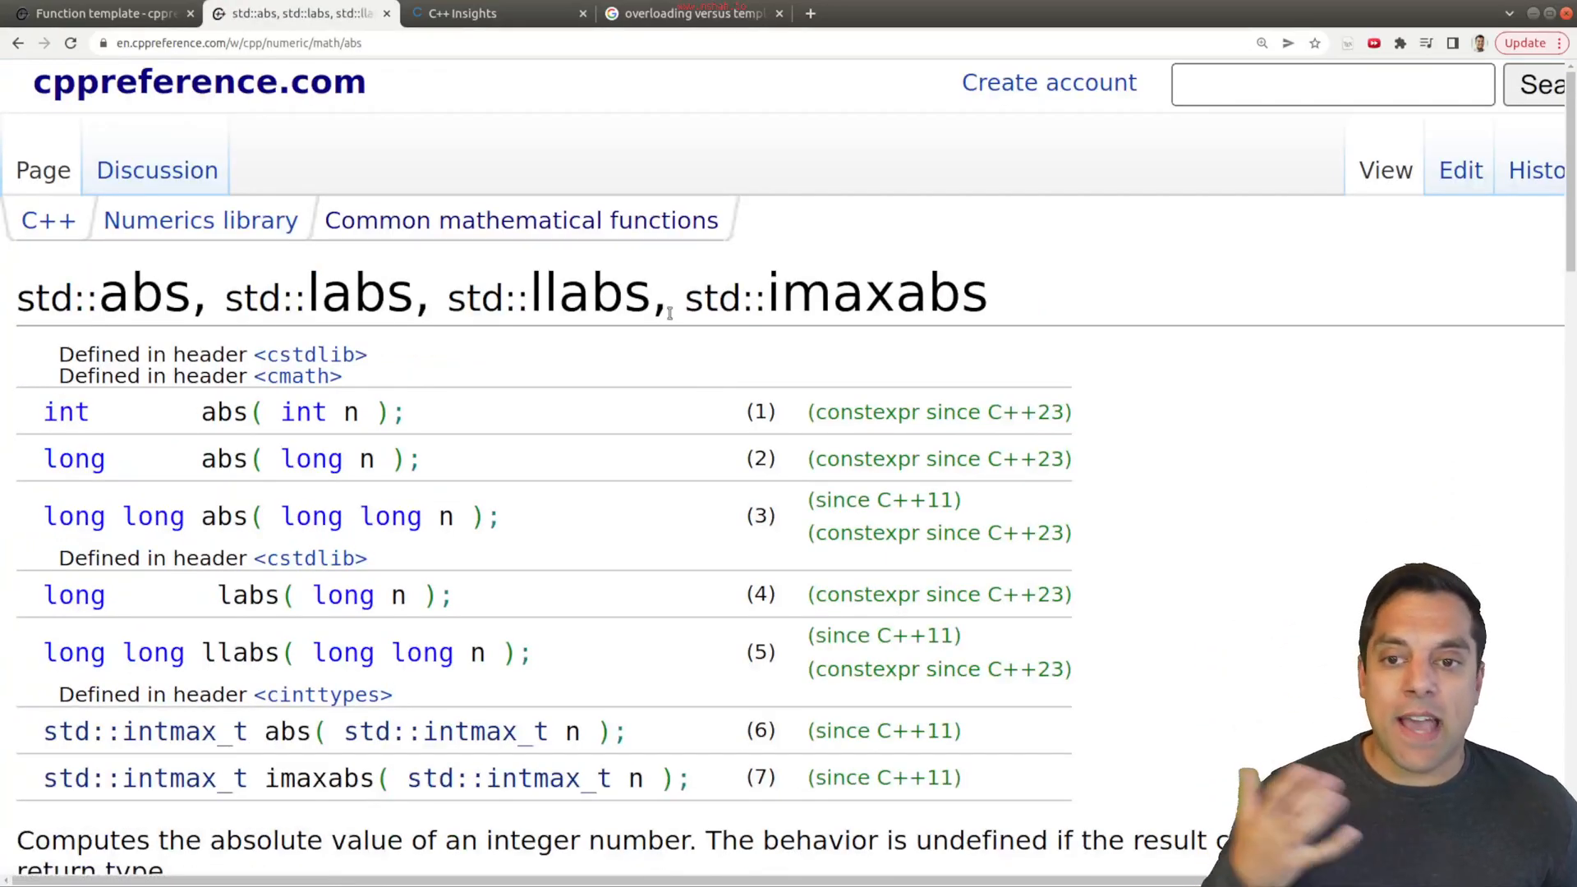
scroll(down, 3)
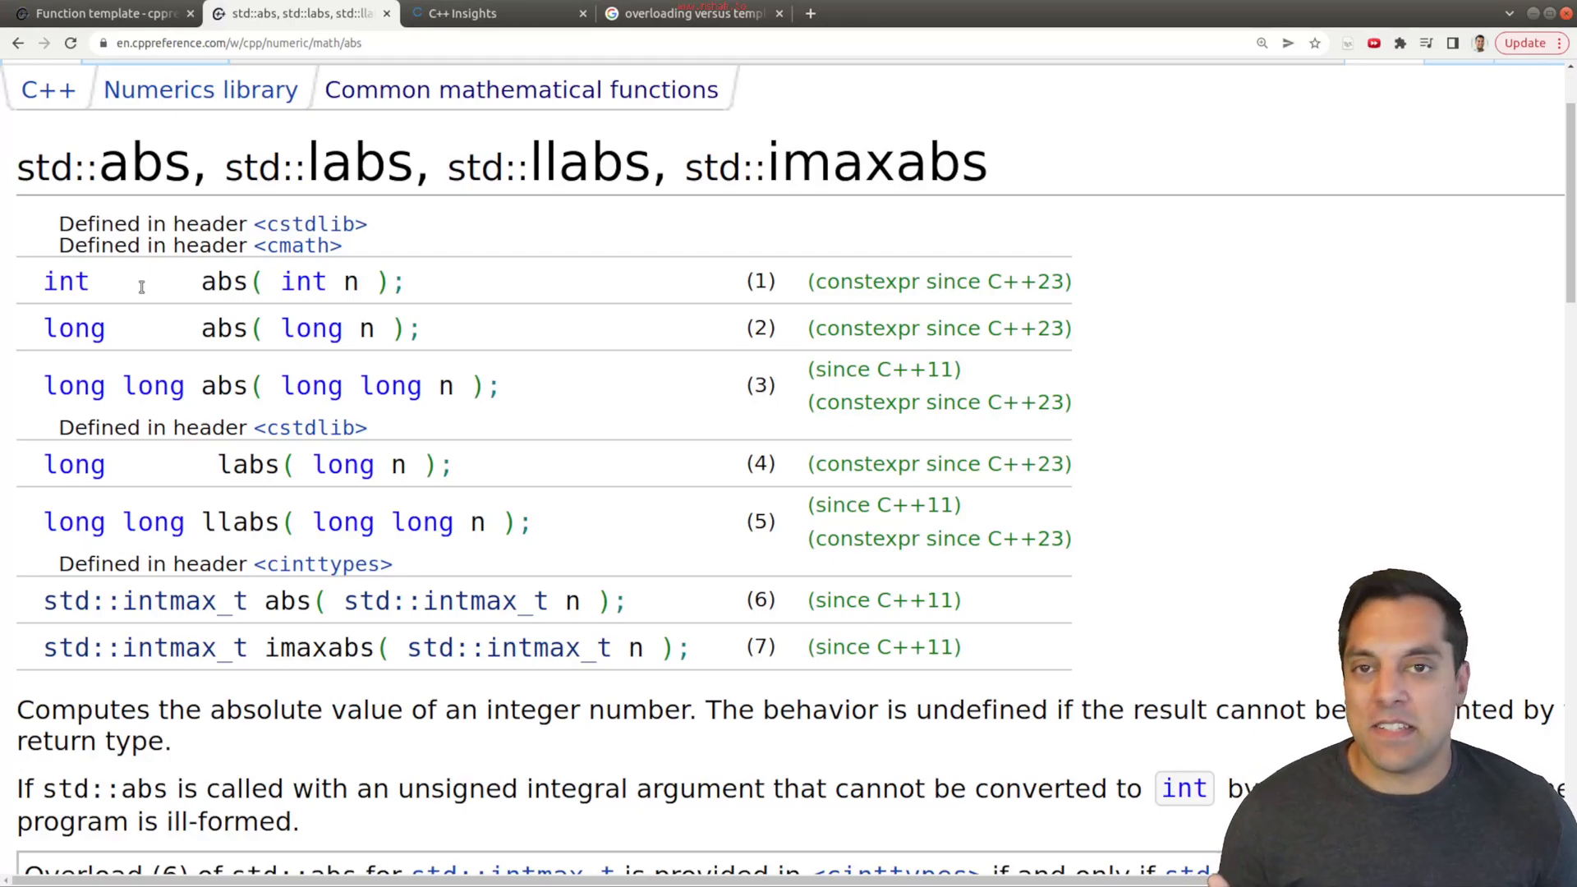
double_click(66, 281)
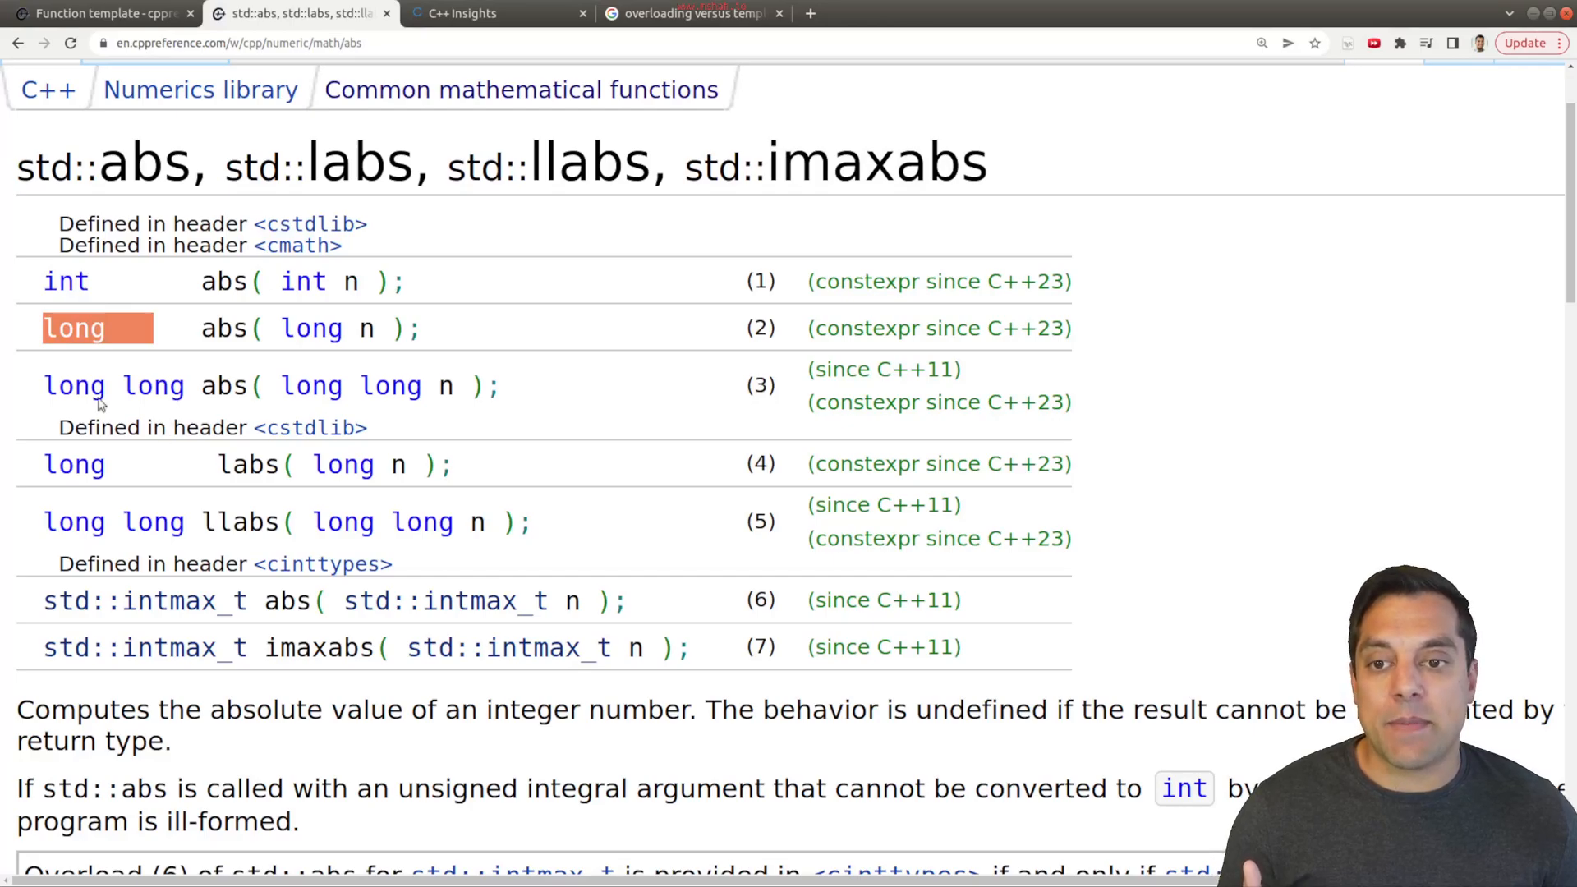
mouse_move(672, 575)
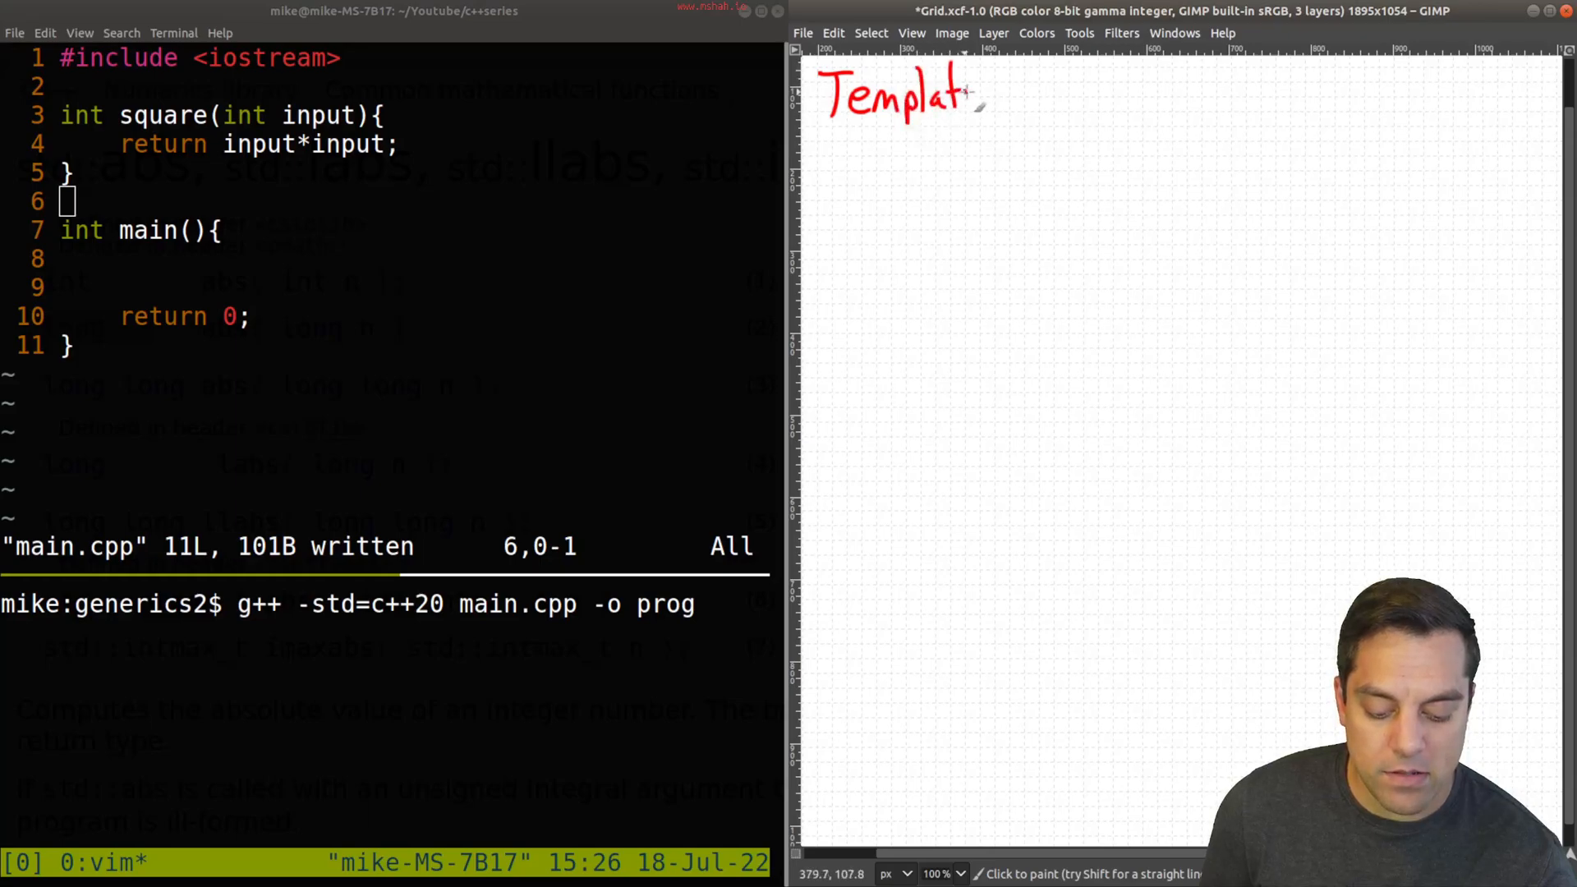
Handwrite 'Templates have been around since before modern C++' in red at the top
drag(986, 95, 1091, 95)
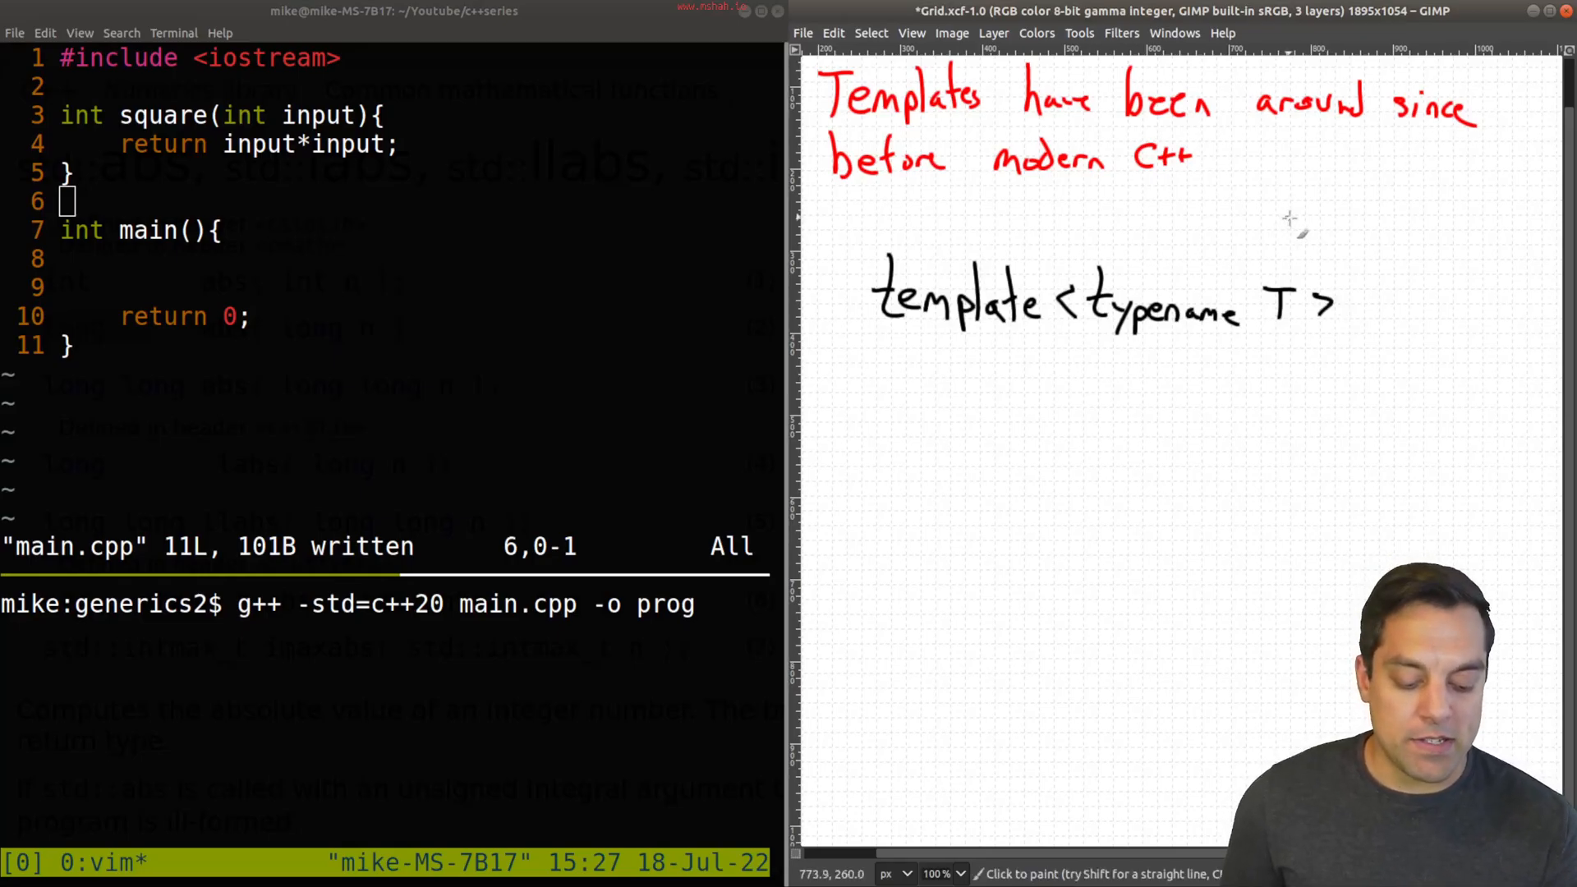
Handwrite template<typename T>, underline typename with a class arrow, and brace the parameter list
drag(1283, 222, 1278, 276)
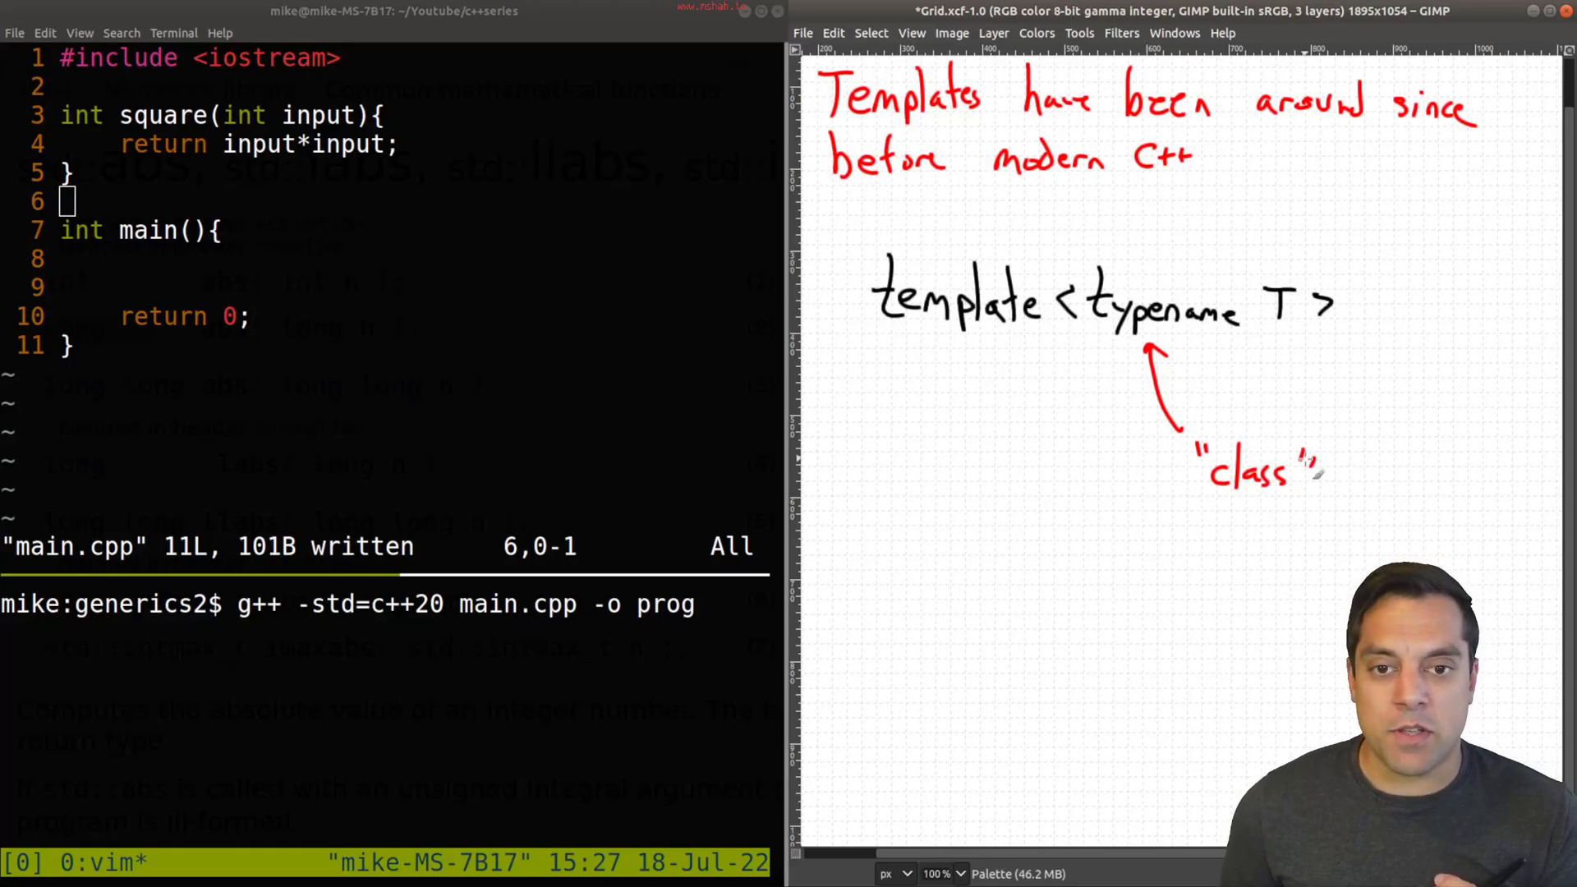
drag(1081, 335, 1261, 335)
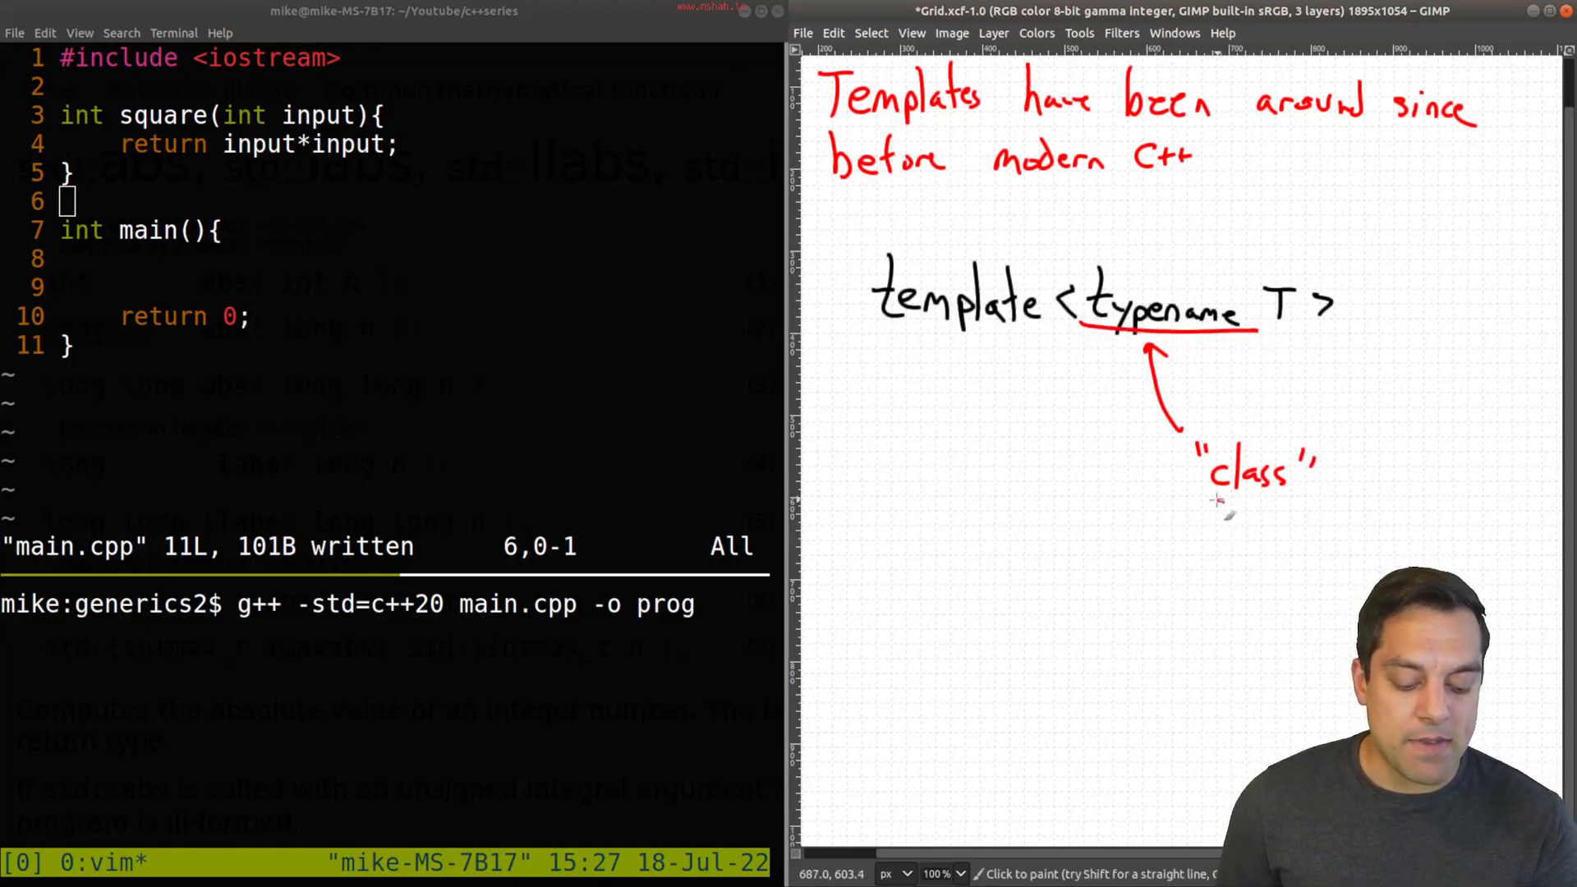
drag(1222, 516, 1337, 508)
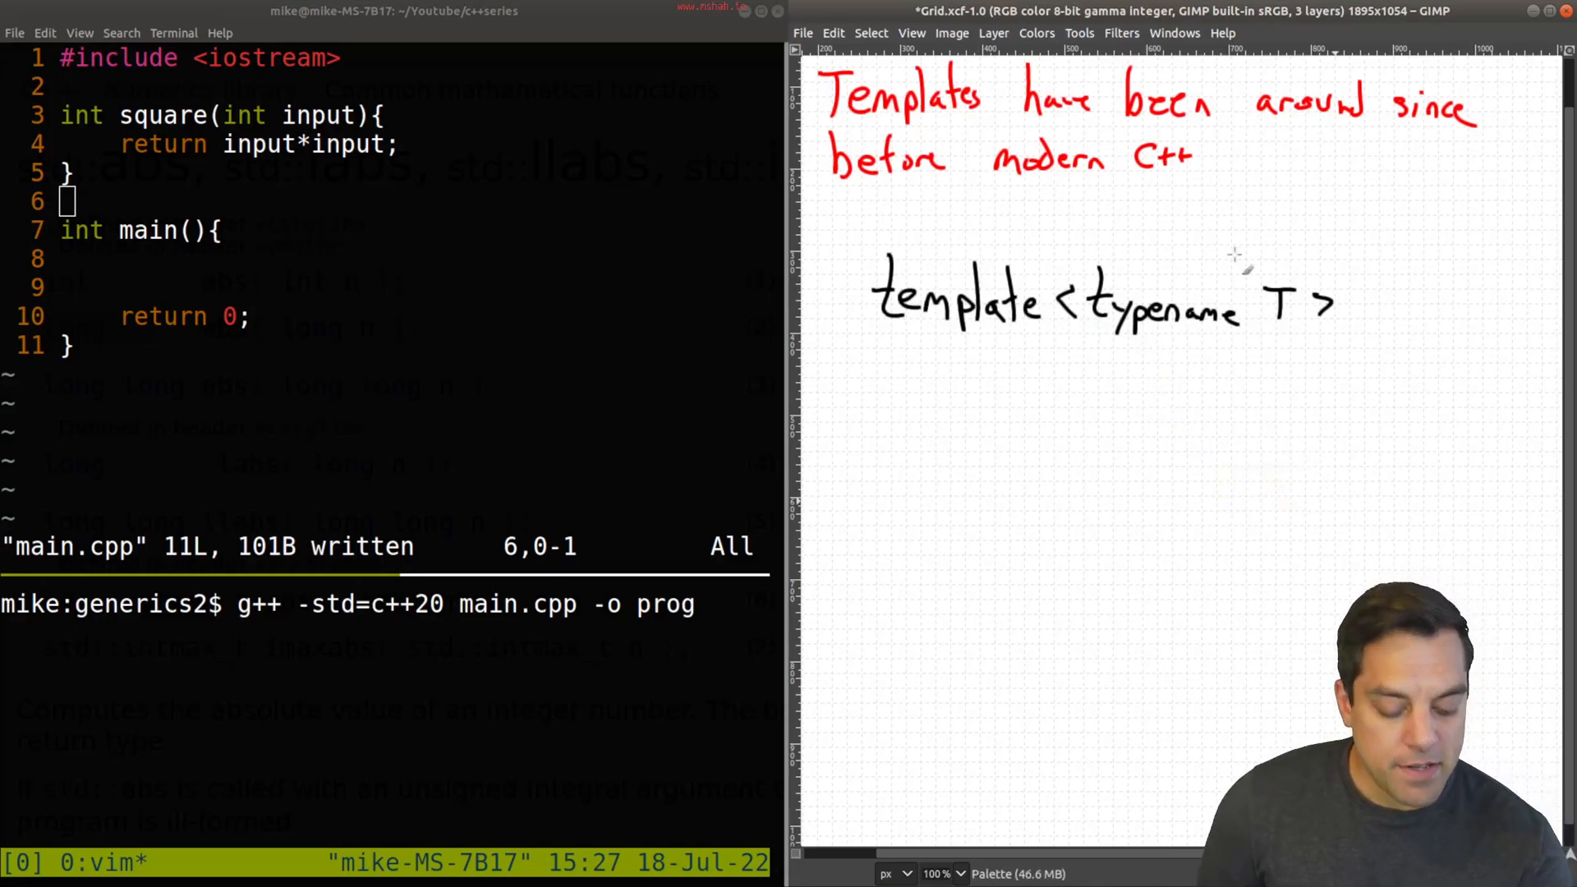
drag(1076, 271, 1327, 281)
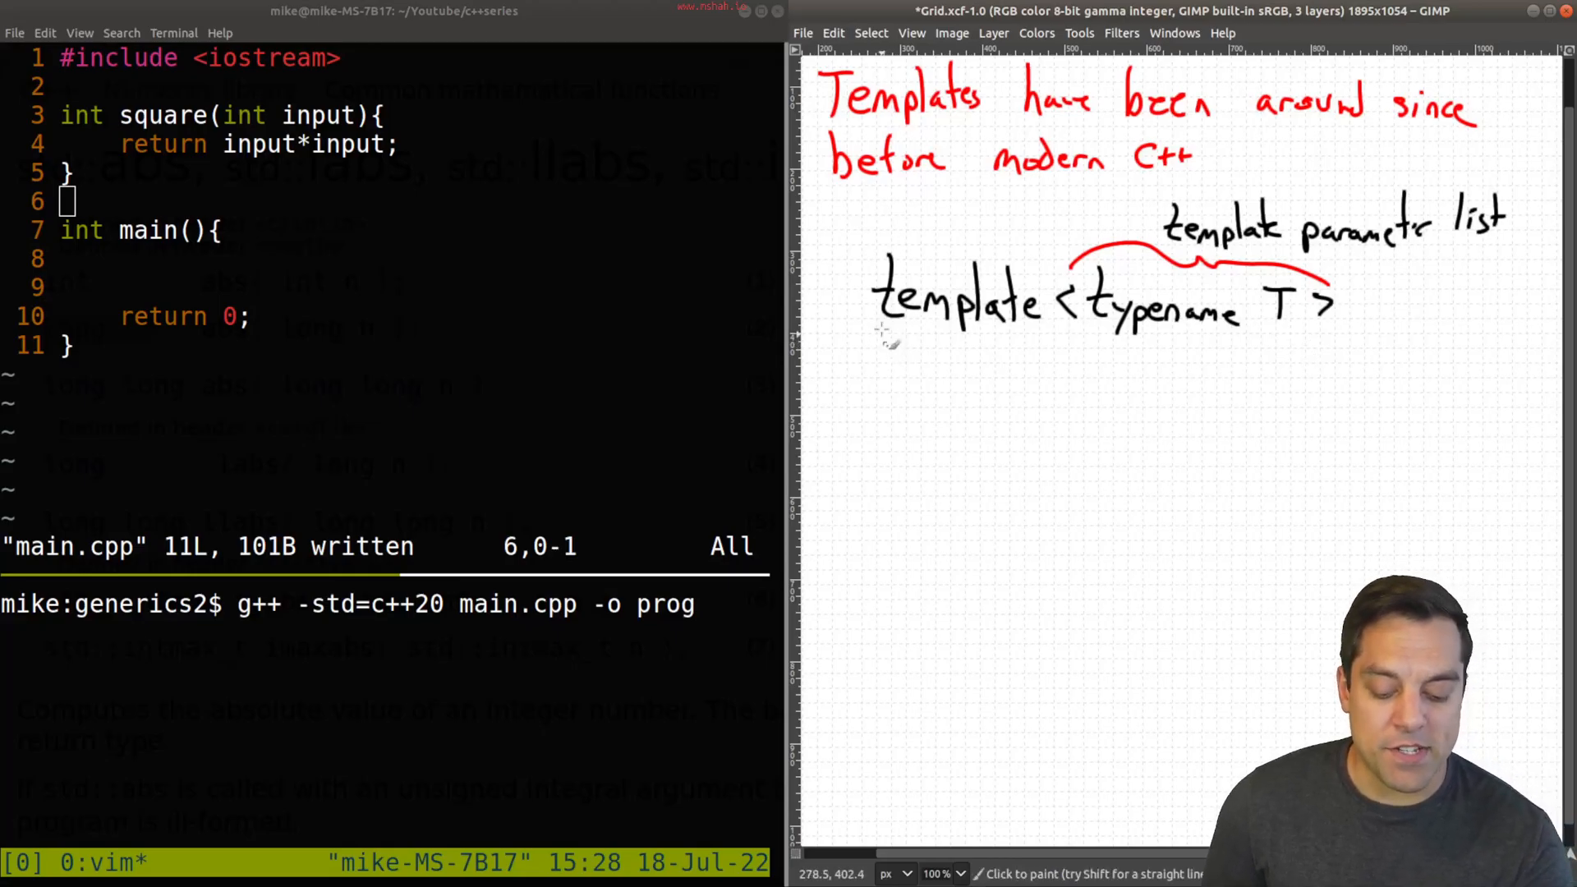
mouse_move(895, 359)
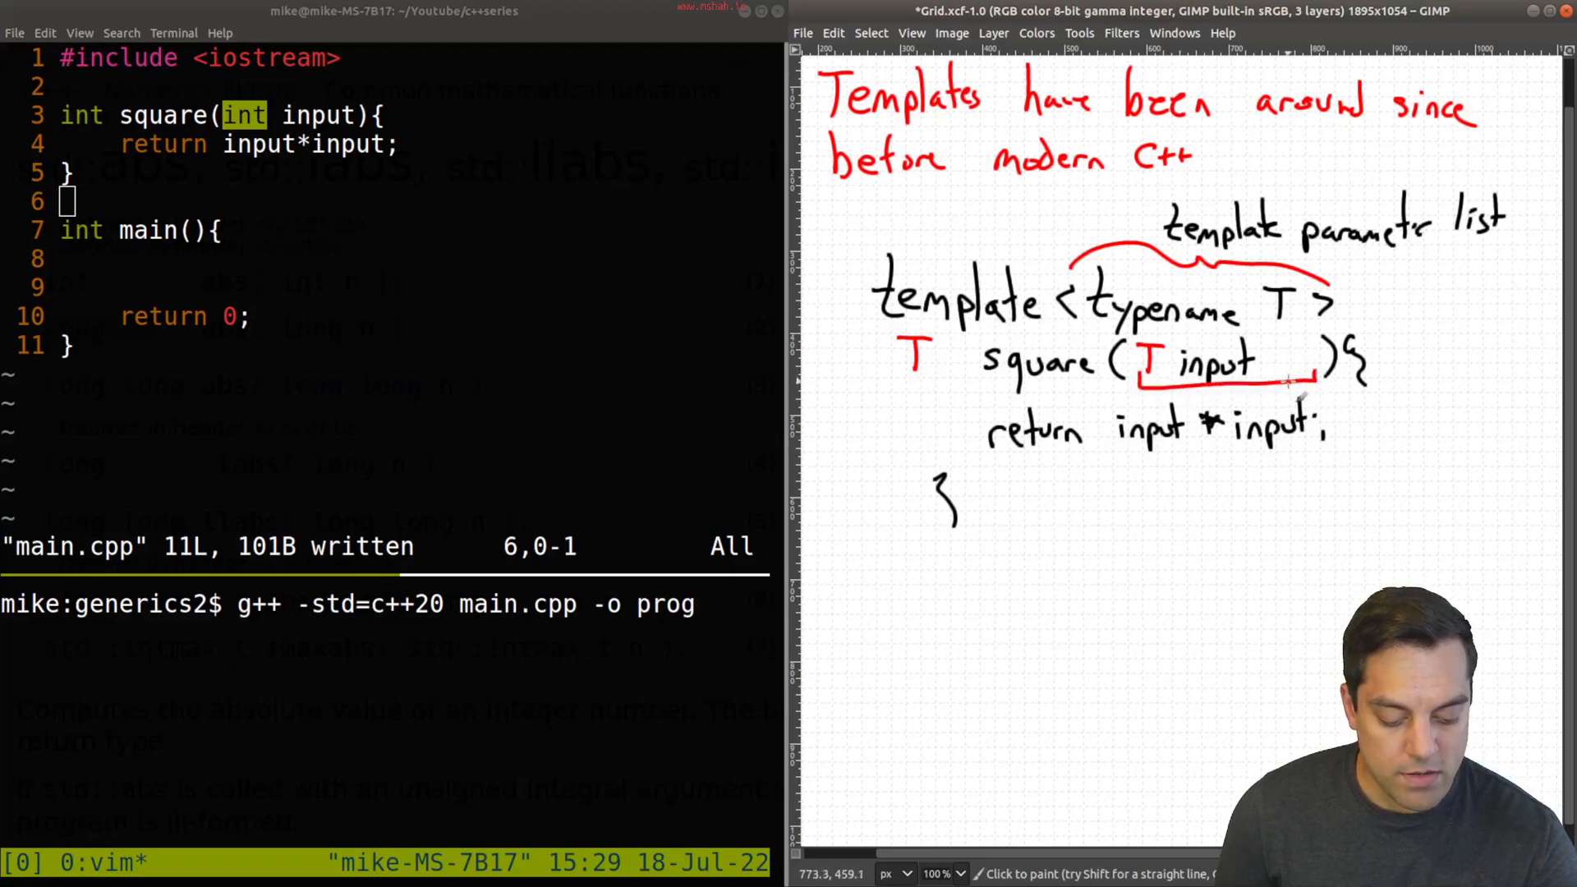
Underline the T input parameter in red and draw a callout for 'function parameter list'
drag(1298, 383, 1293, 603)
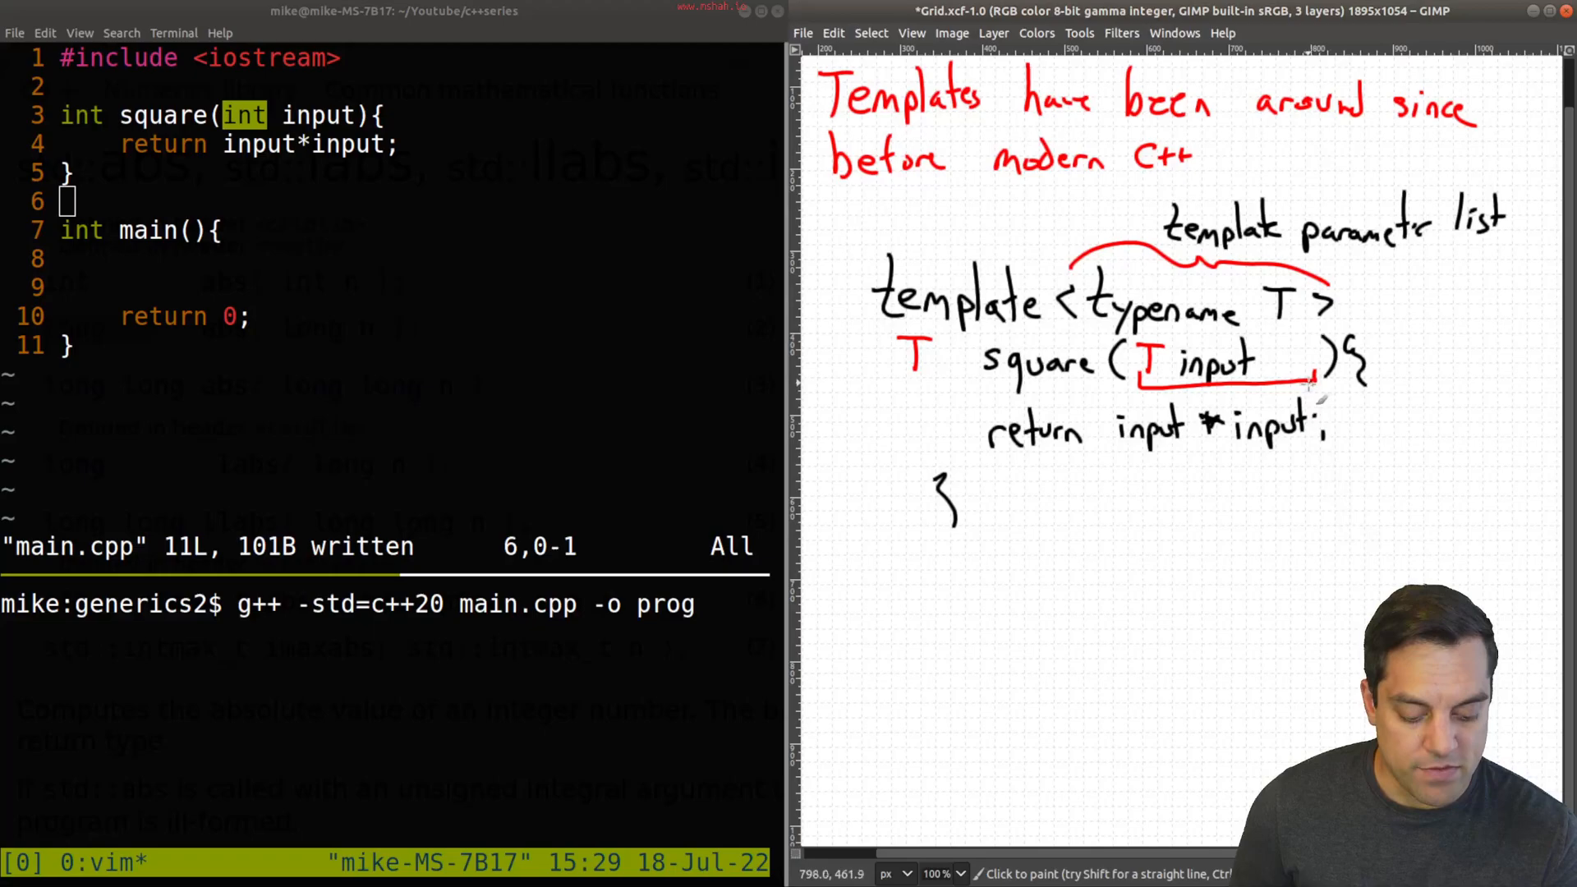
drag(1312, 387, 1261, 539)
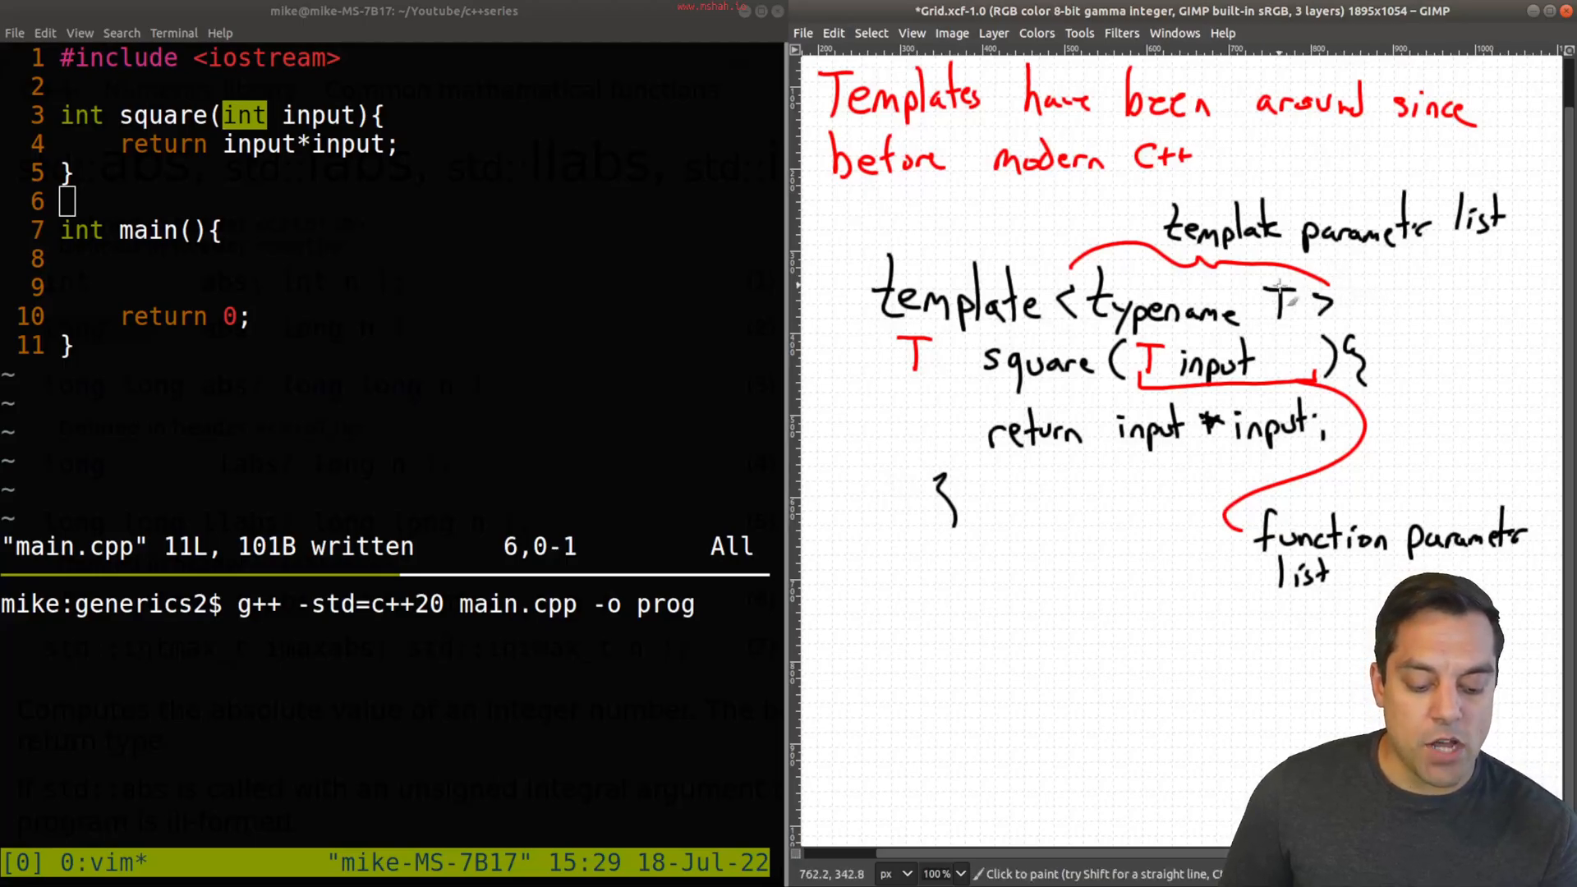
drag(1347, 312, 1408, 502)
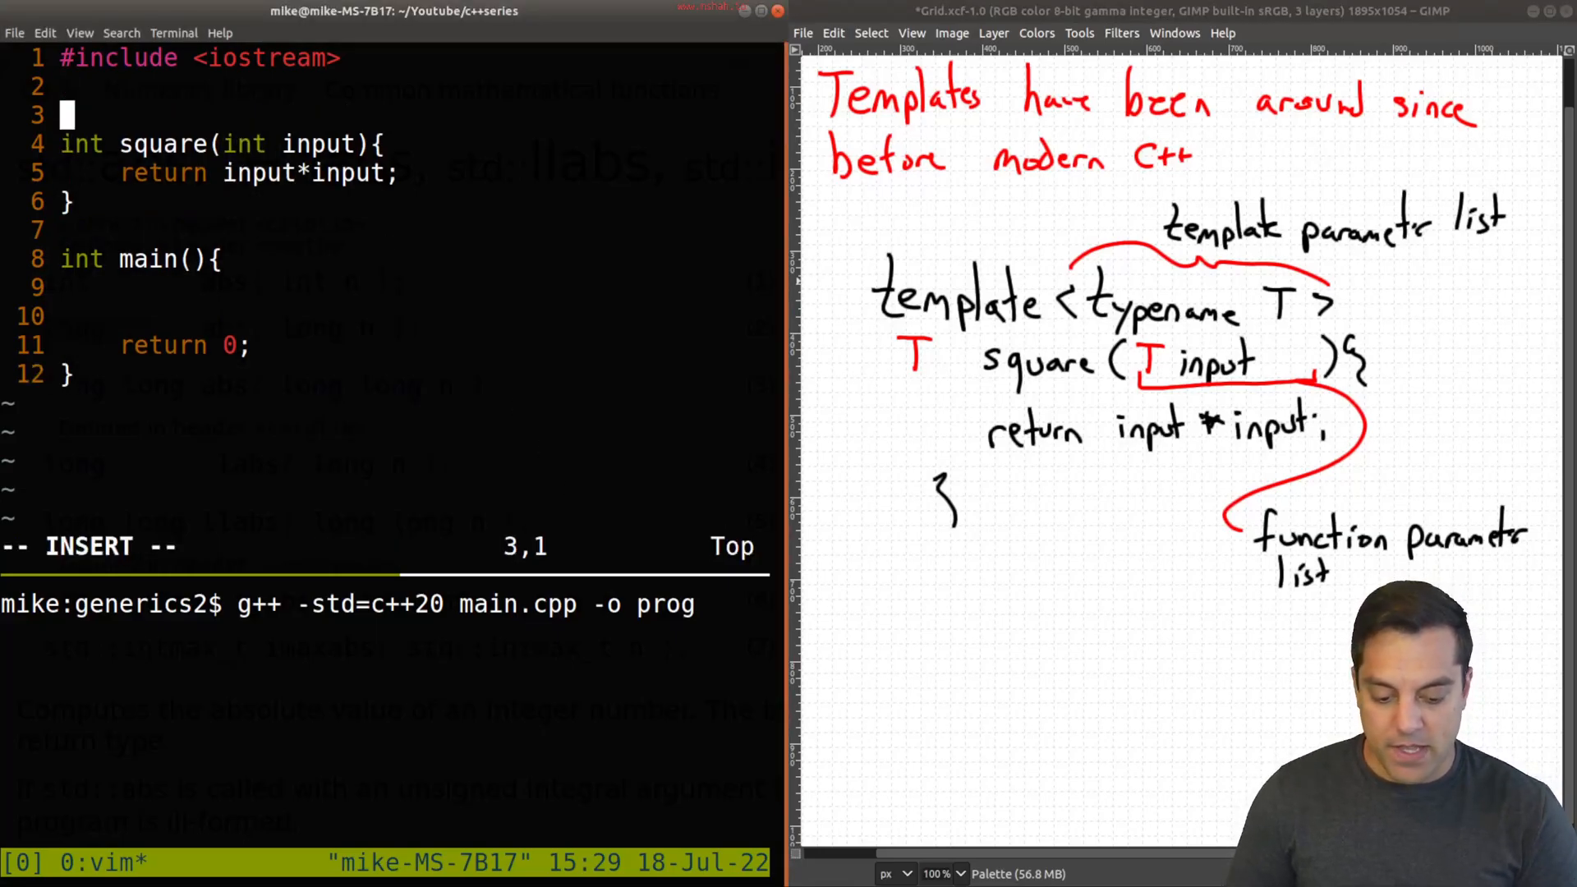
Add template <typename T> above square and replace both ints with T
text(template <t)
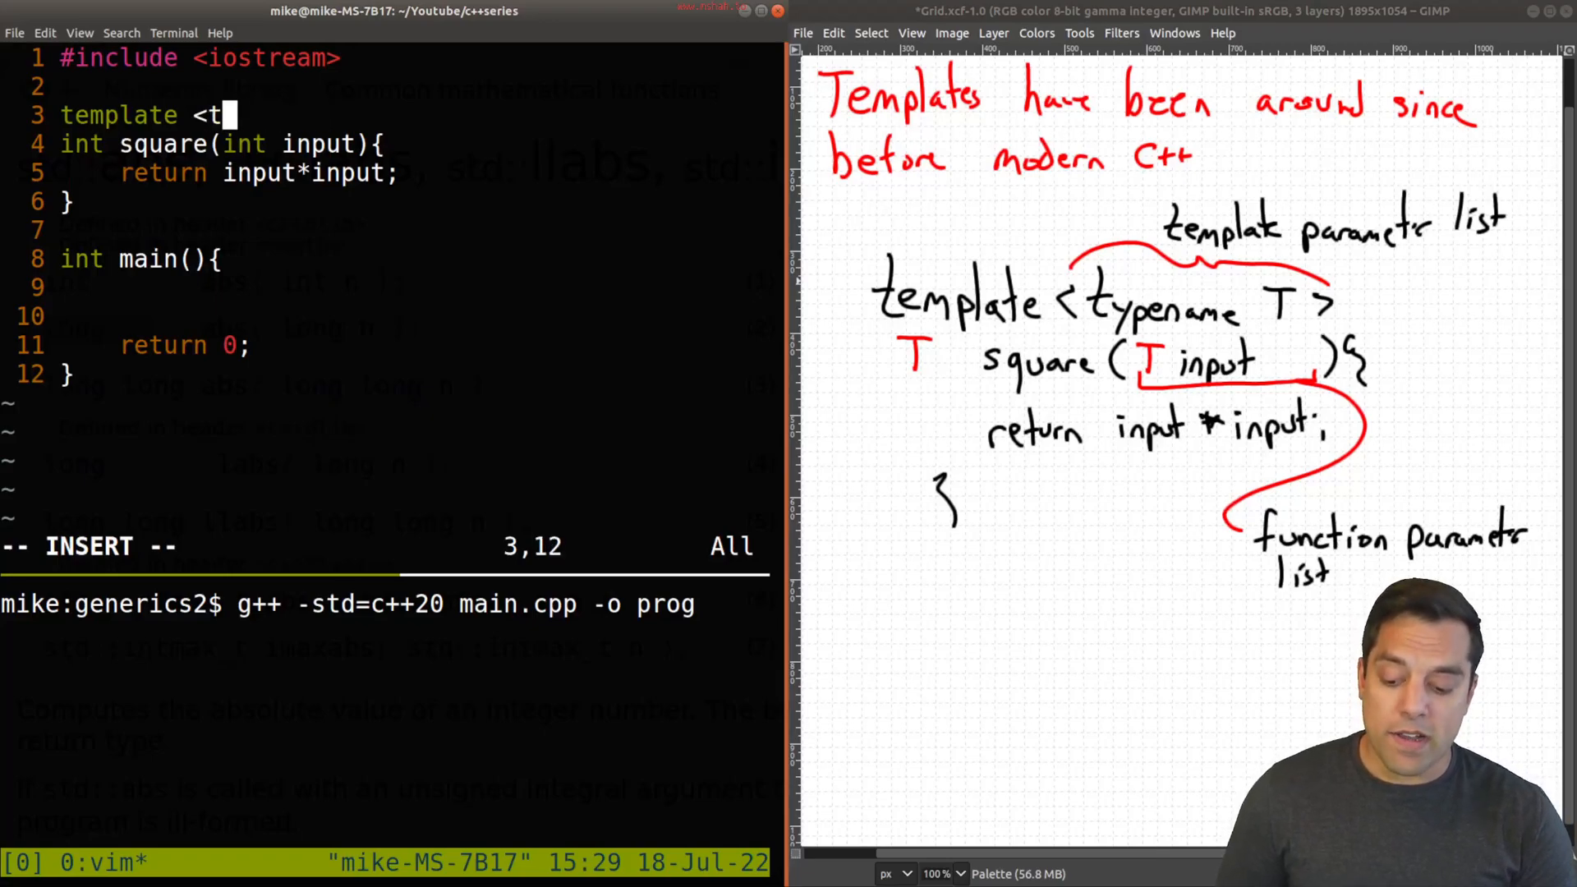
key(BackSpace)
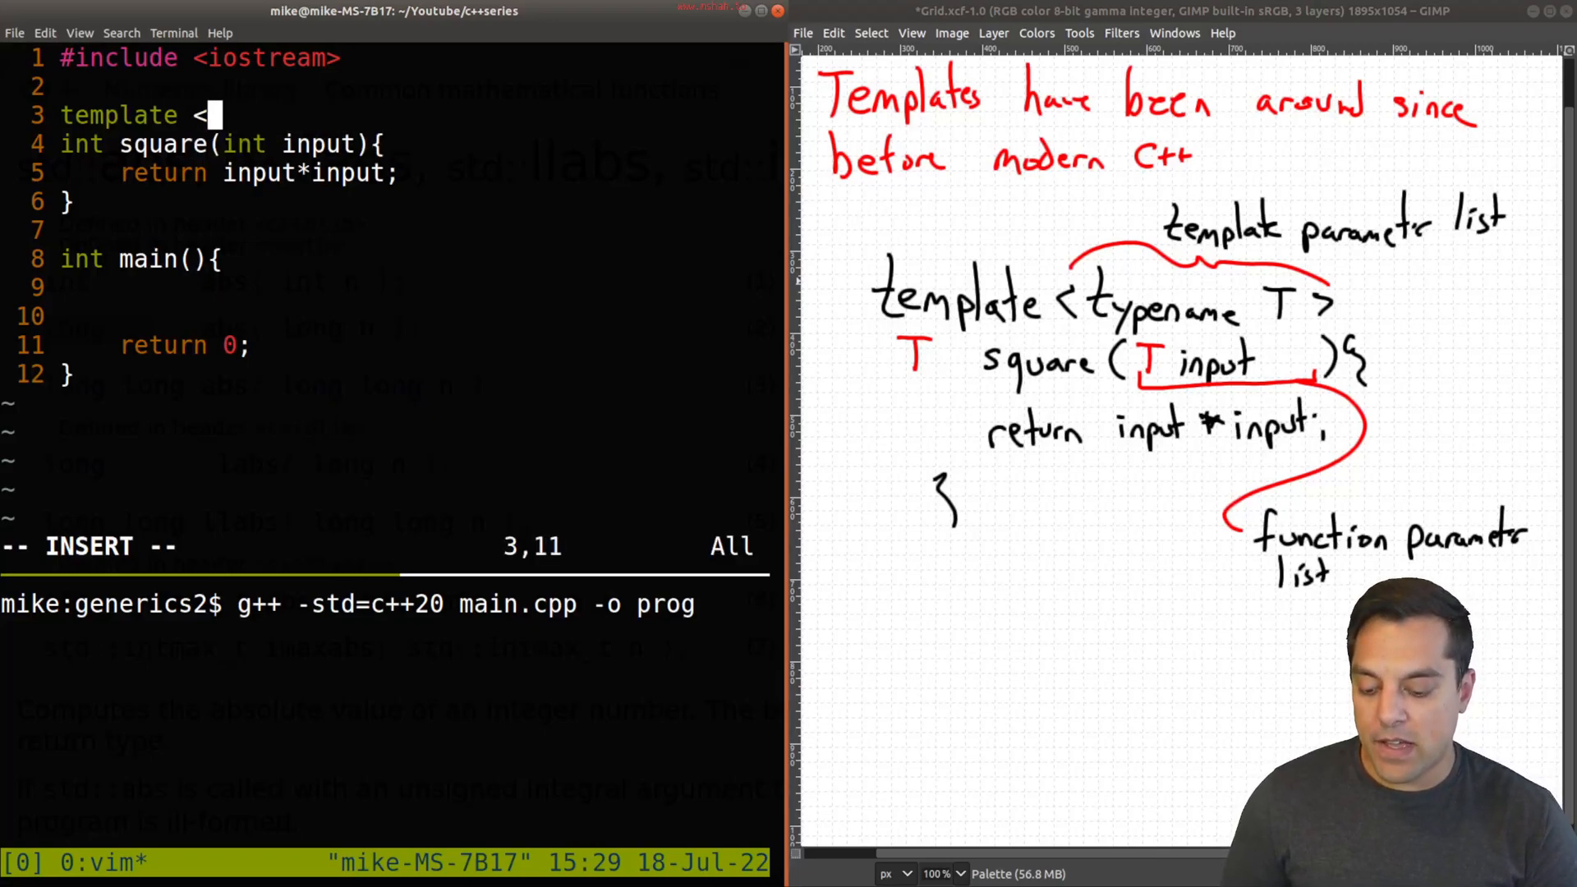
text(typename T>)
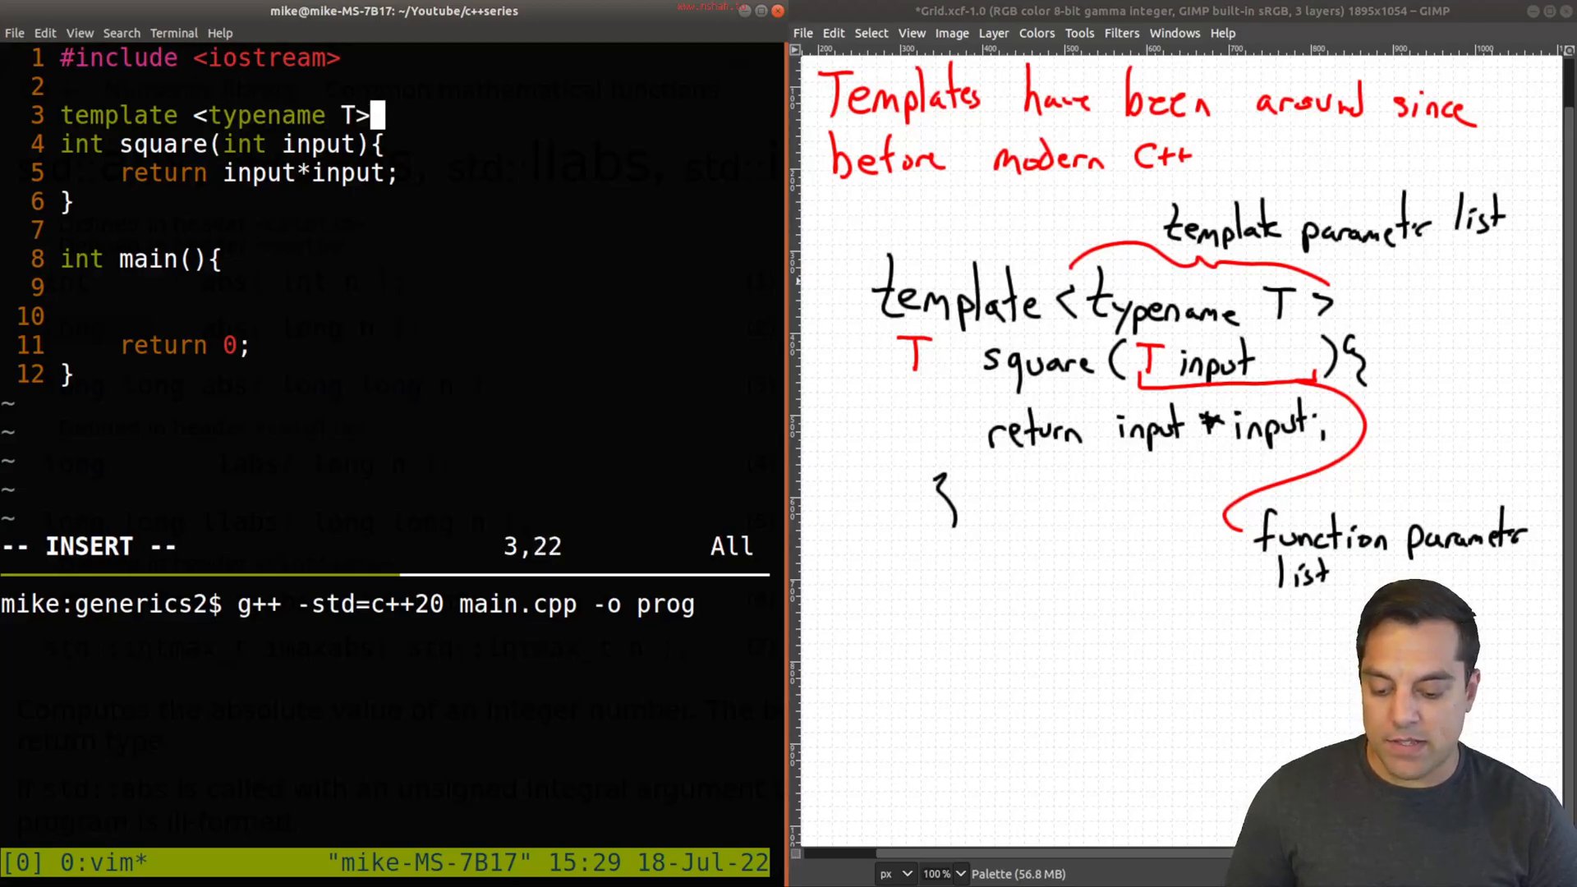
text(T)
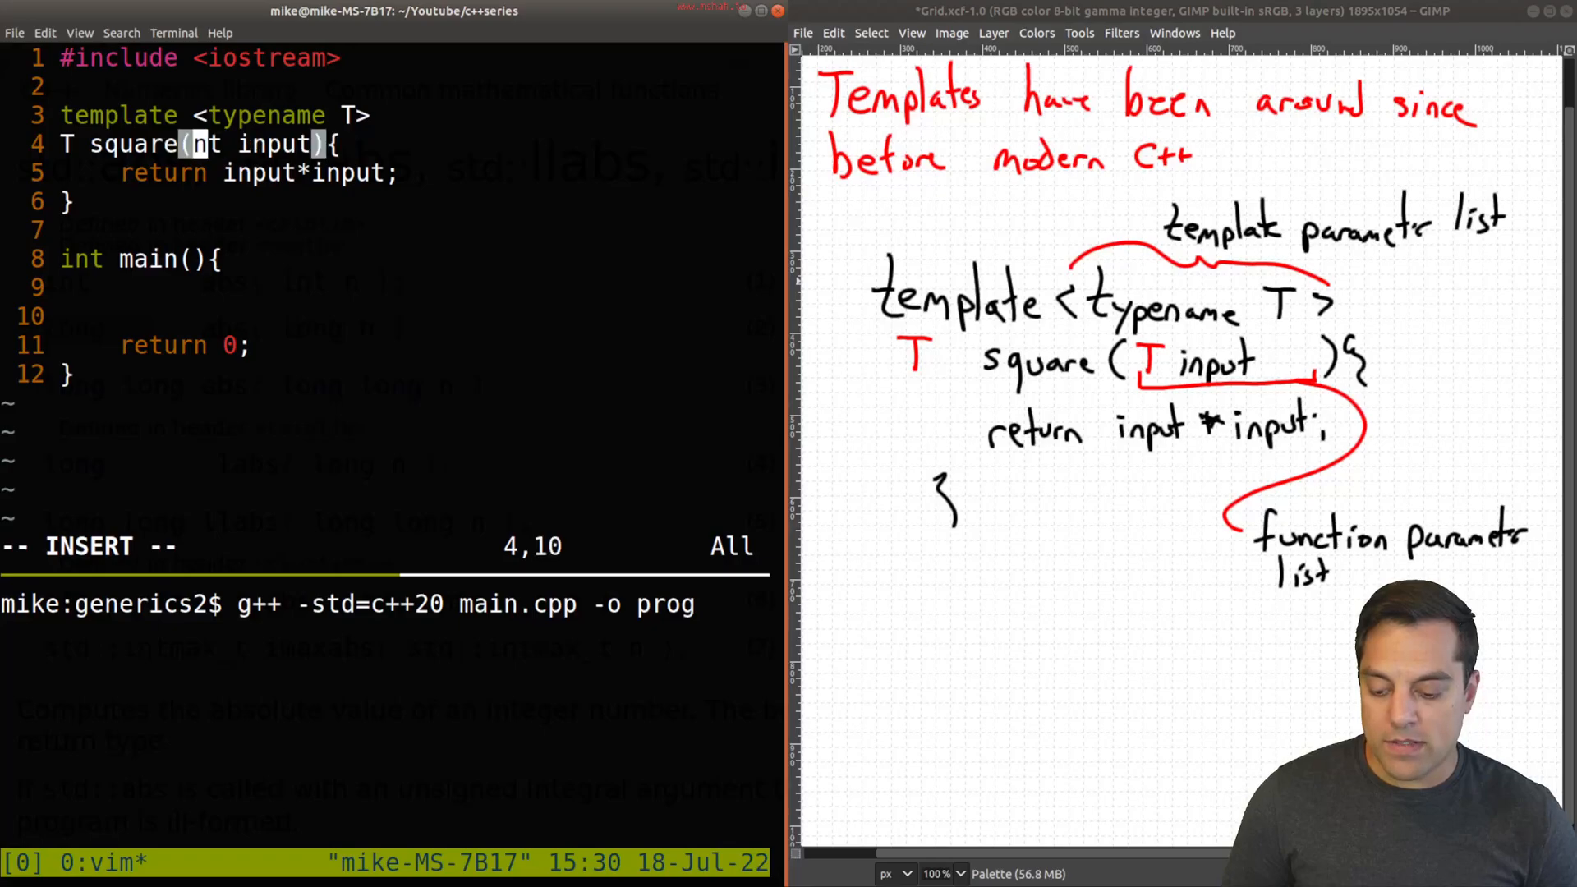
text(T)
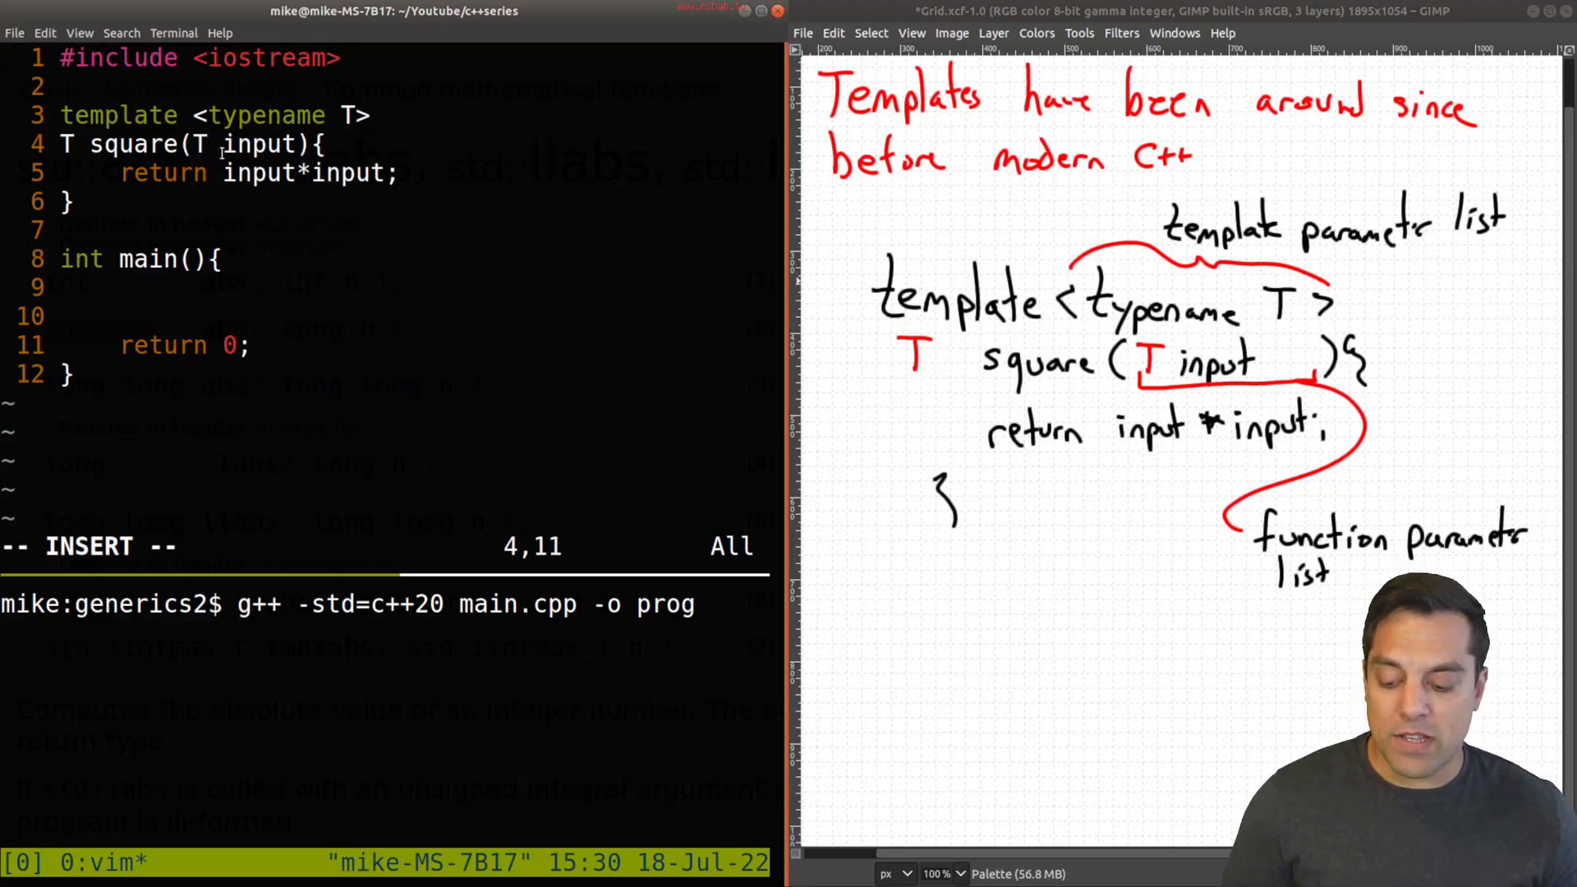
key(Escape)
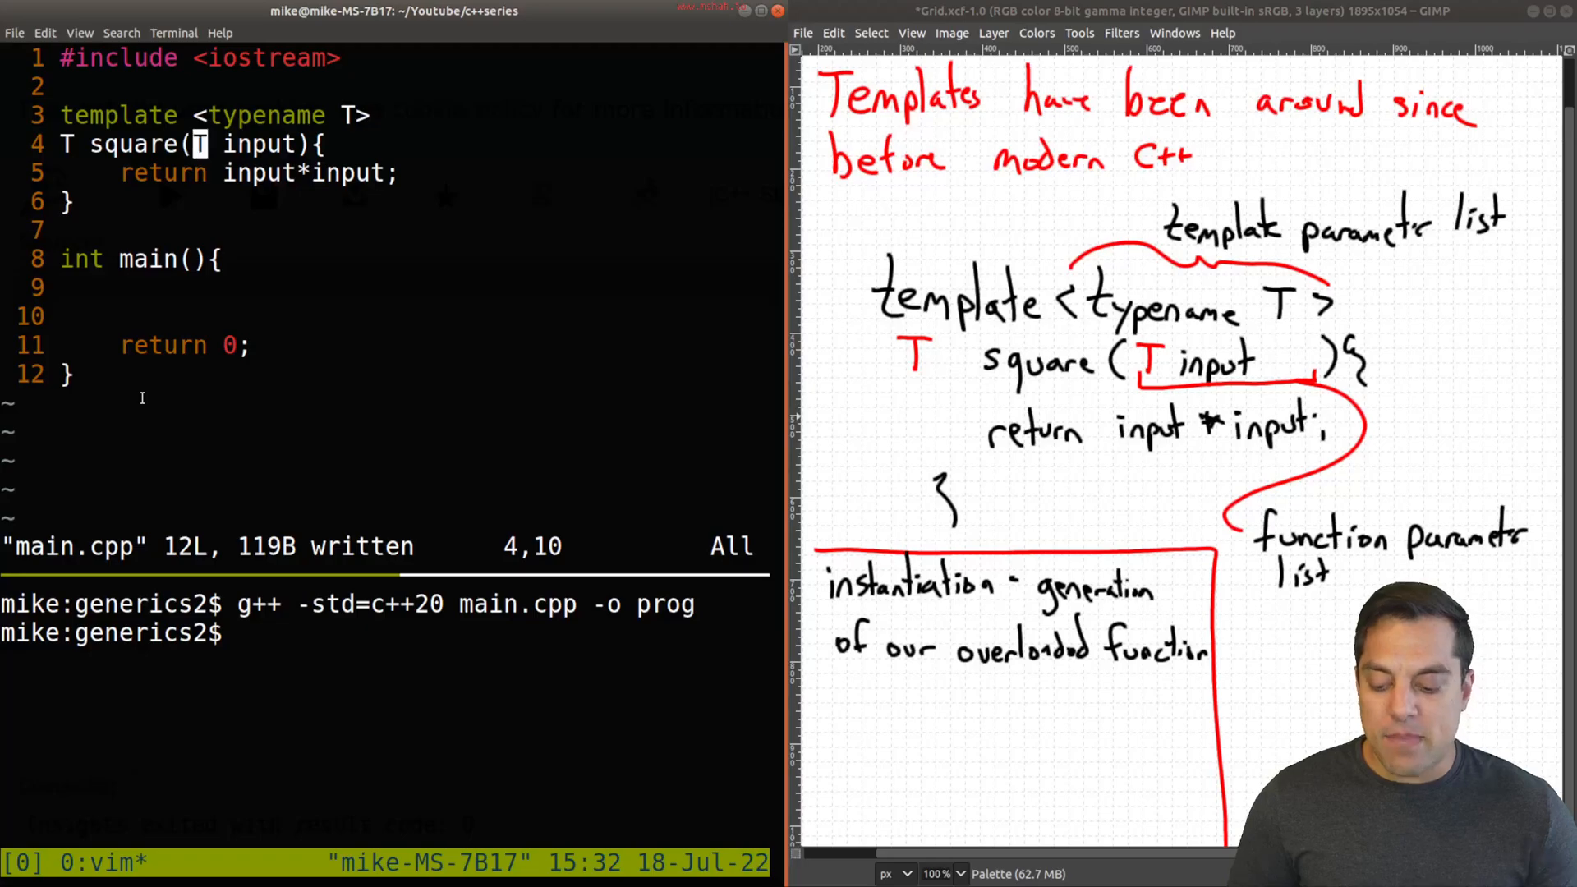
Run :set nonumber to hide the line numbers
text(:set)
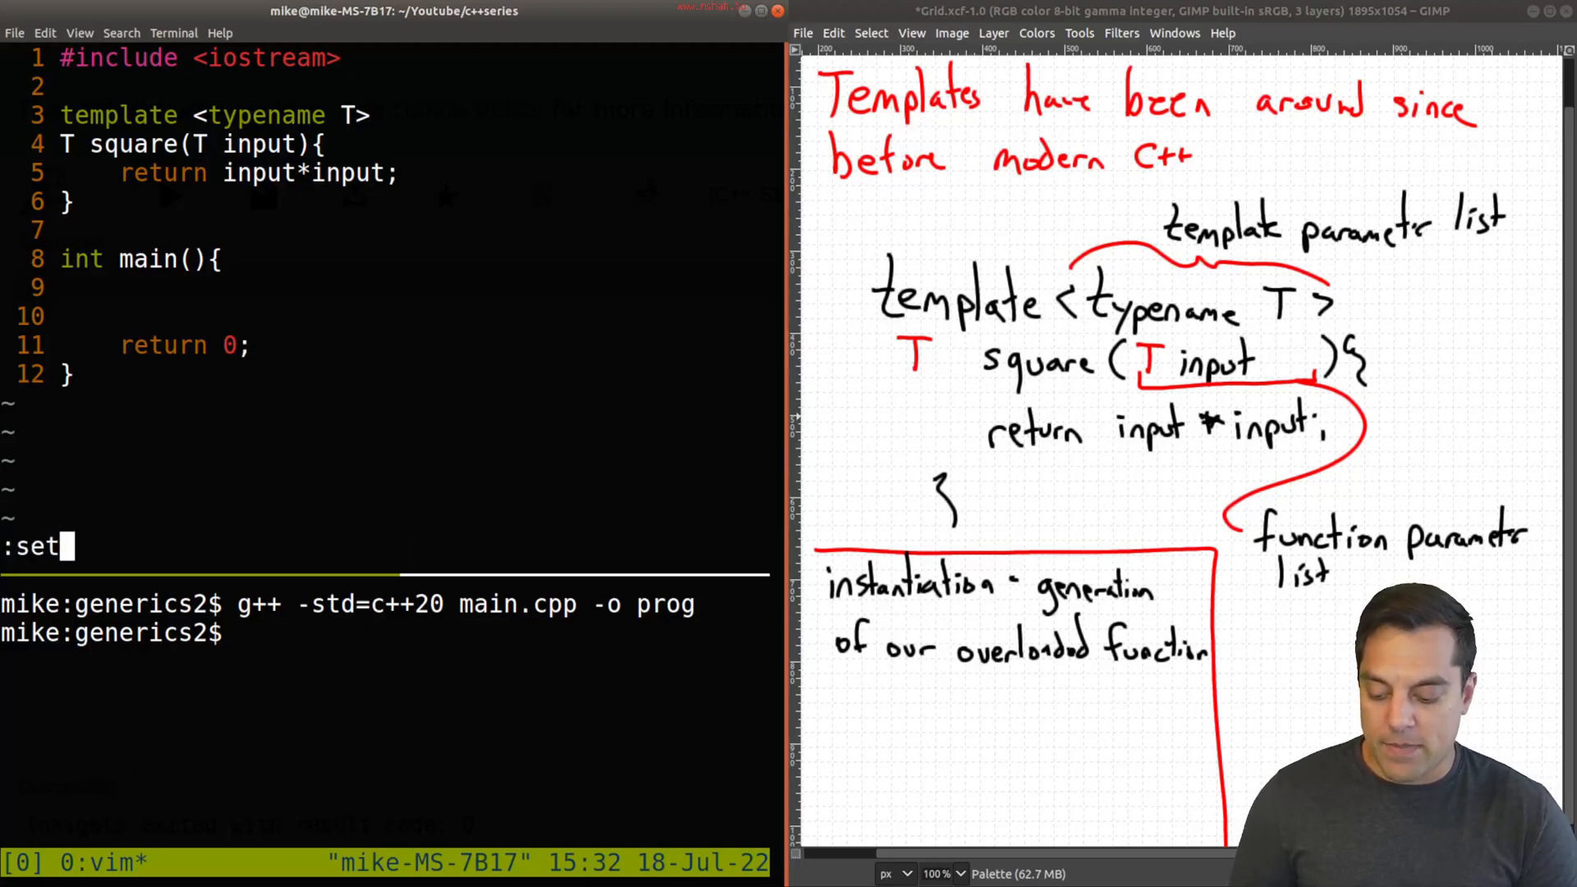
text(nonumber)
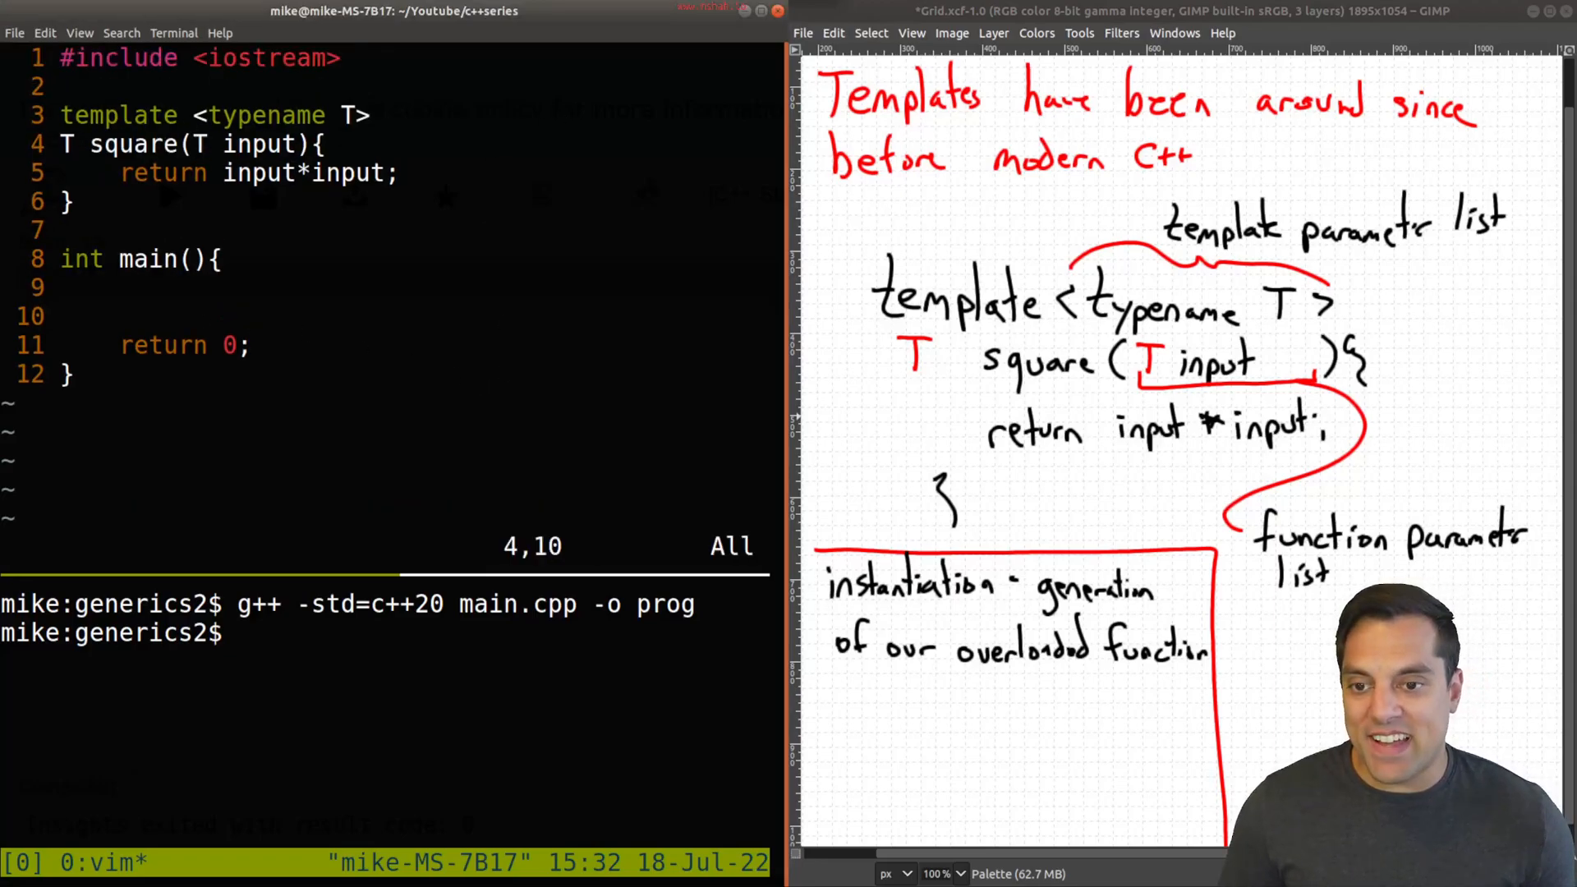
text(:set nonumber)
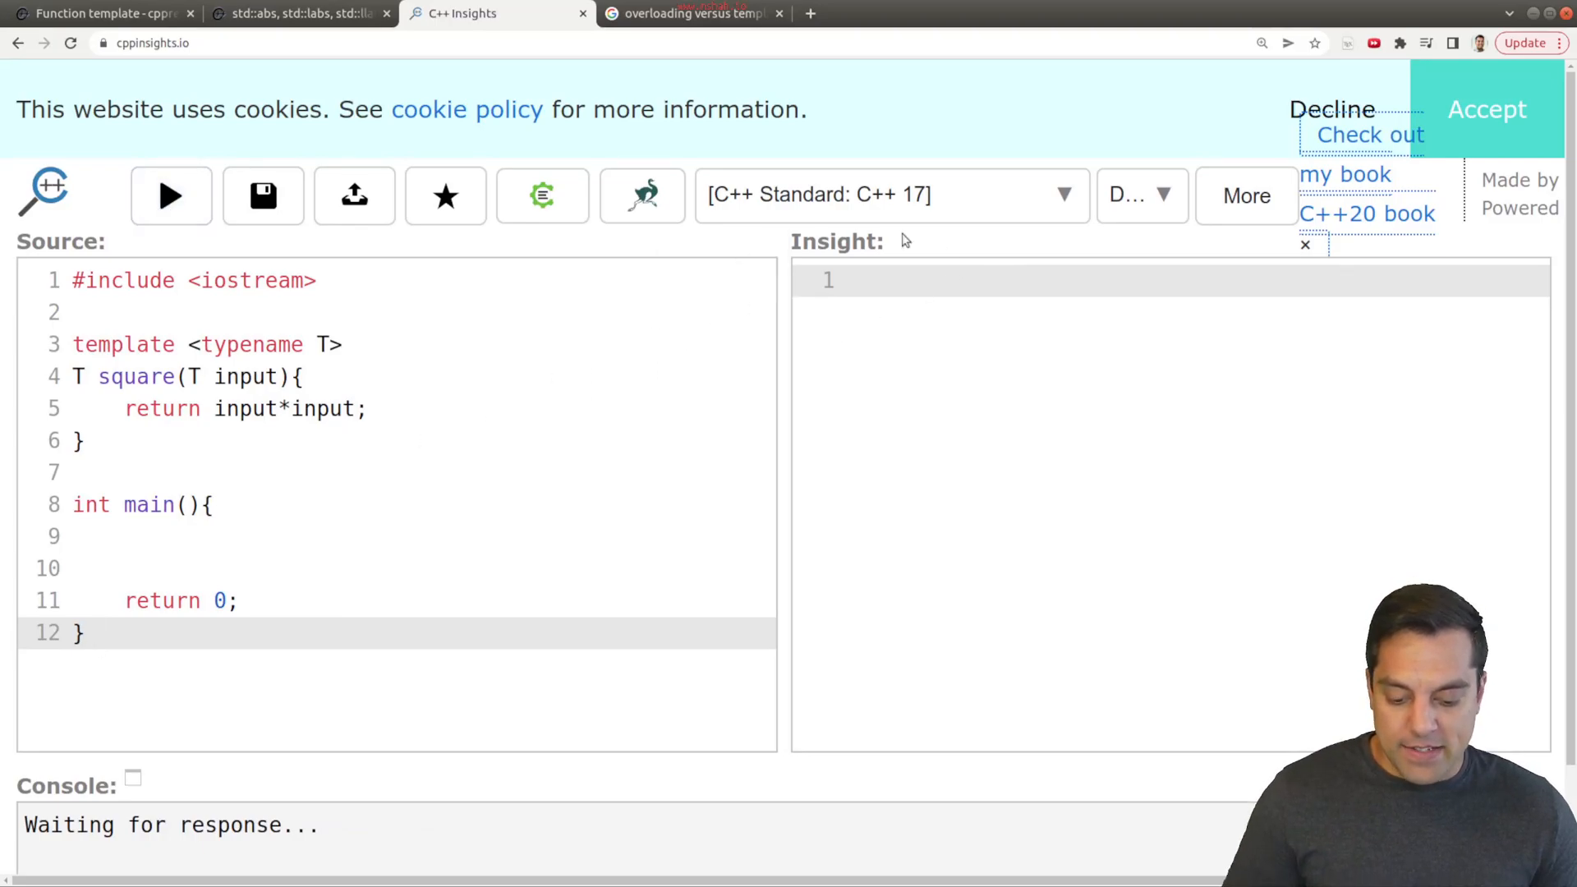
Run C++ Insights on the pasted square template source
click(170, 195)
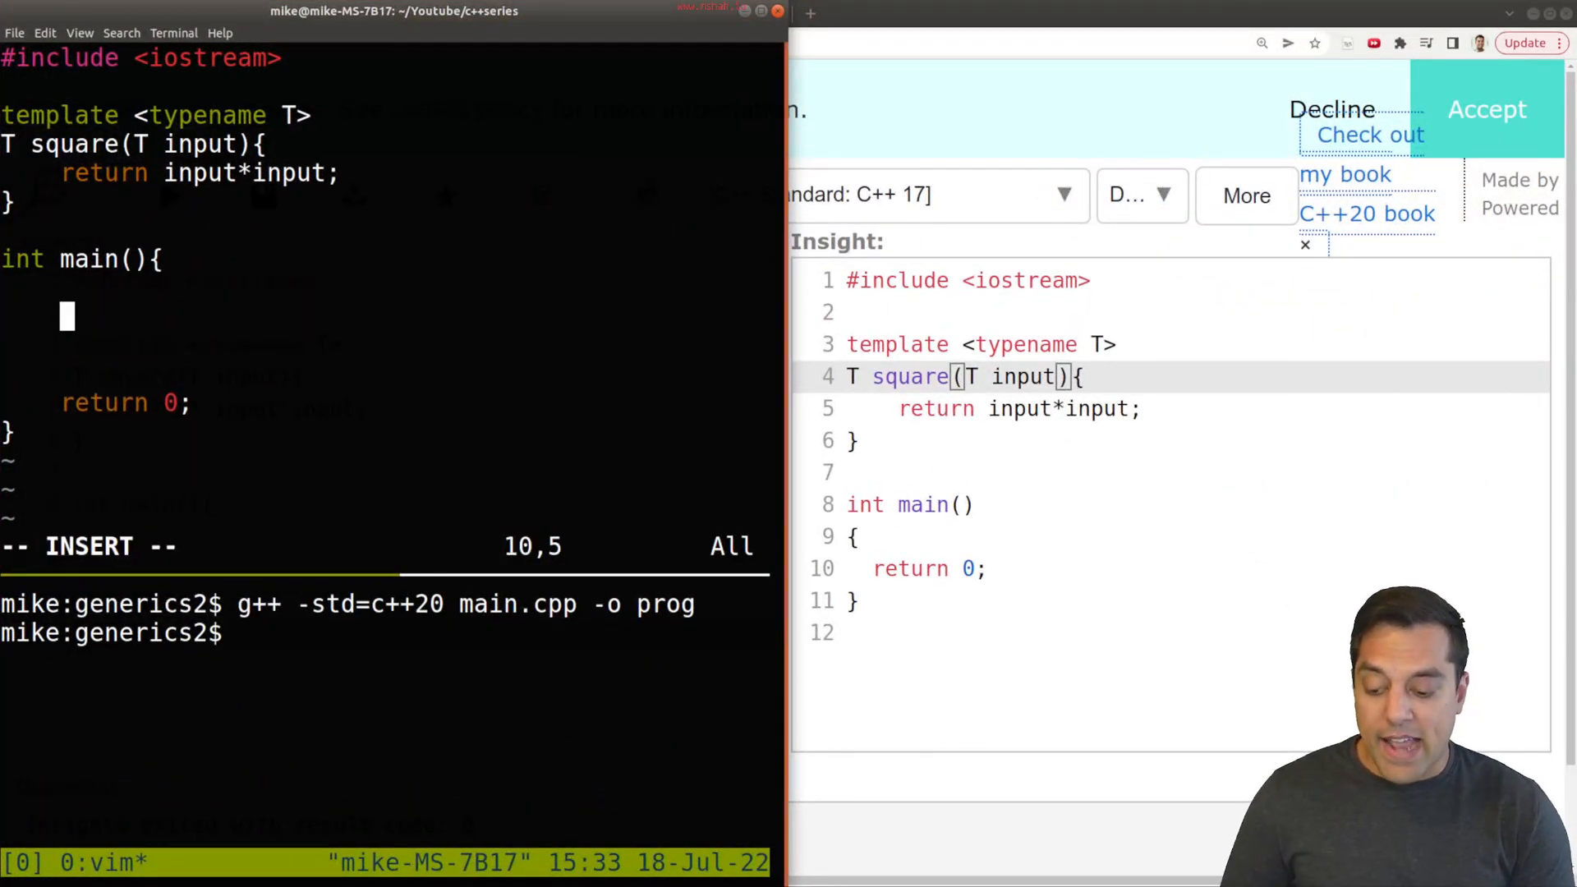
Add 'std::cout << square<int>(5) << std::endl;' to main, then rebuild and run ./prog
text(std::cout <<)
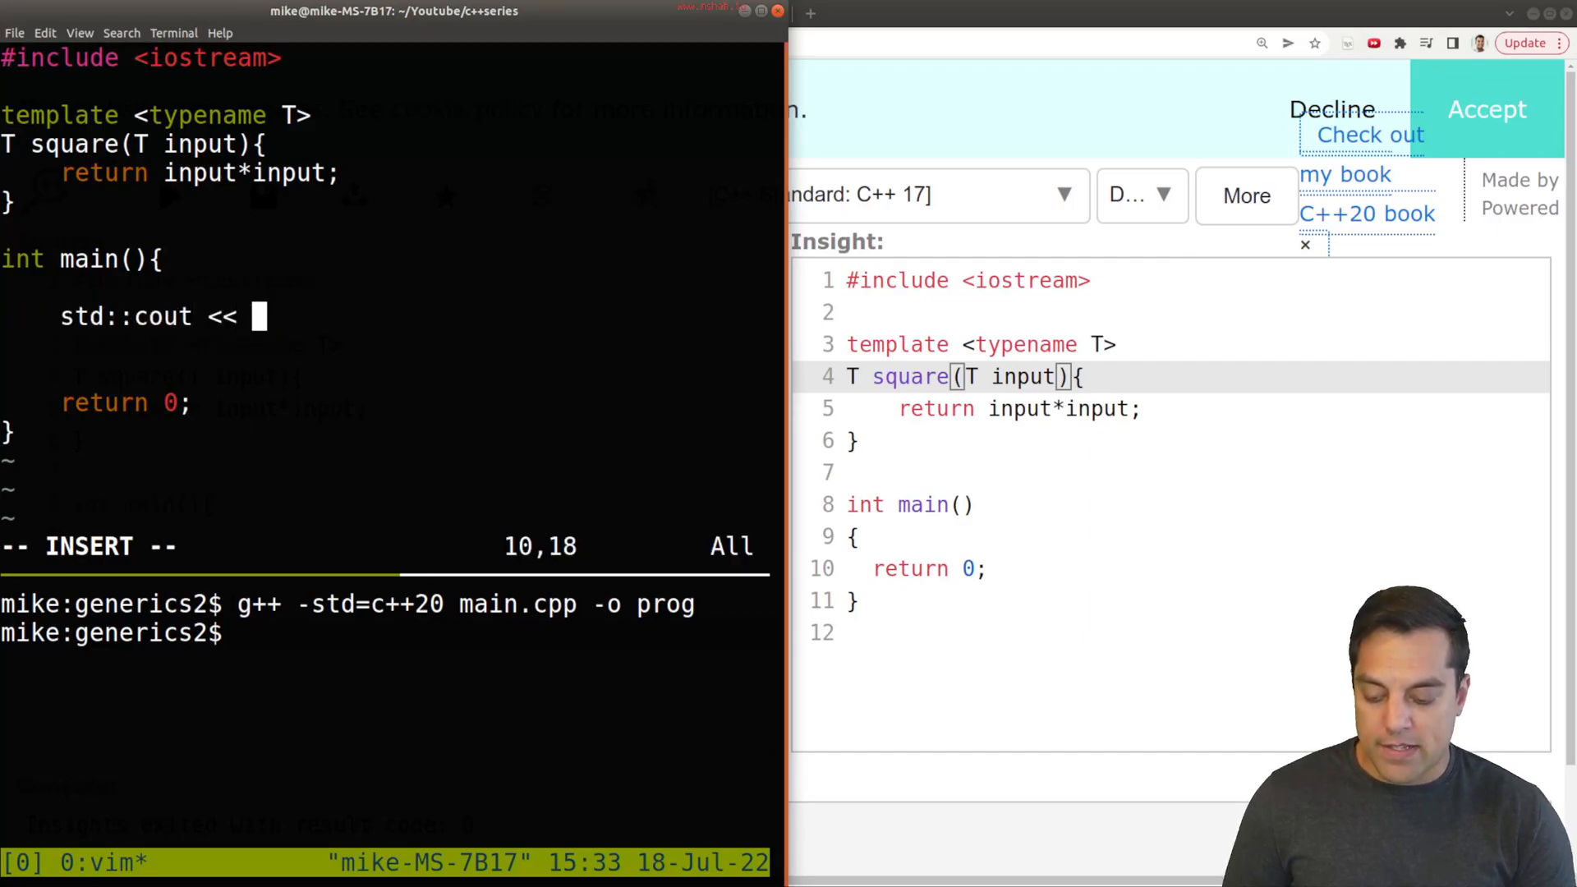
text(sq)
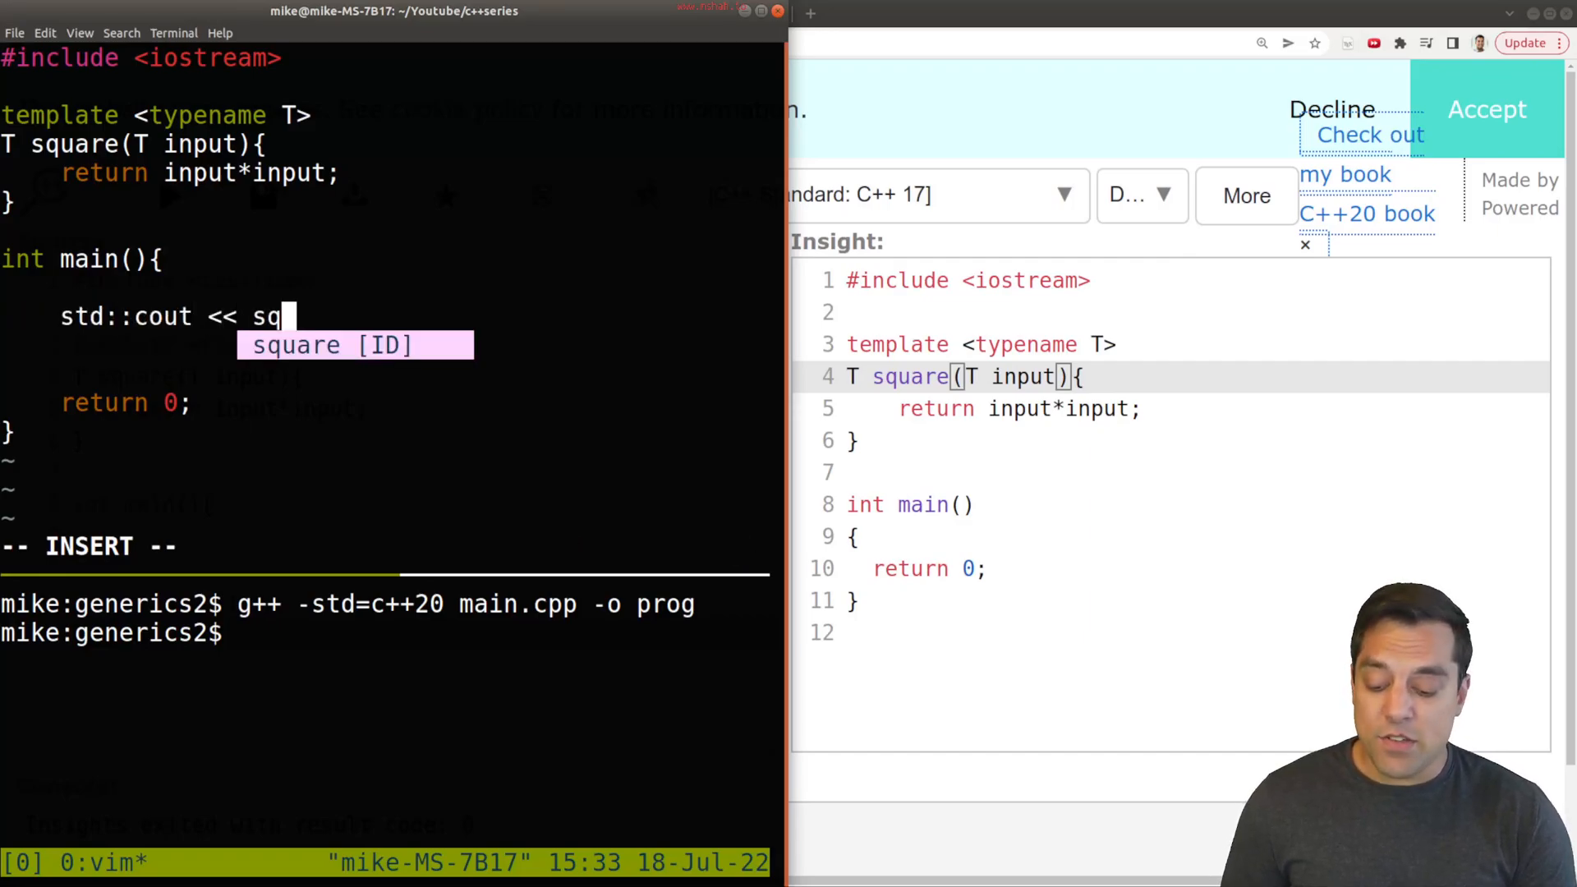
text(uare<intt)
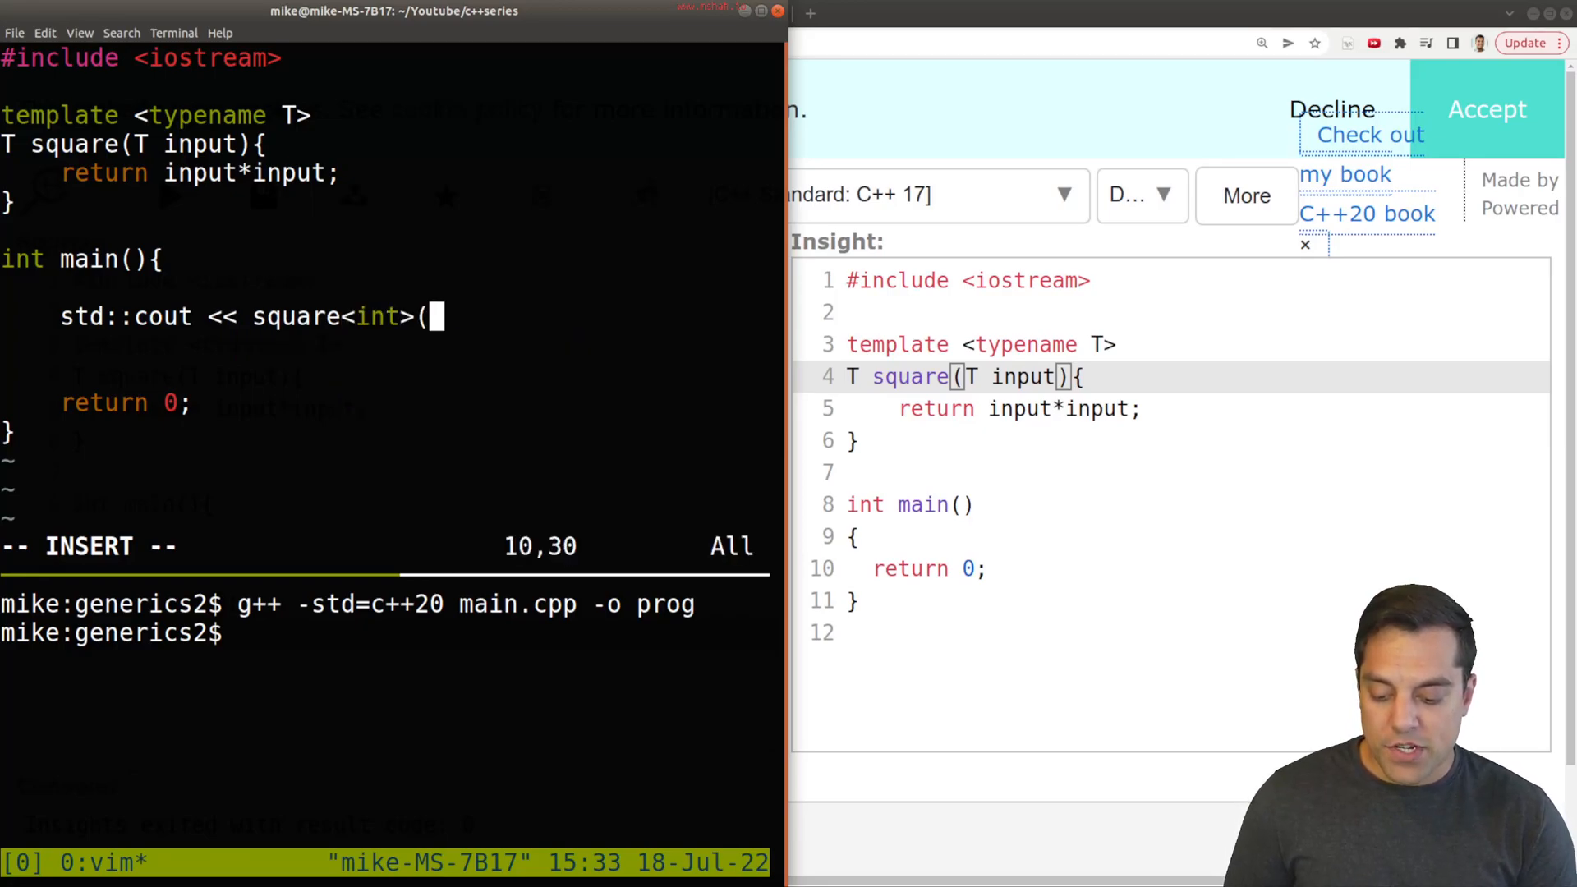
text(5) << st)
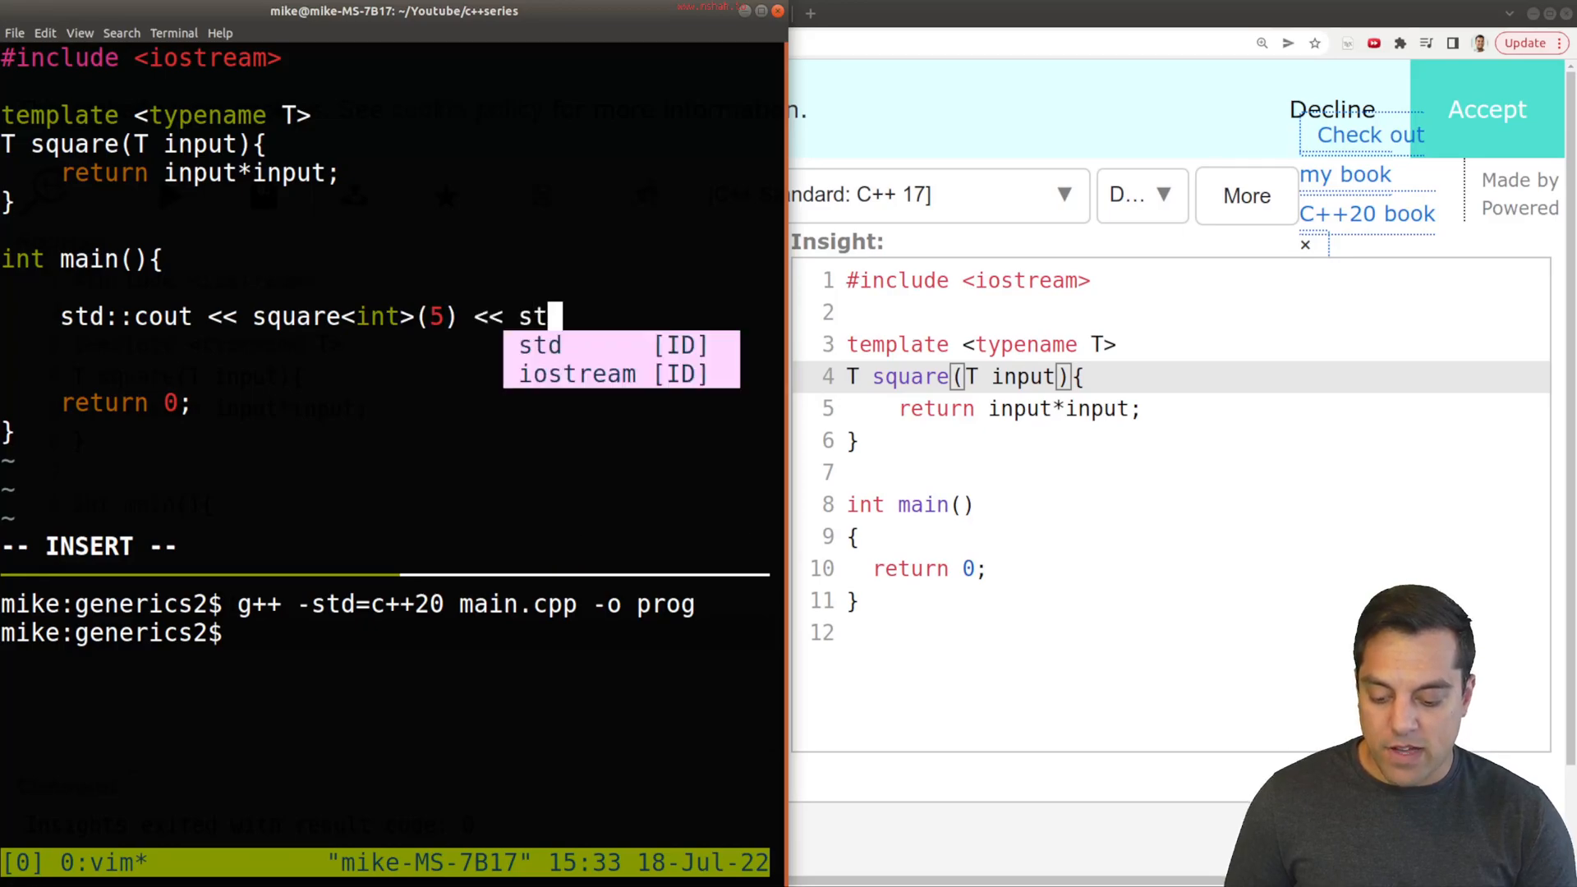
text(d::endl;)
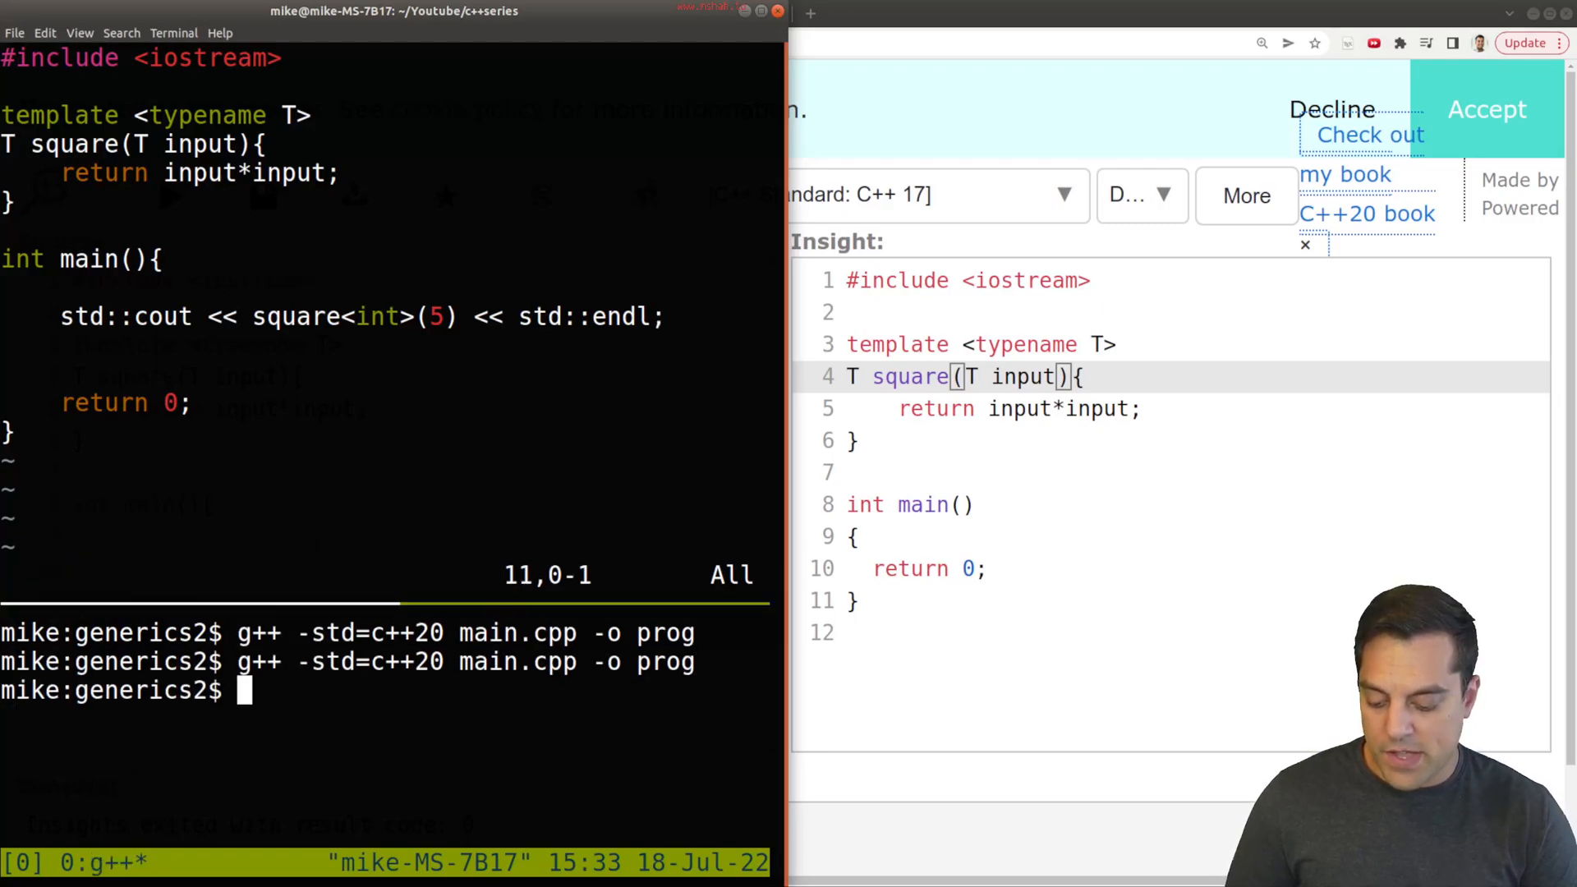
text(./prog)
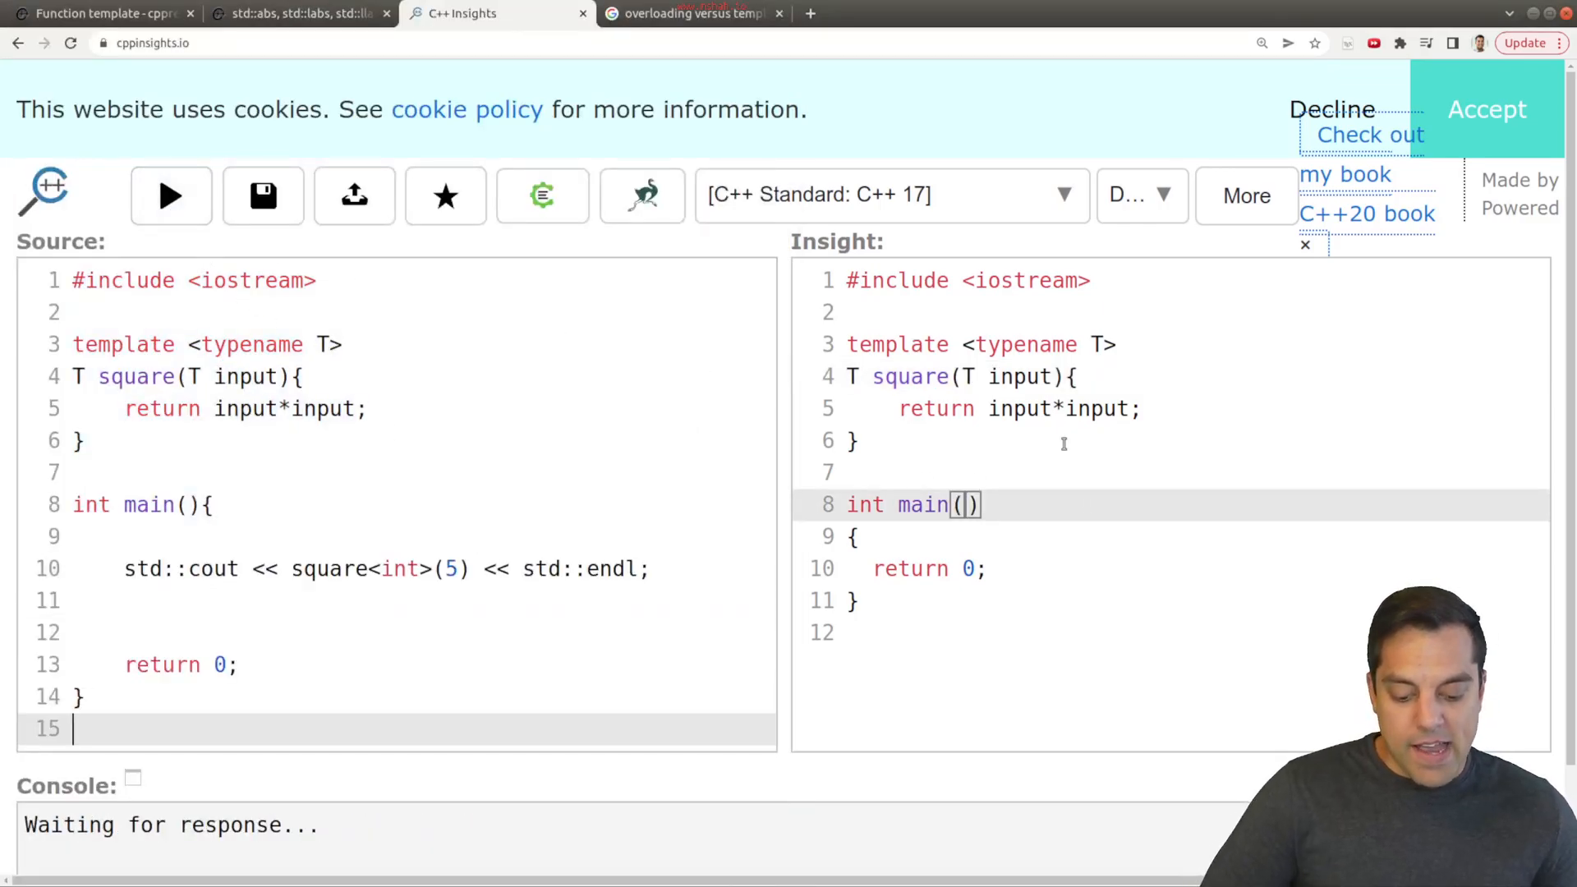
Regenerate the insight and locate the generated template<> int square<int> instantiation
click(169, 193)
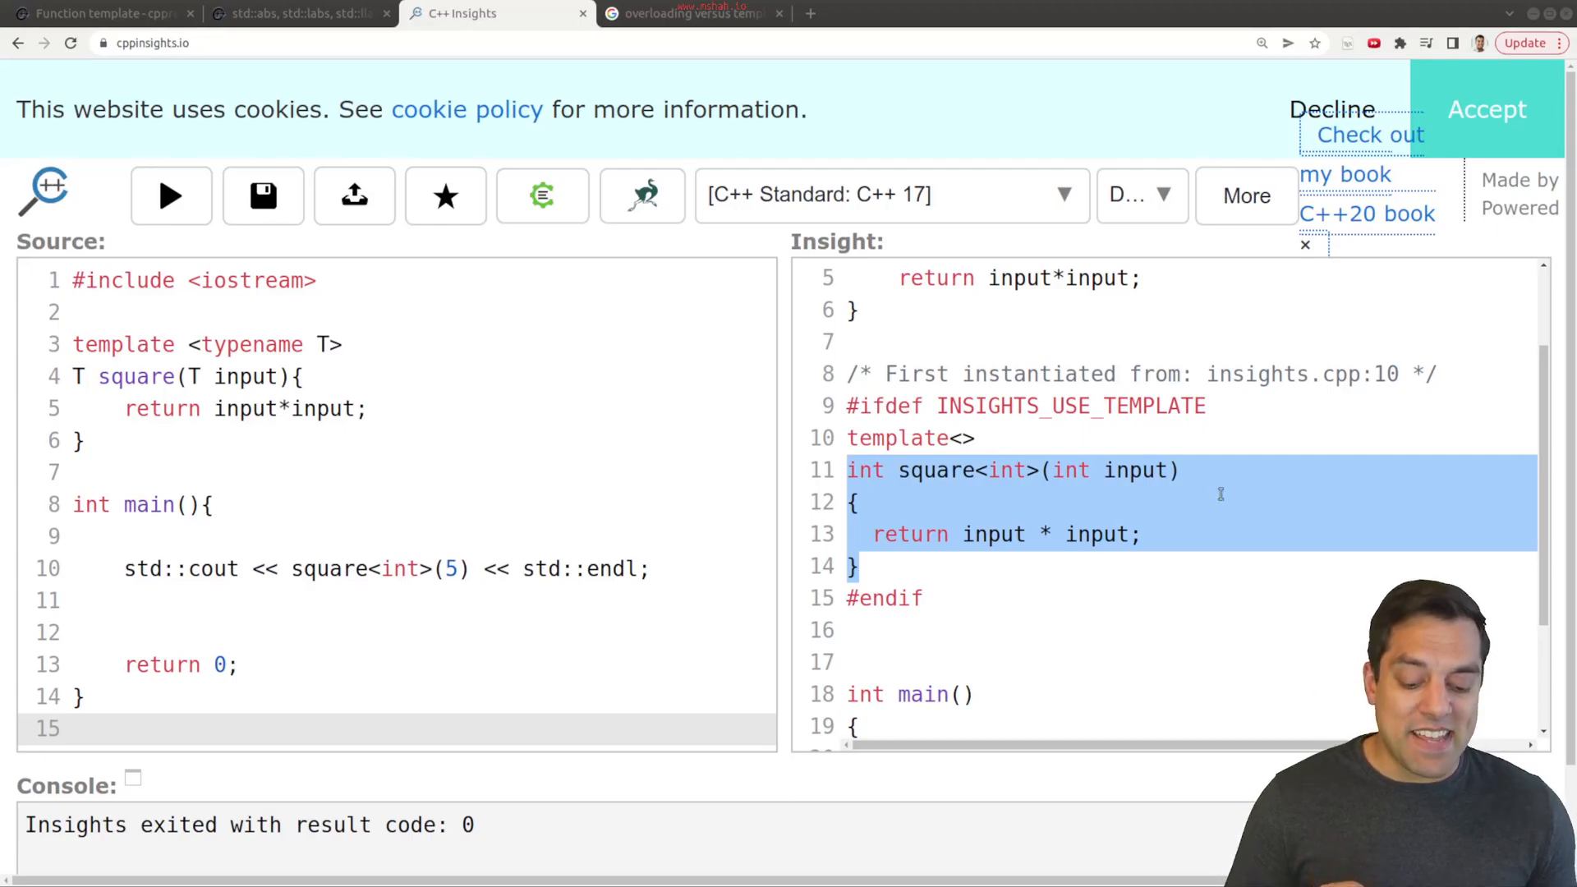
double_click(1008, 470)
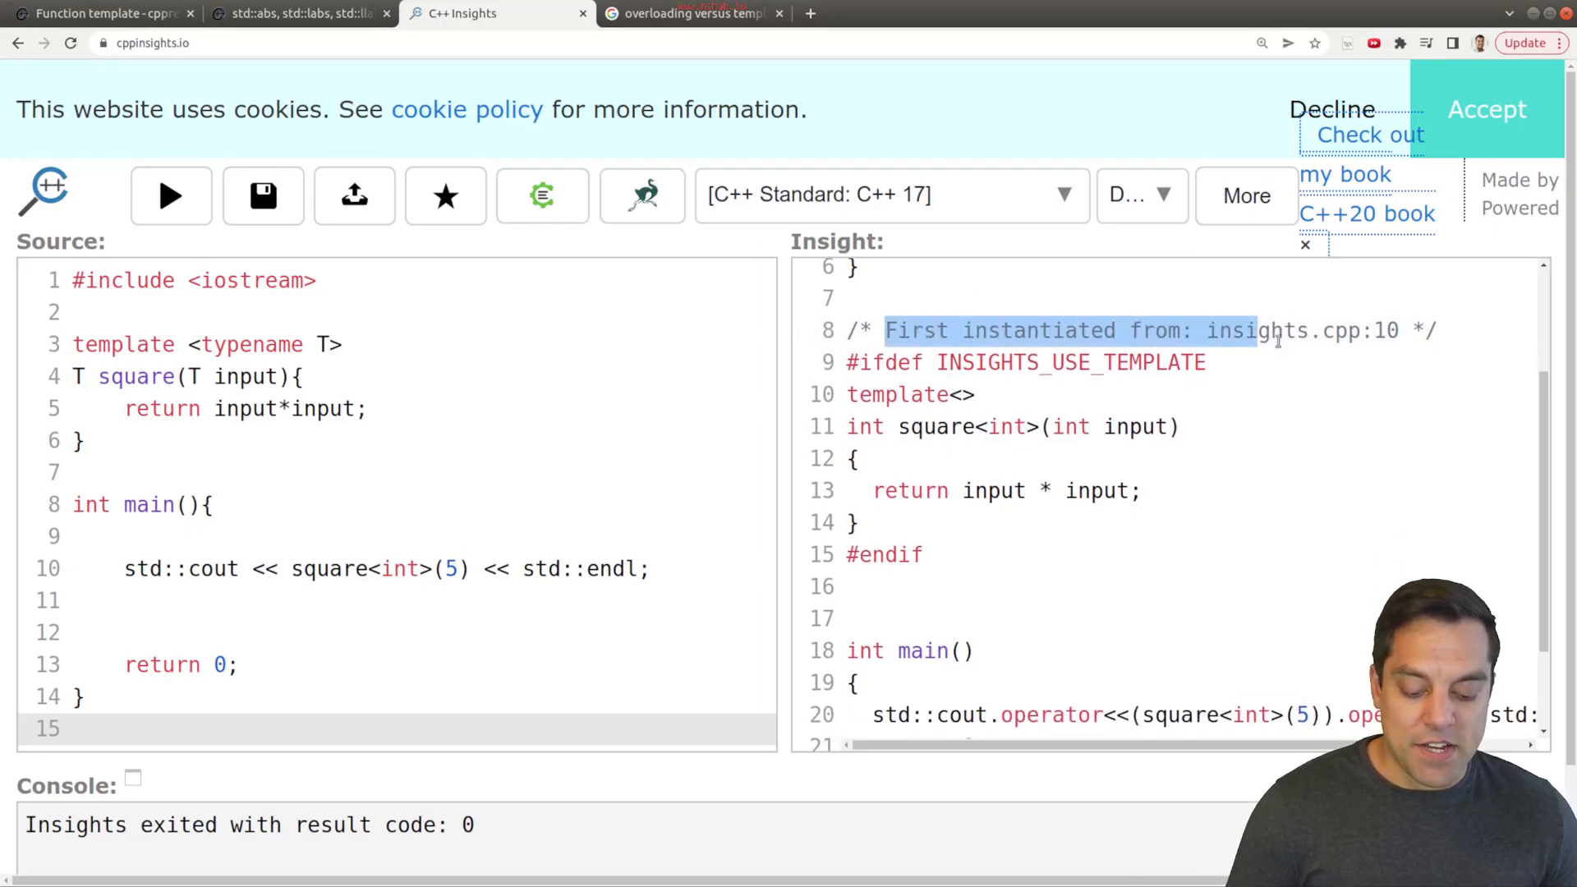
scroll(down, 3)
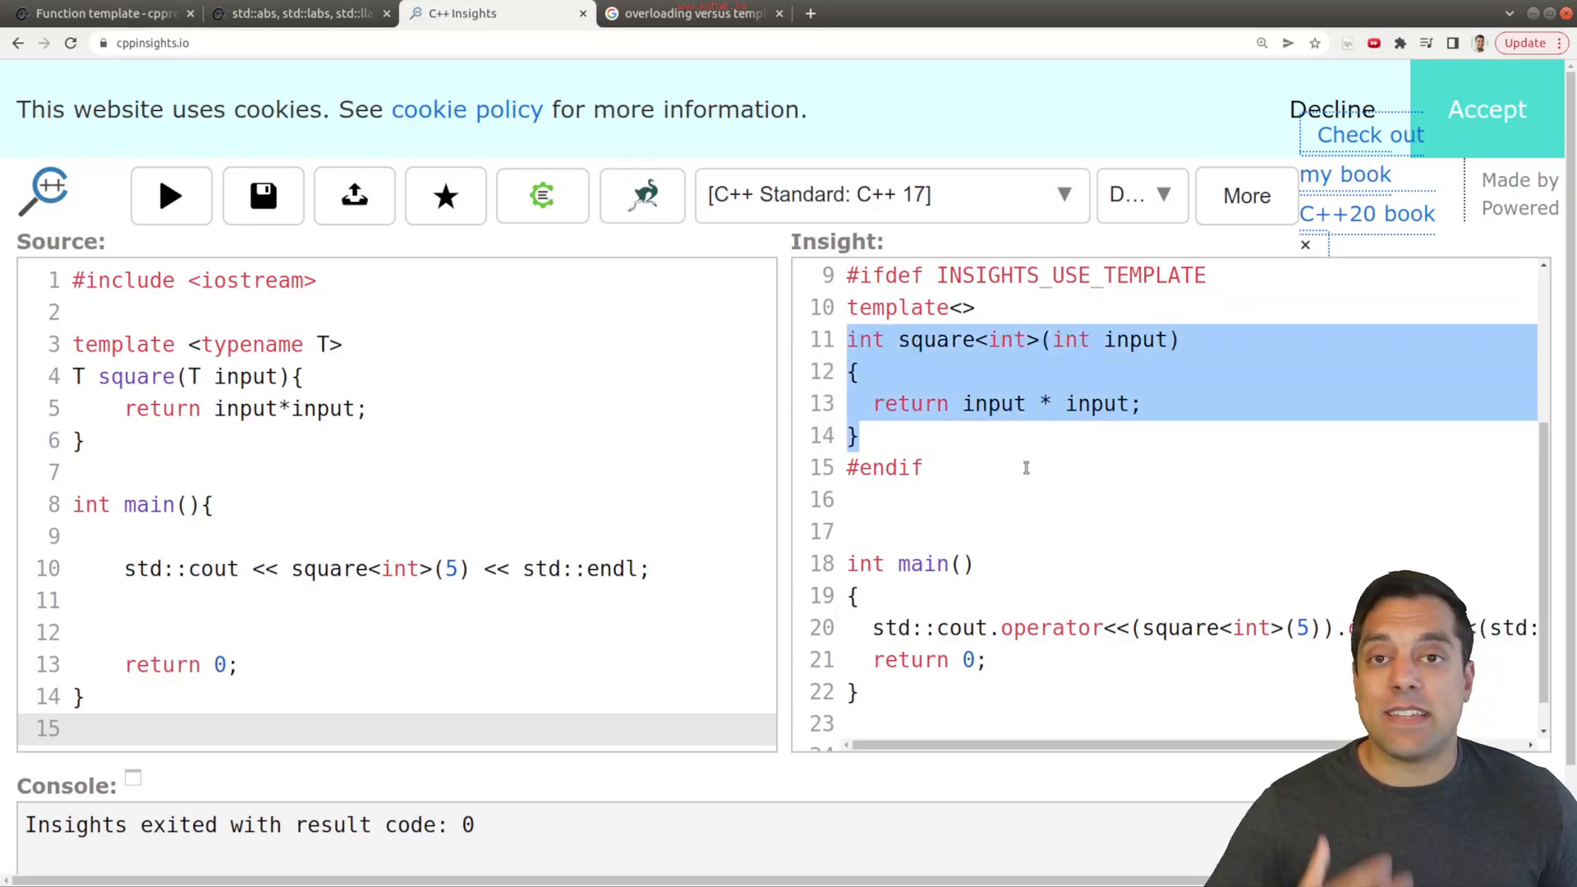
click(857, 434)
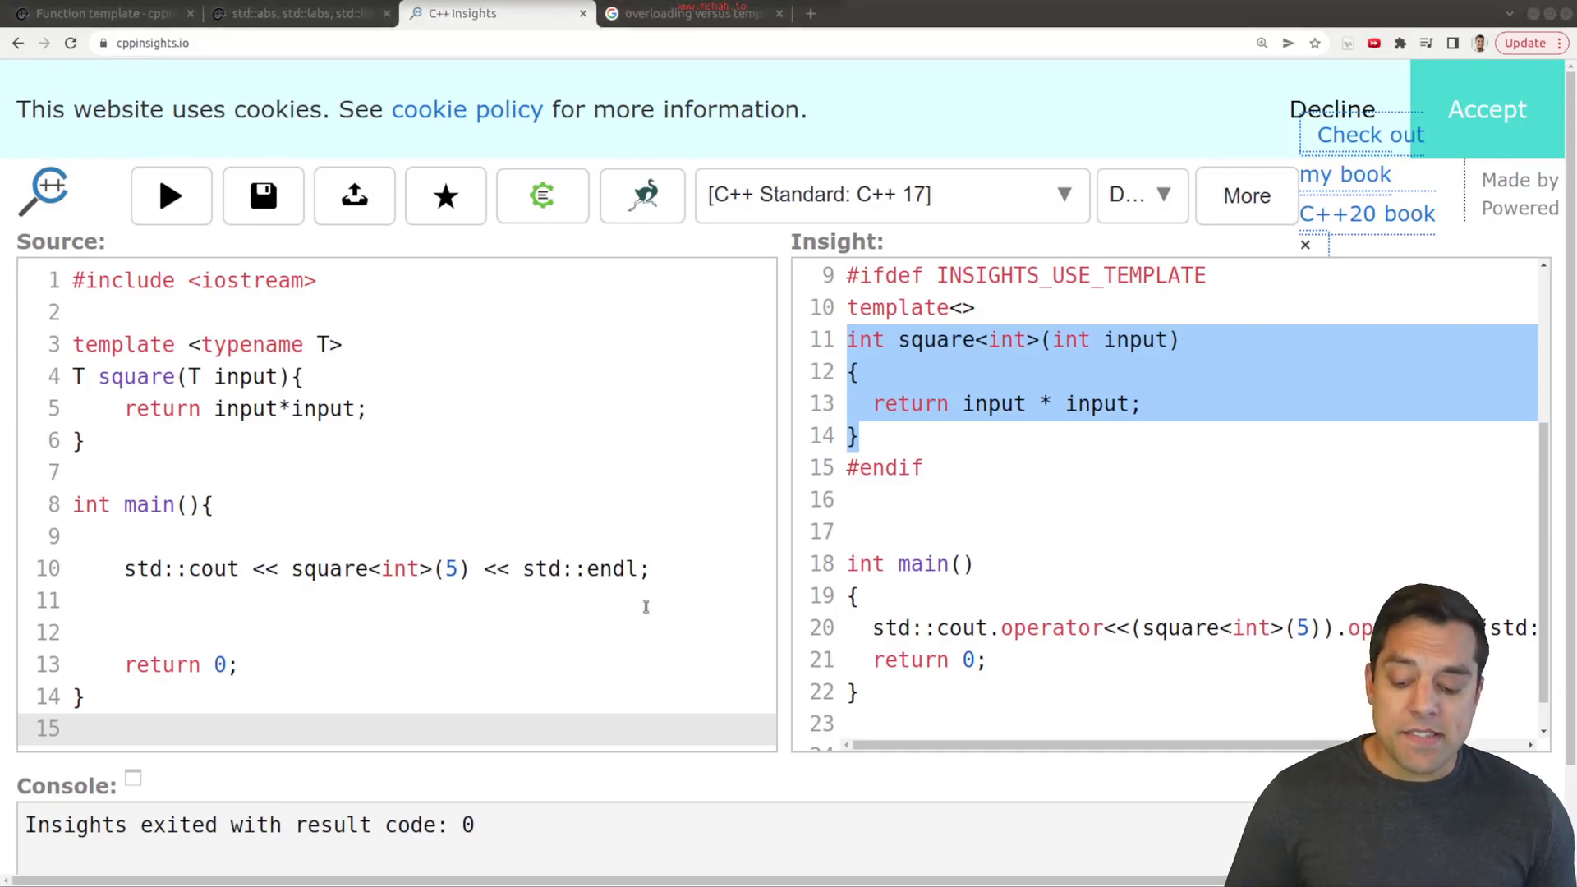
Add a second 'std::cout << square<int>(5) << std::endl;' line in the Source pane and review the output
double_click(341, 568)
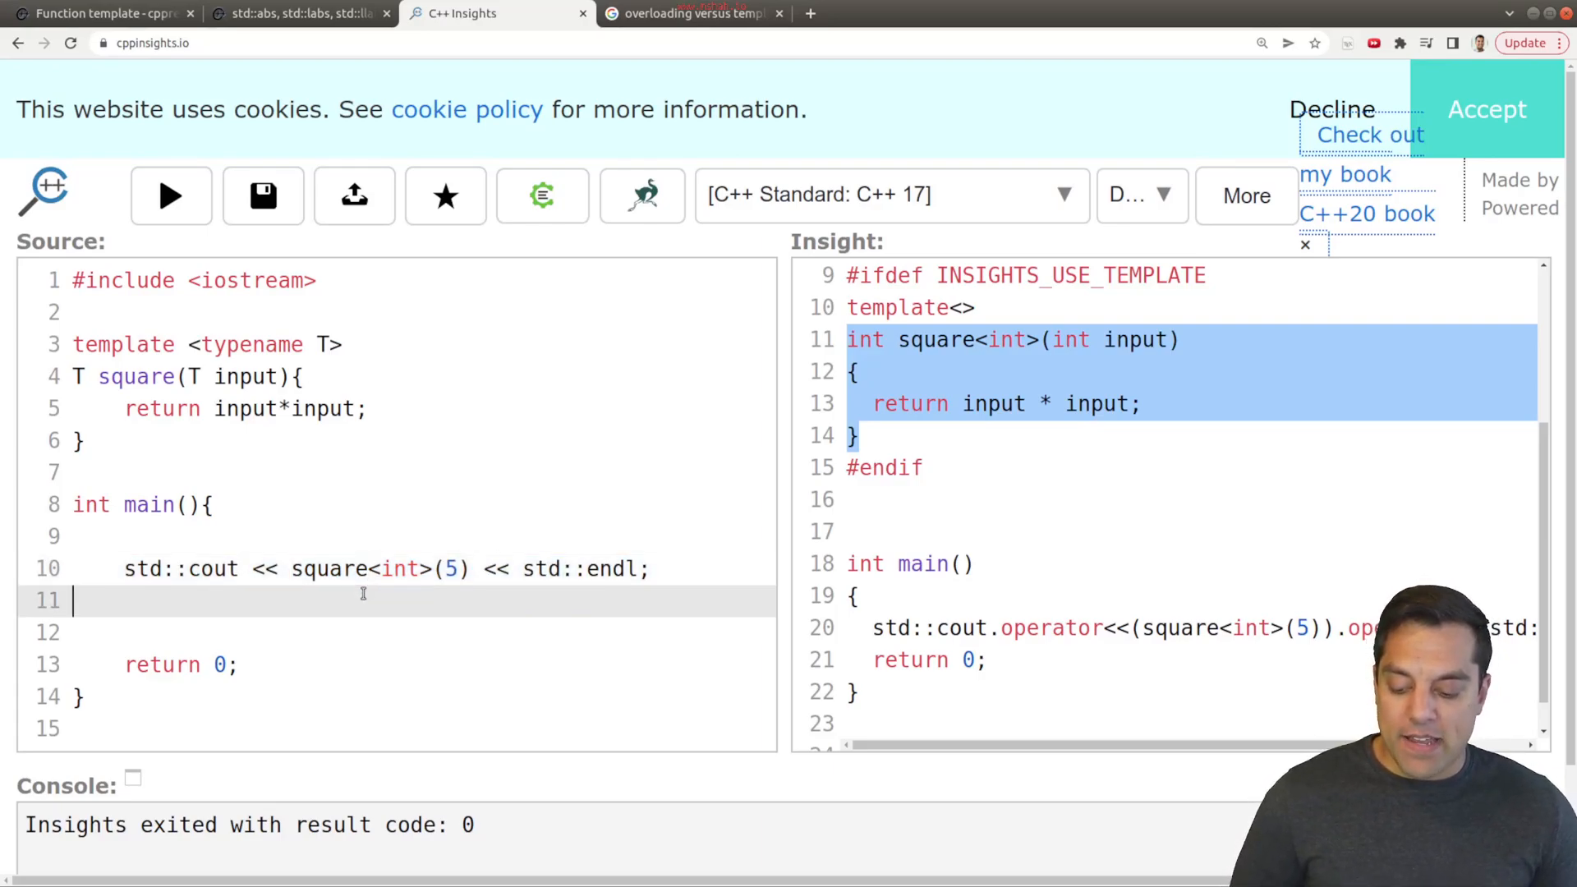
text(std::cout << square<int>(5) << std::endl;)
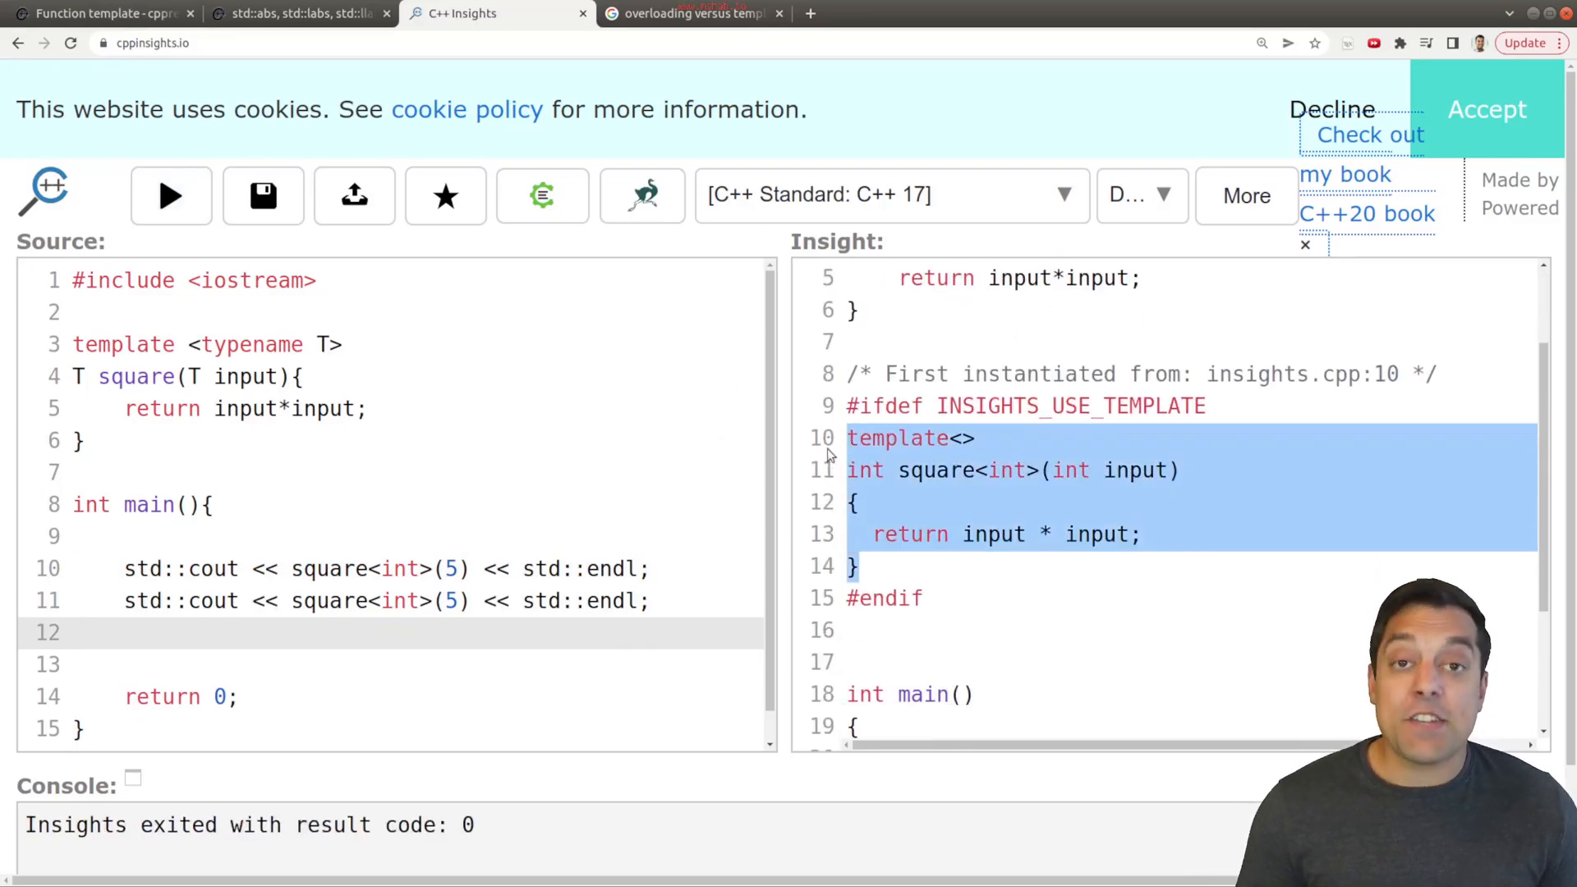
scroll(down, 3)
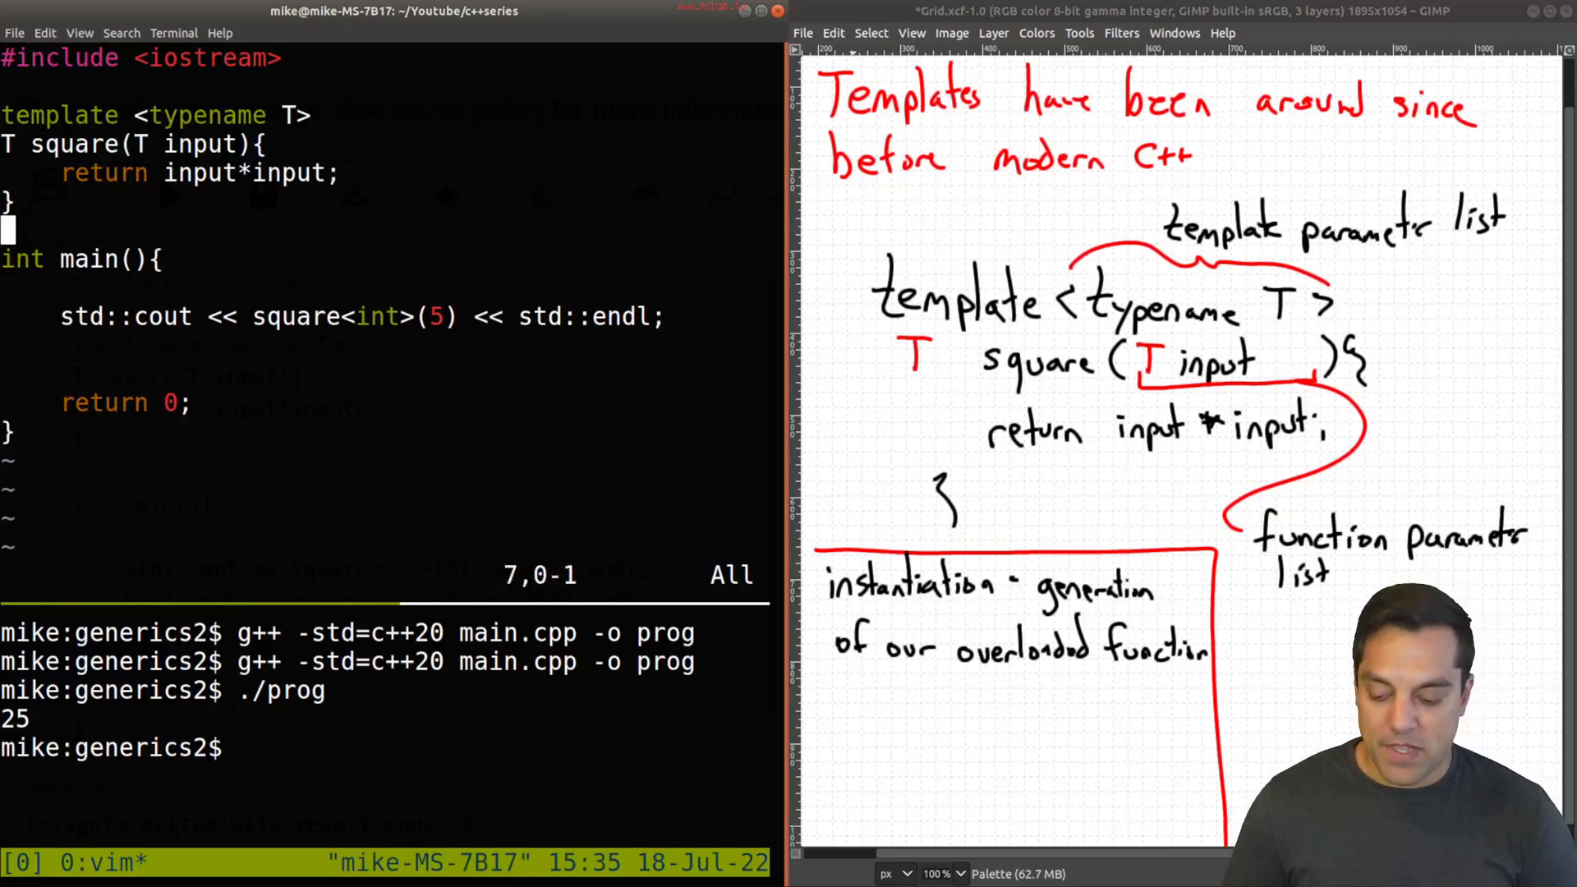
Write 'void square2(auto input){' with a return of input, accepting the completion for input
text(void)
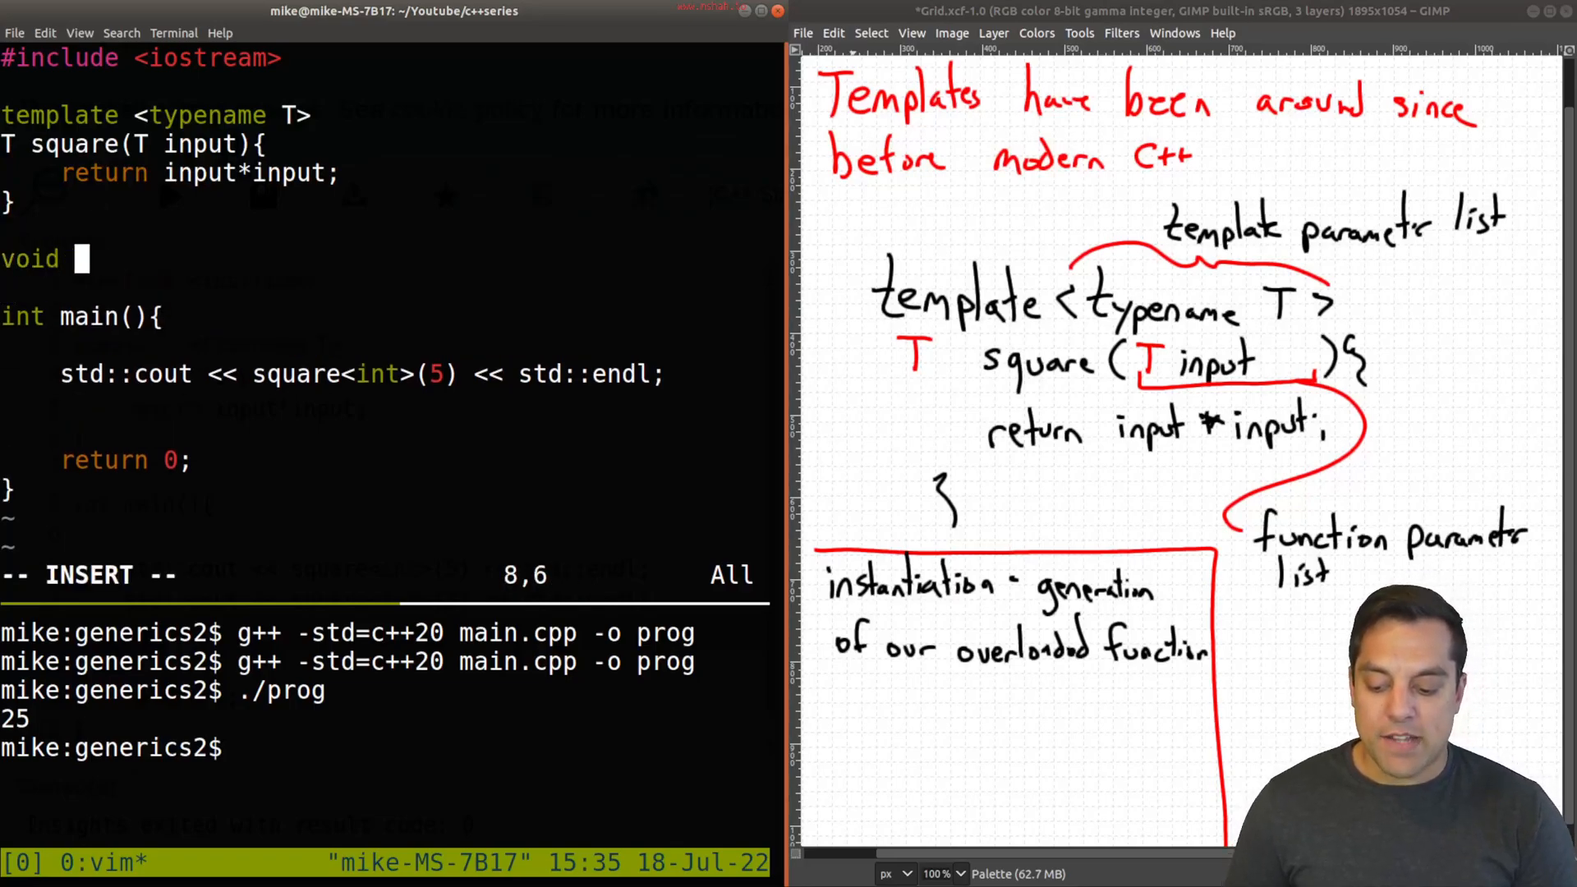
text(fo)
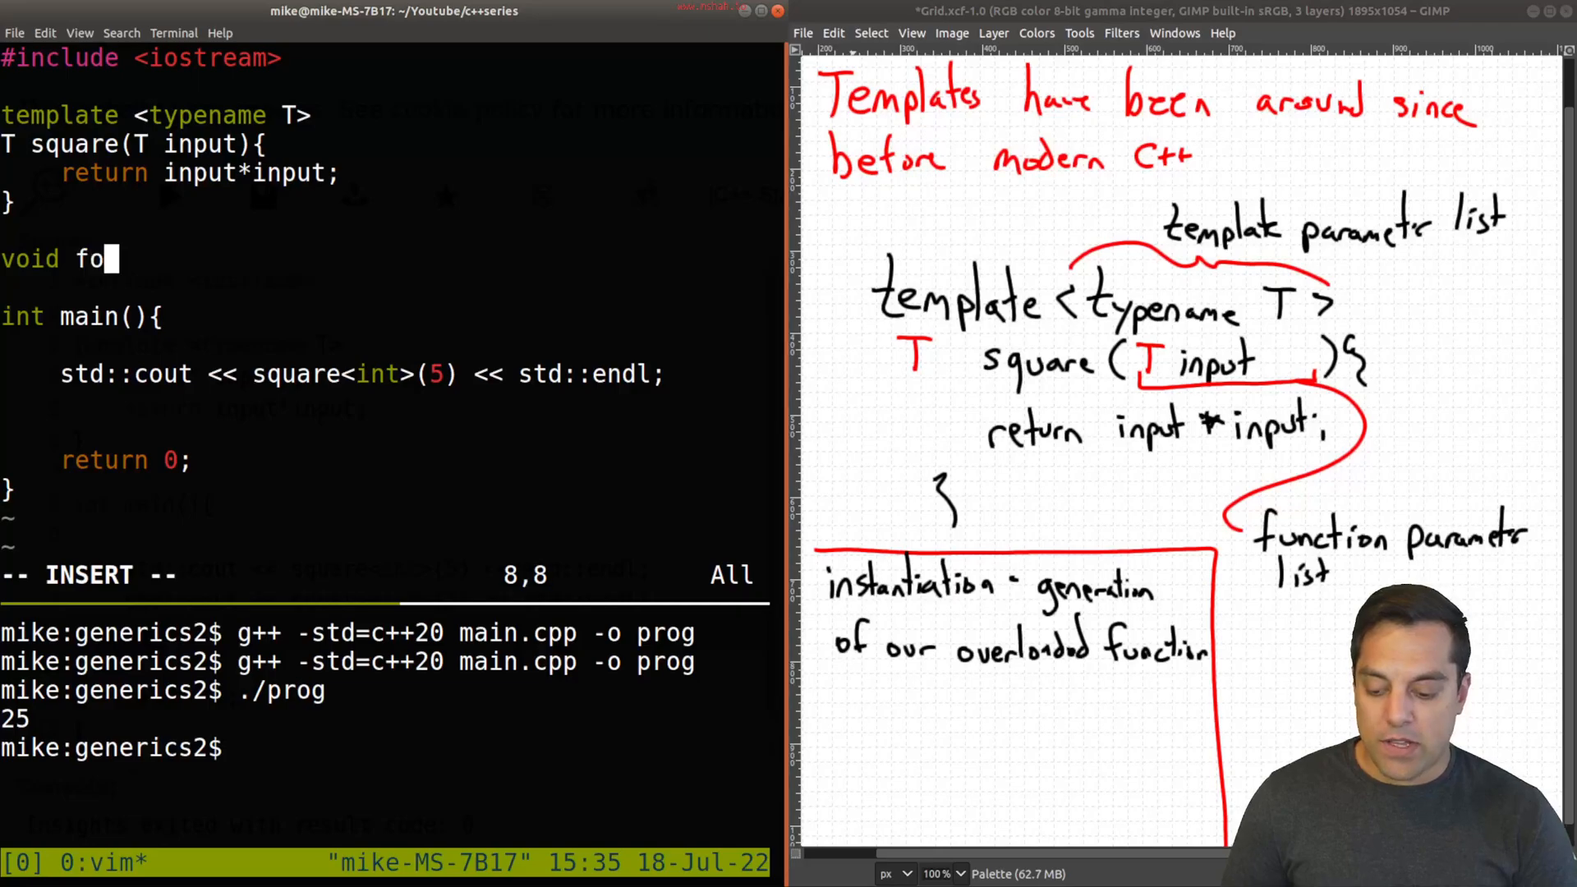
text(o2(auto i){)
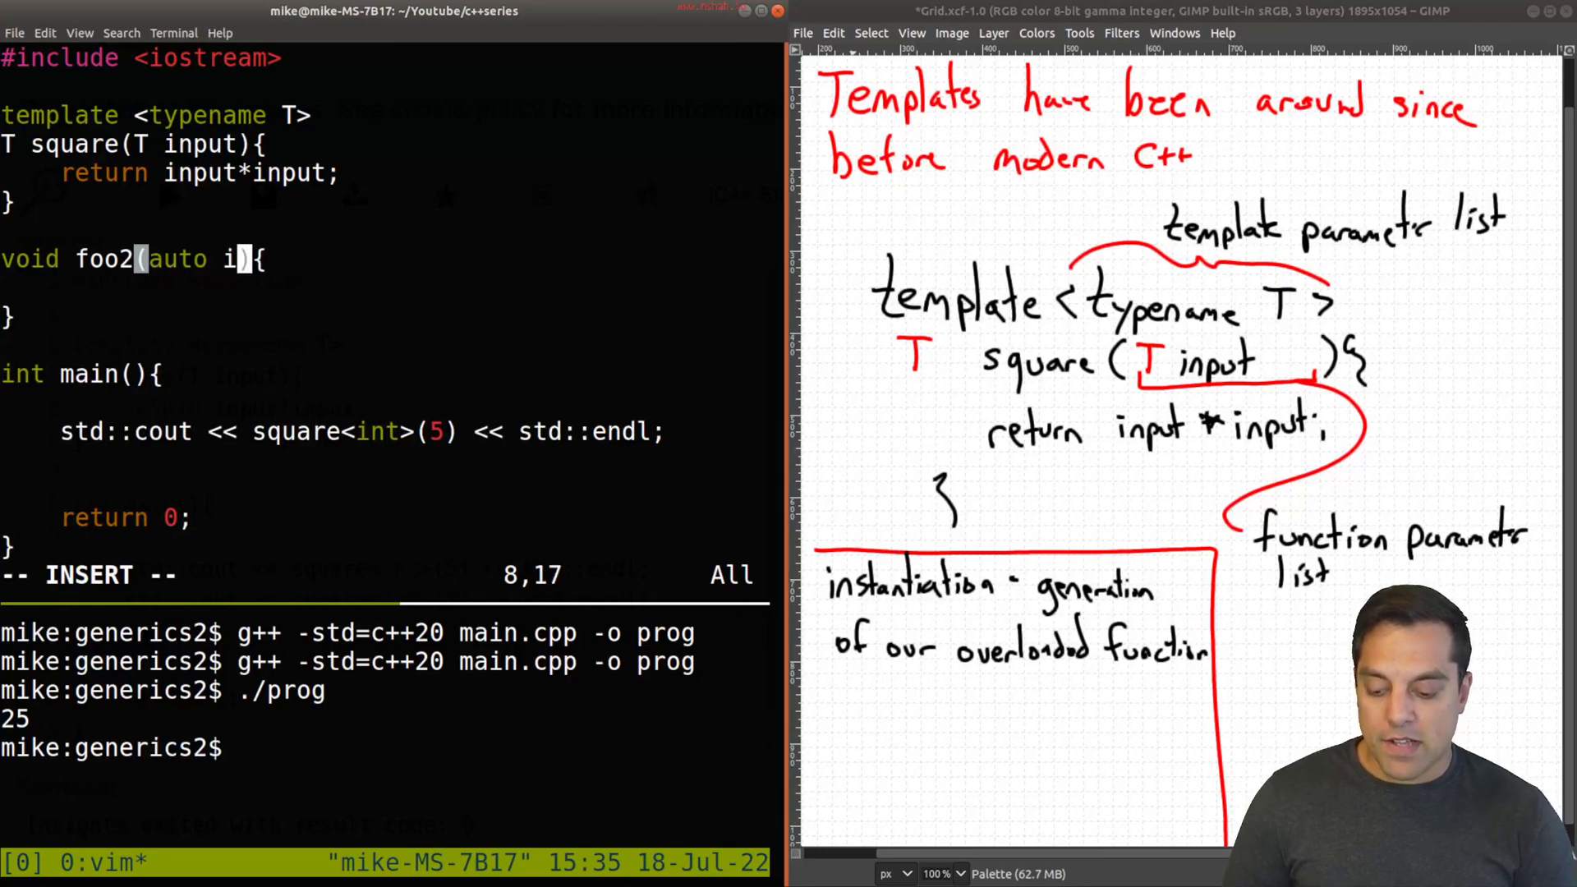
text(nput)
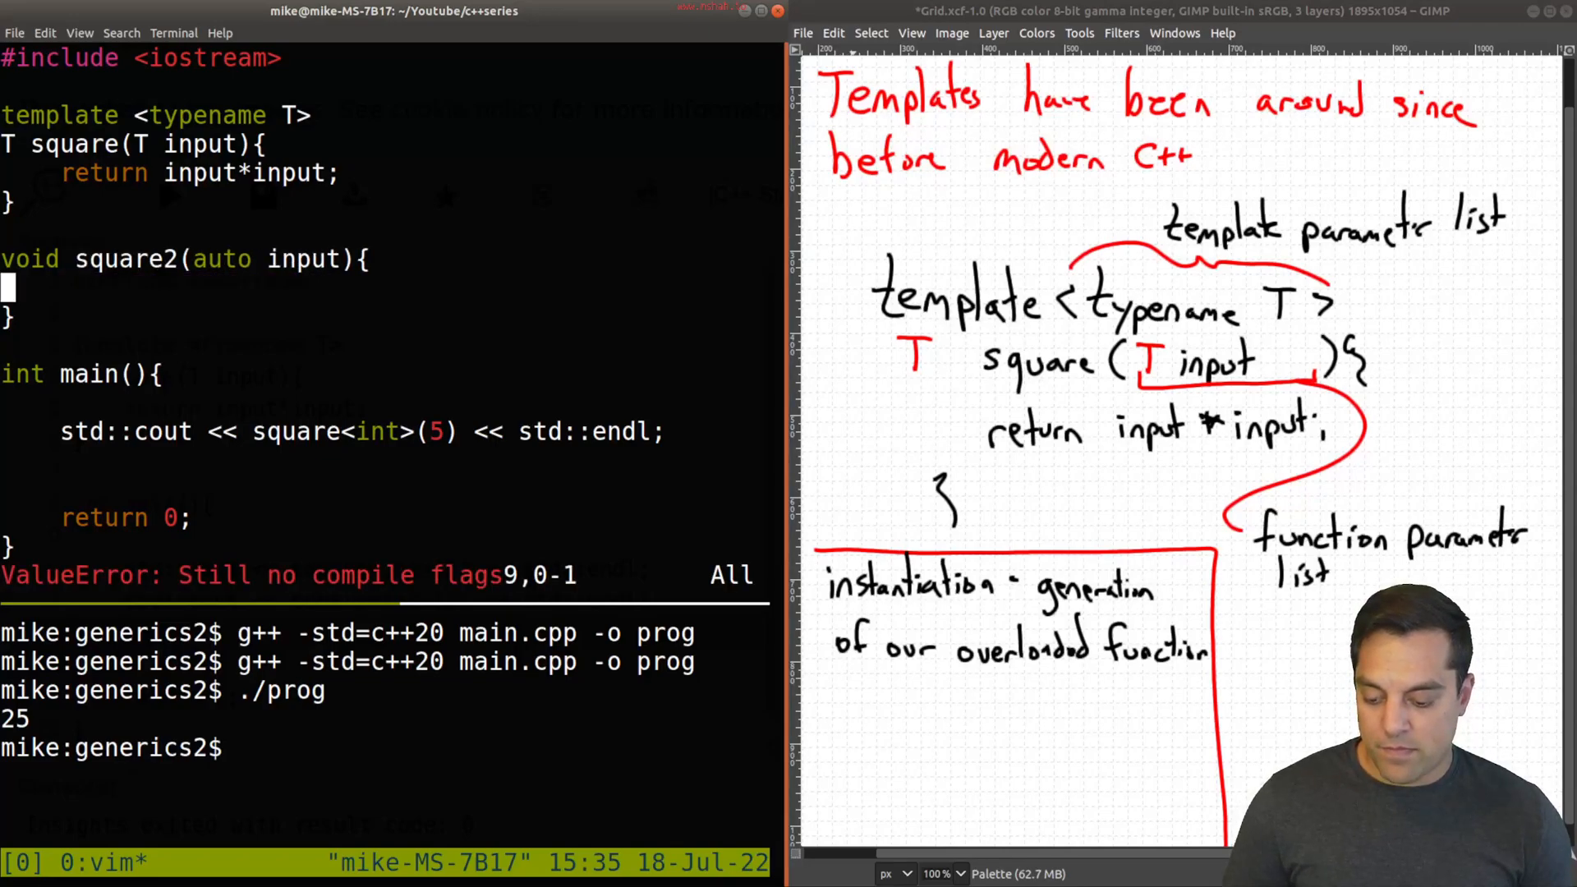
text(reutrn)
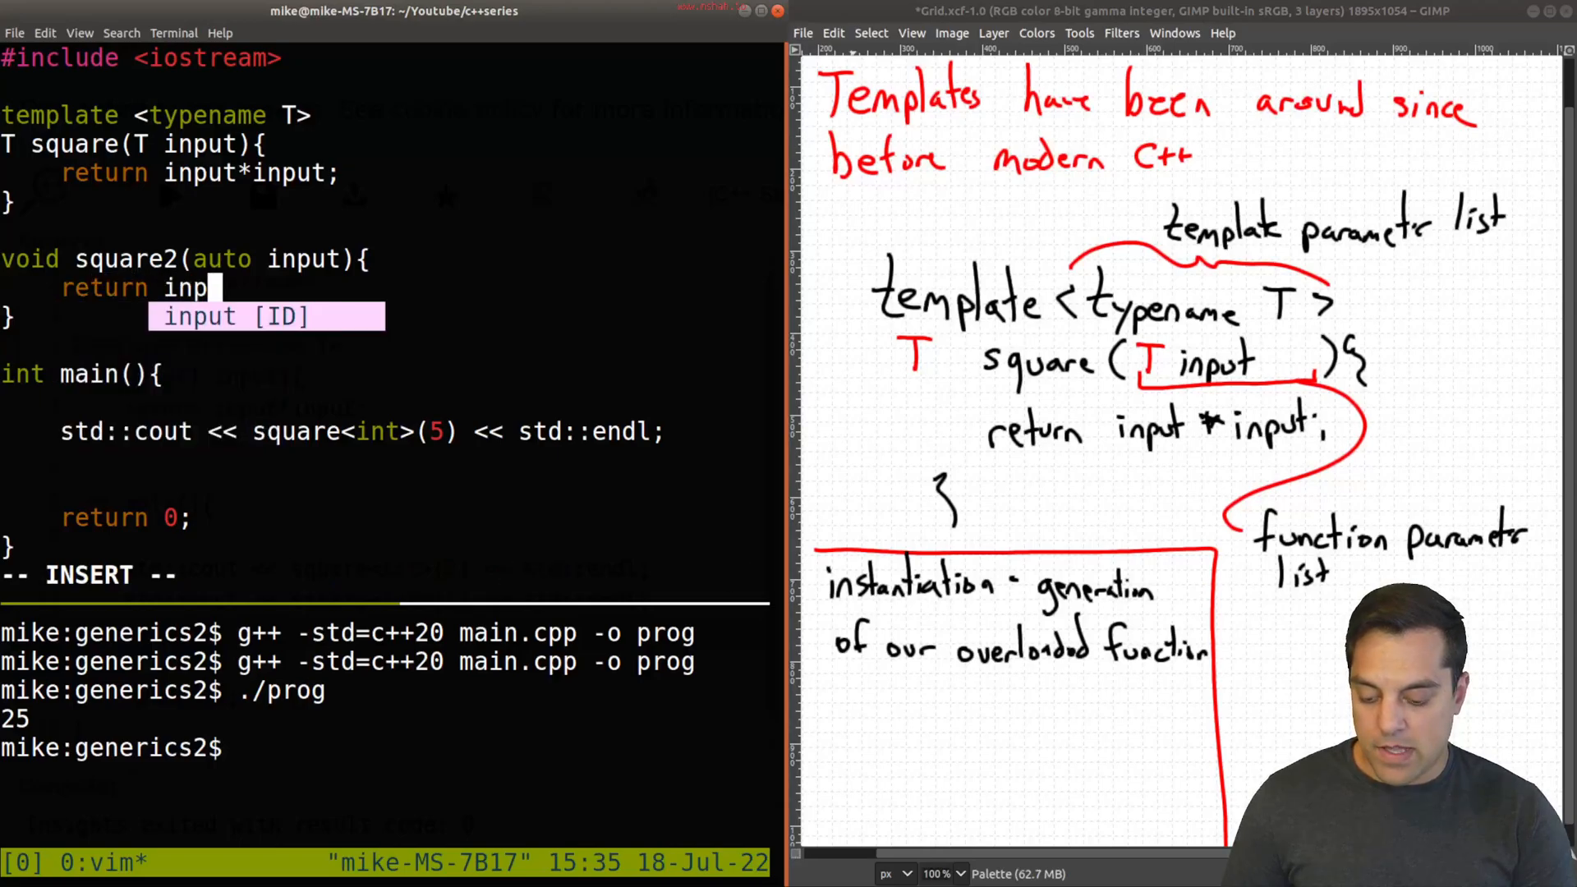
key(Escape)
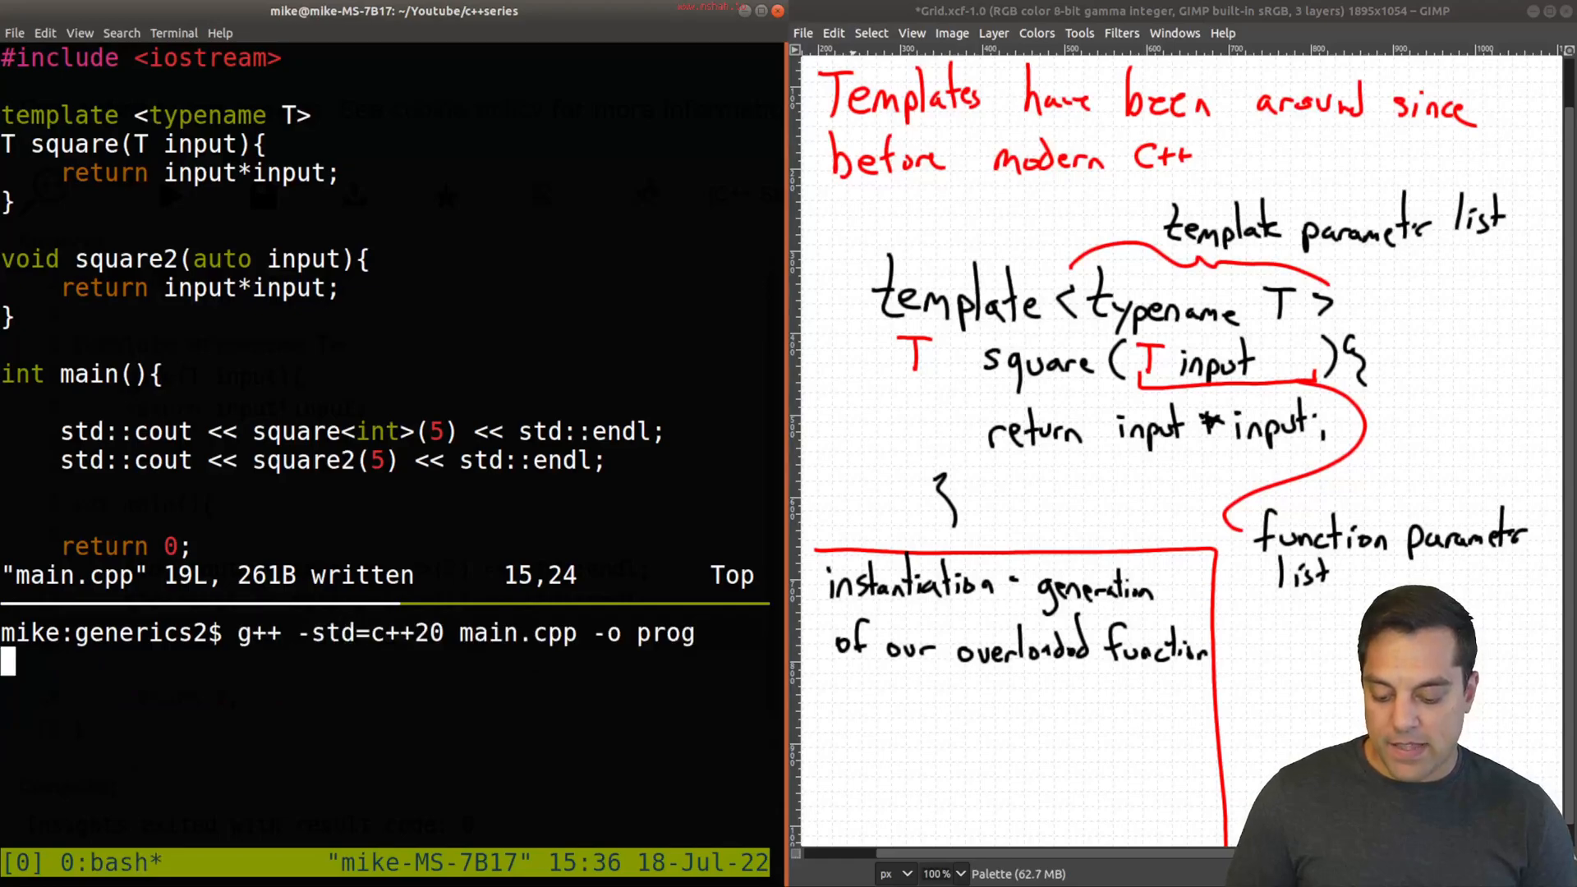
Finish square2, save main.cpp and compile with g++ -std=c++20 main.cpp -o prog
text(aut)
key(Return)
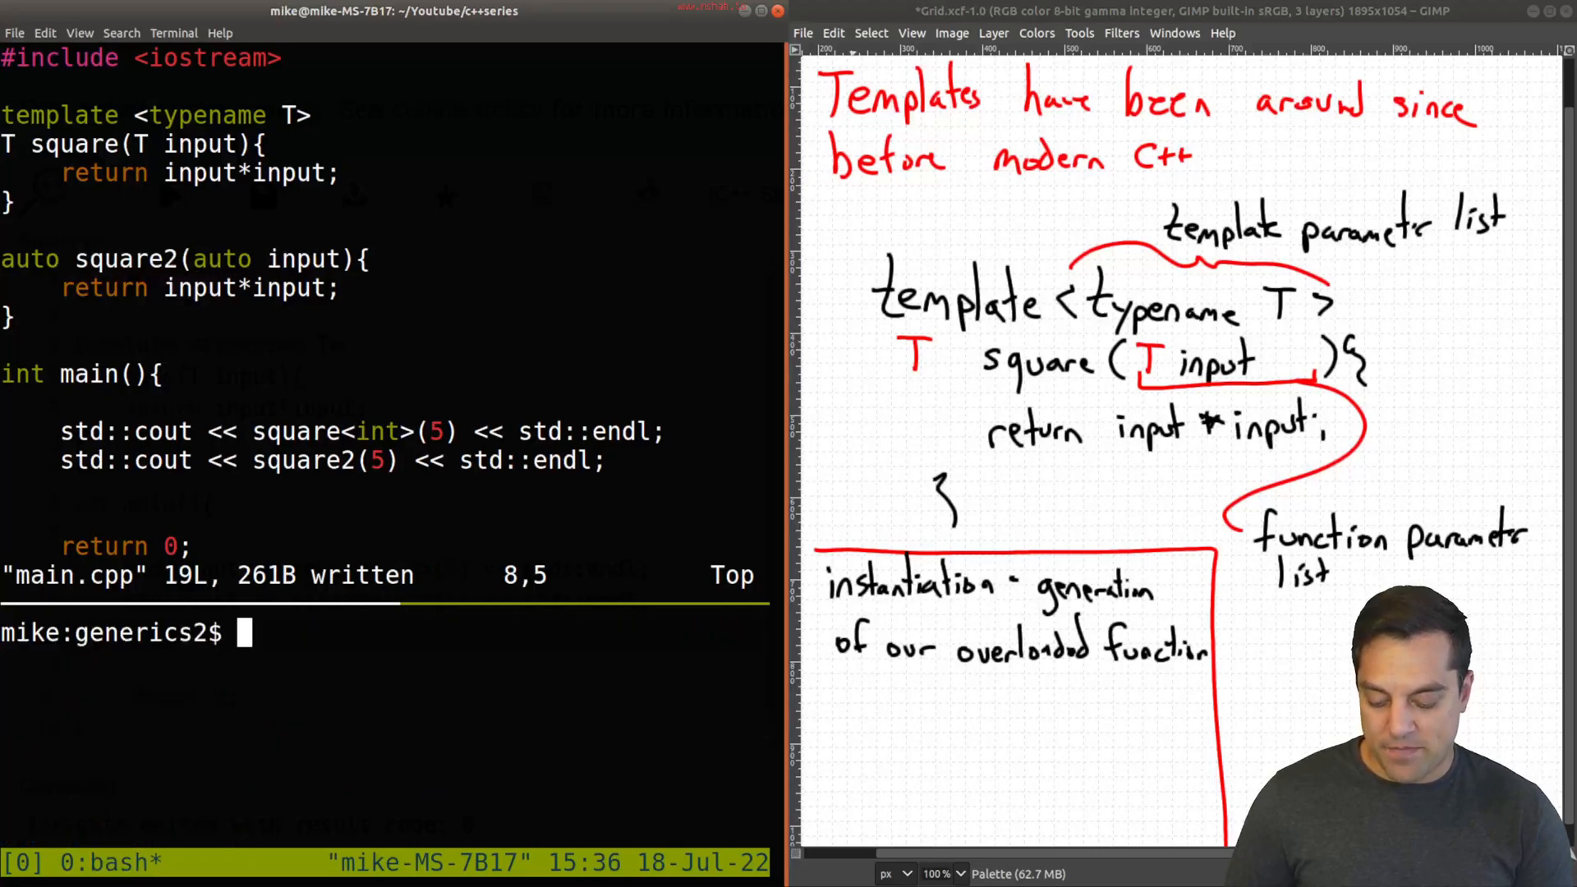
text(g++ -std=c++20 main.cpp -o prog)
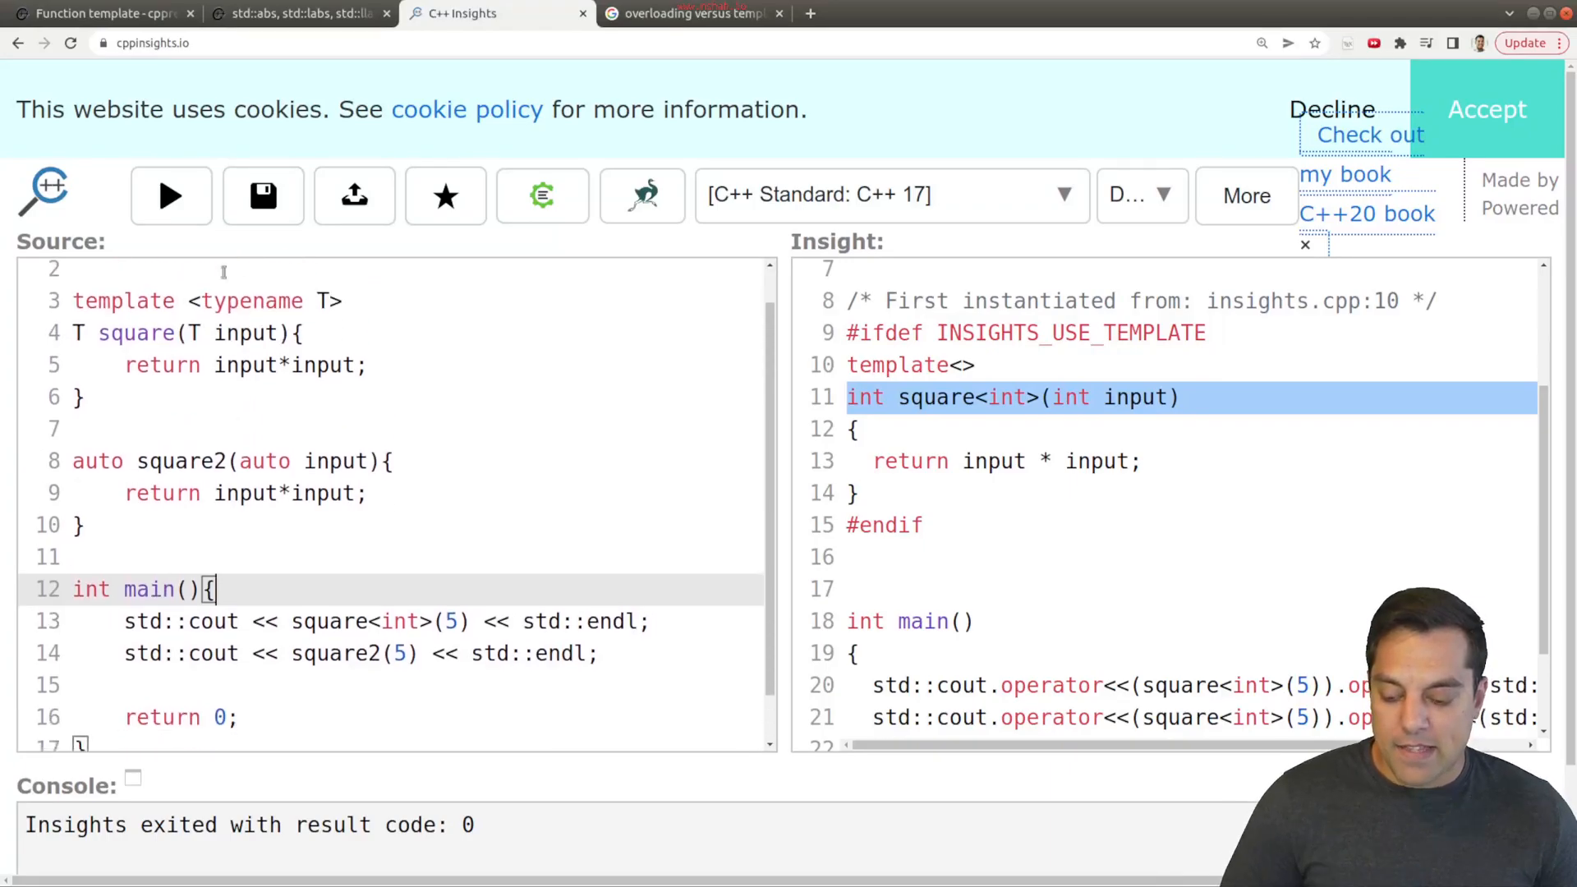
Run the updated code, switch the C++ Standard to C++ 20 and rerun the transformation
click(169, 195)
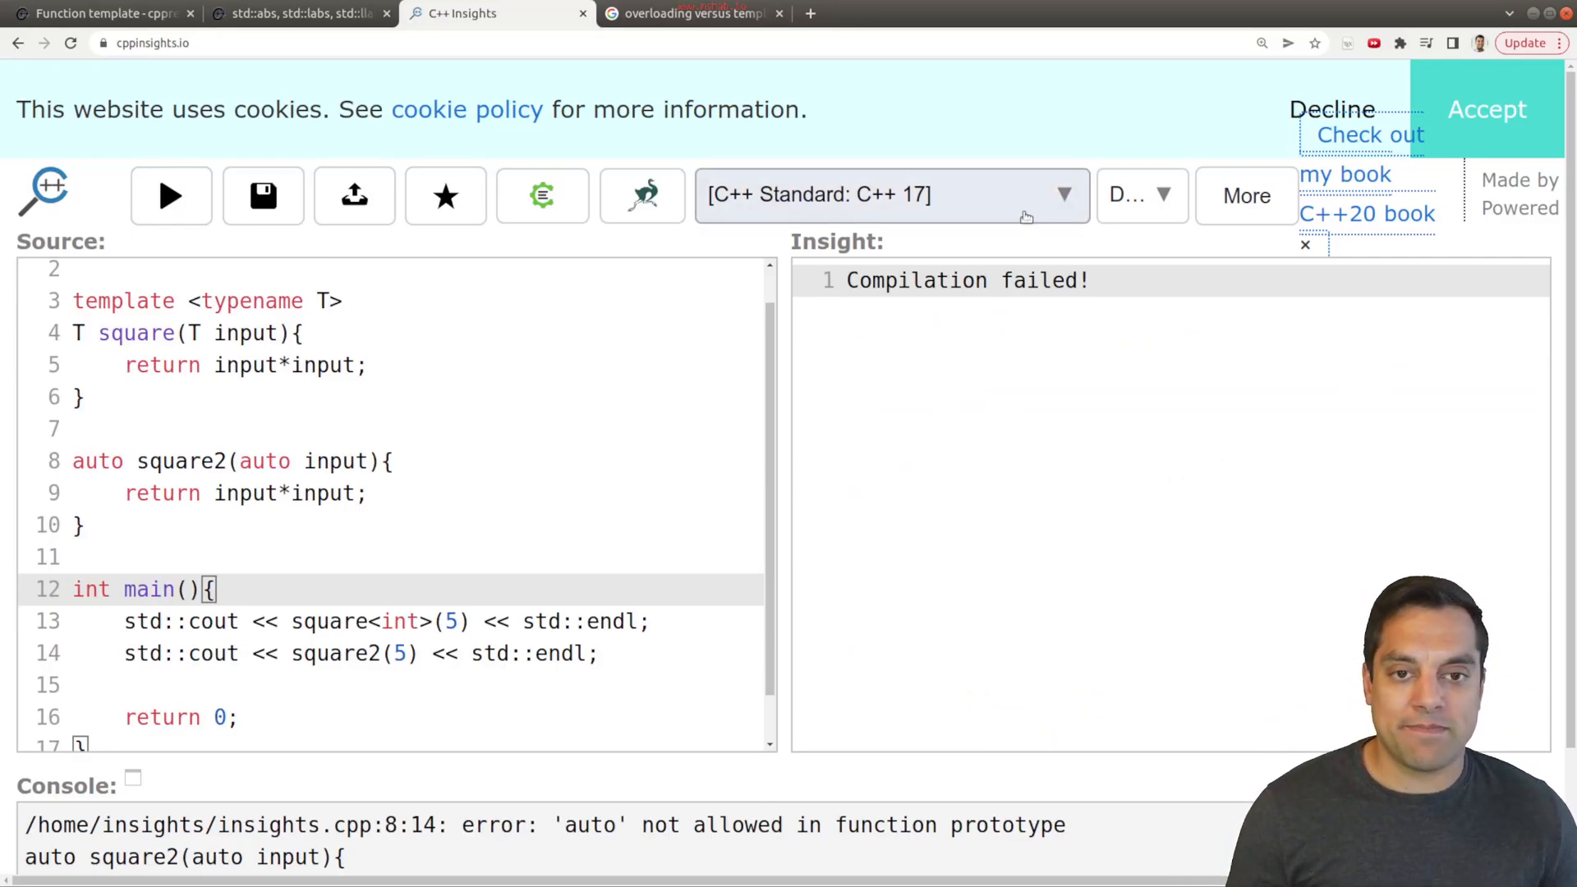
click(889, 196)
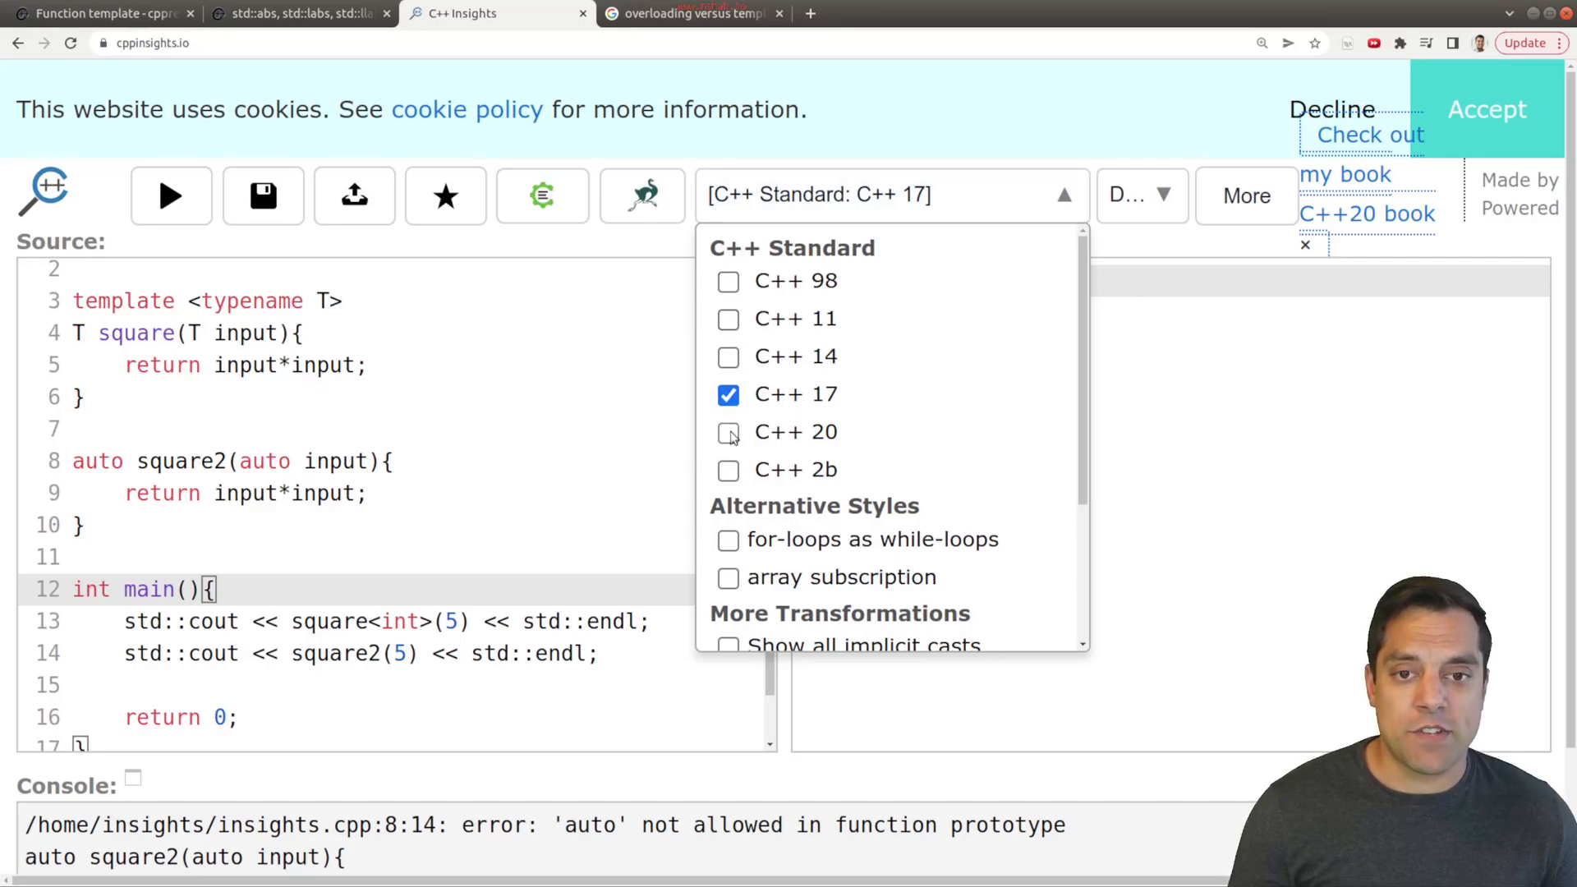
click(728, 432)
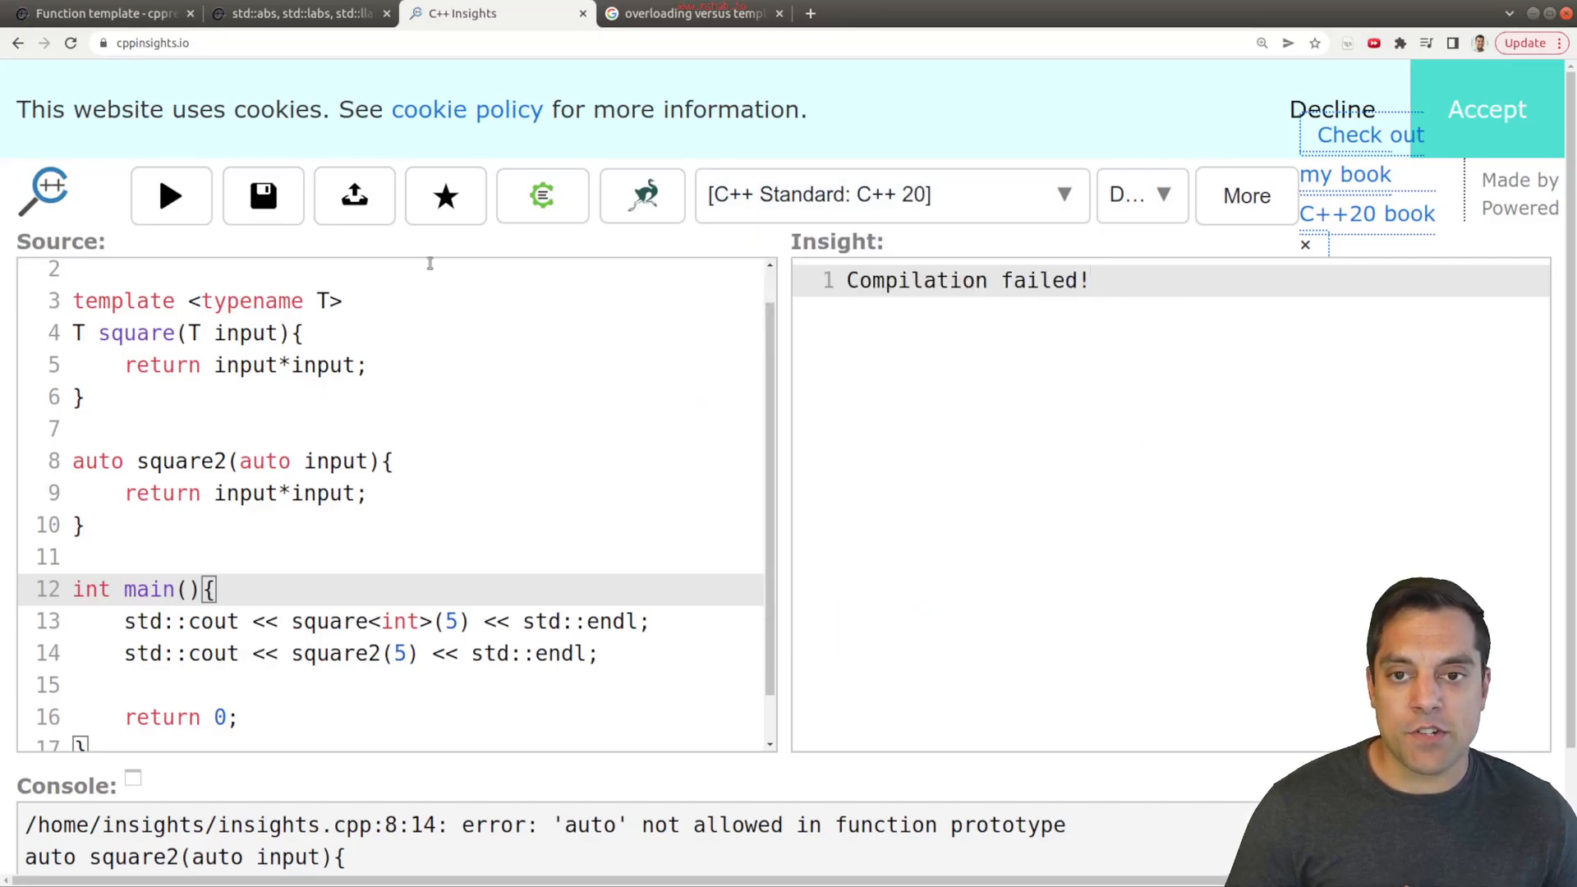
click(169, 196)
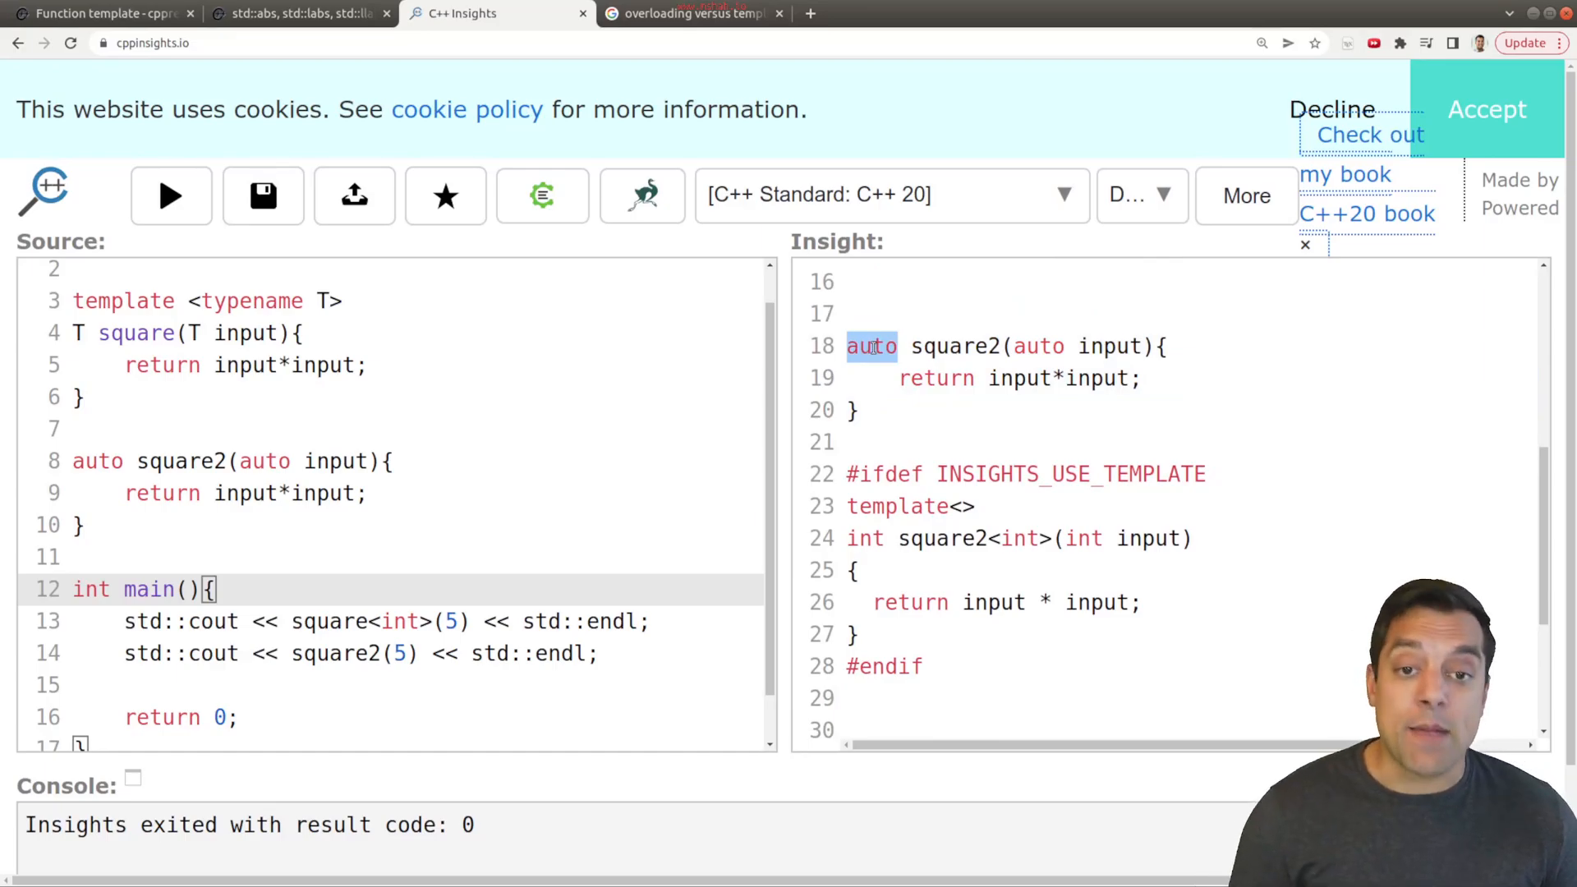
Highlight the generated template<> int square2<int> body and its int parameter type
scroll(down, 3)
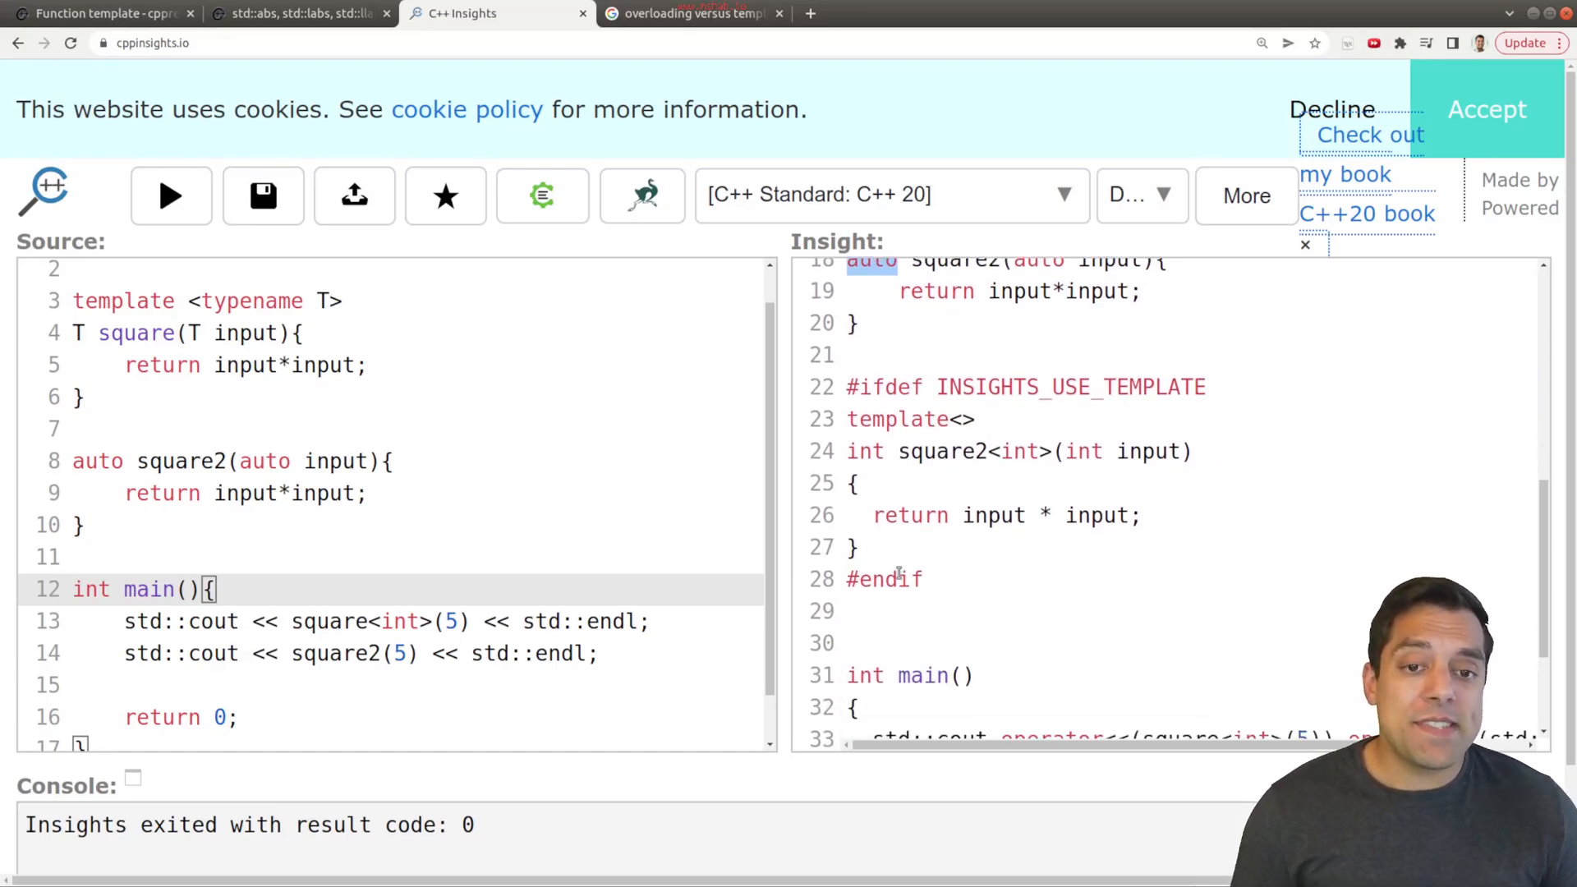
drag(847, 451, 859, 545)
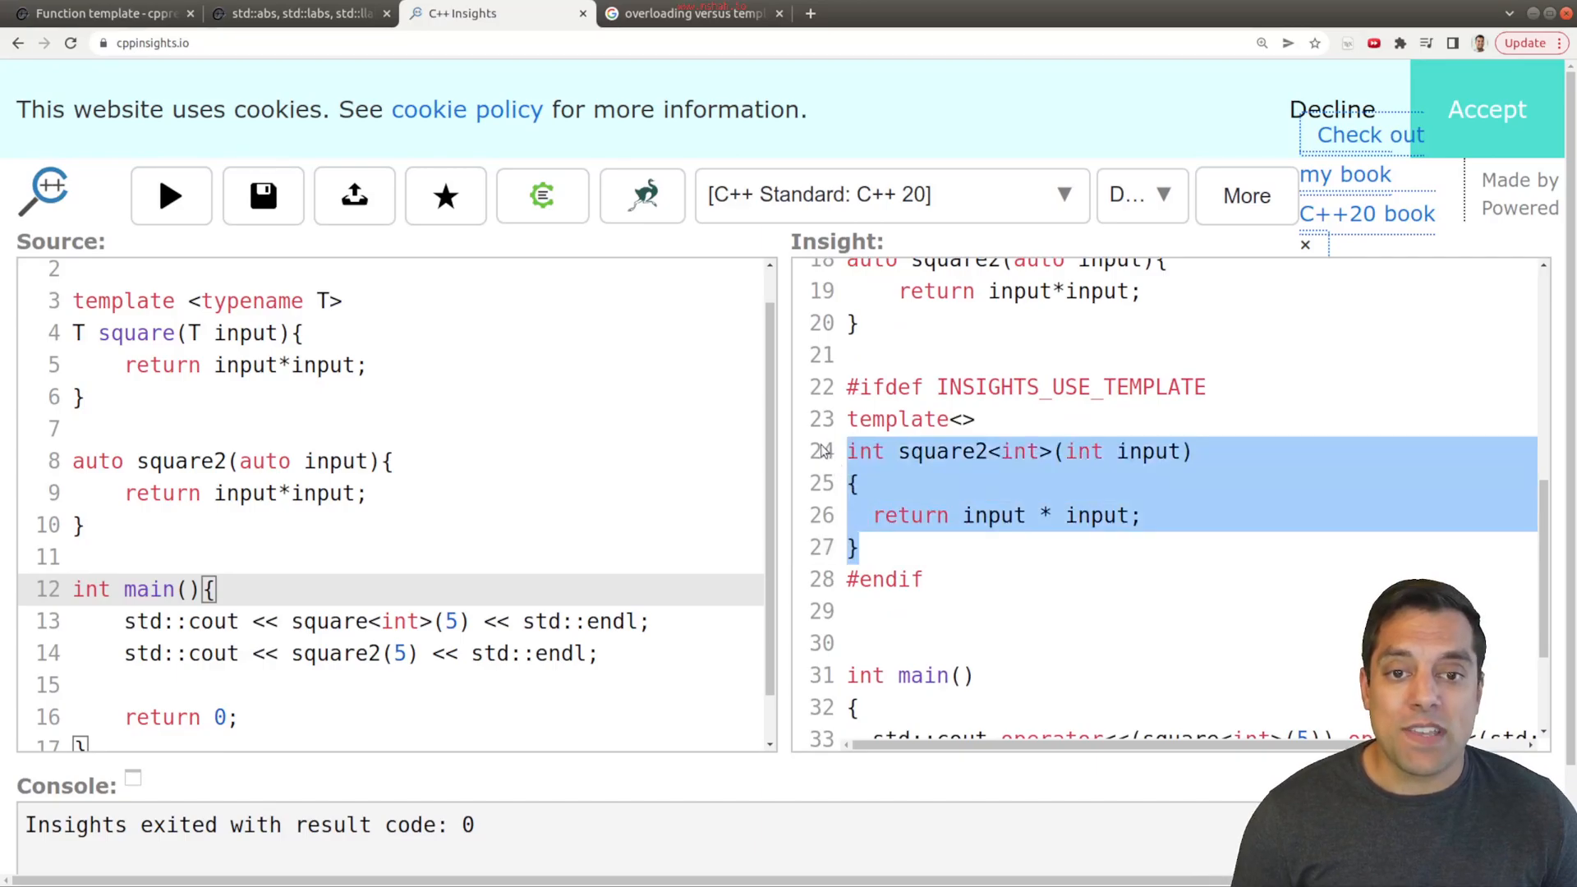
double_click(943, 450)
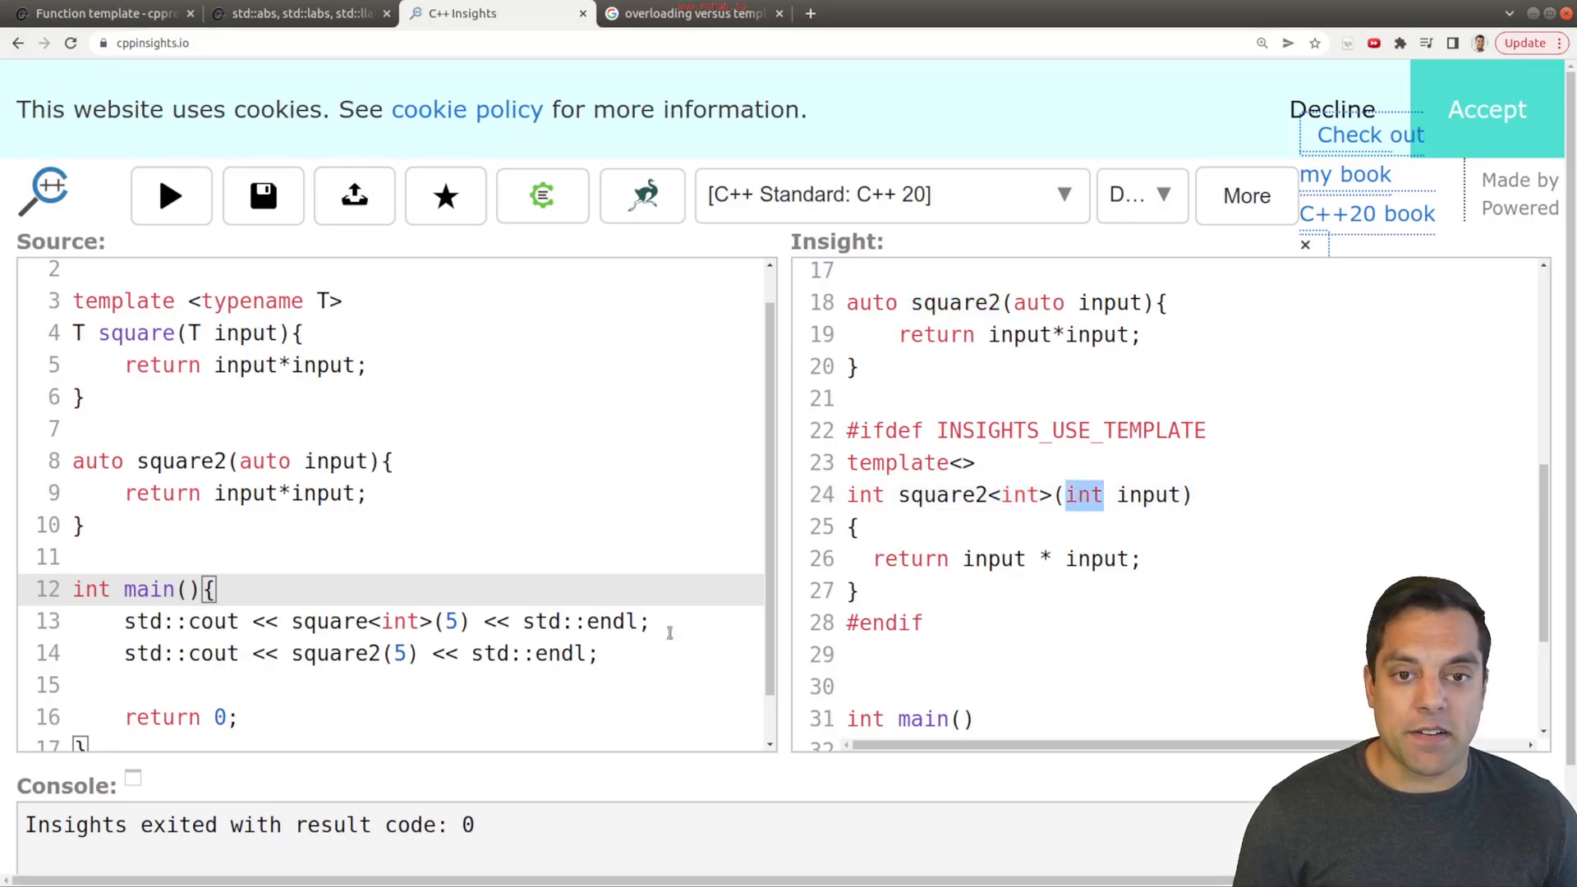
Highlight the square2(5) call in main and the square2 function in the source
double_click(347, 652)
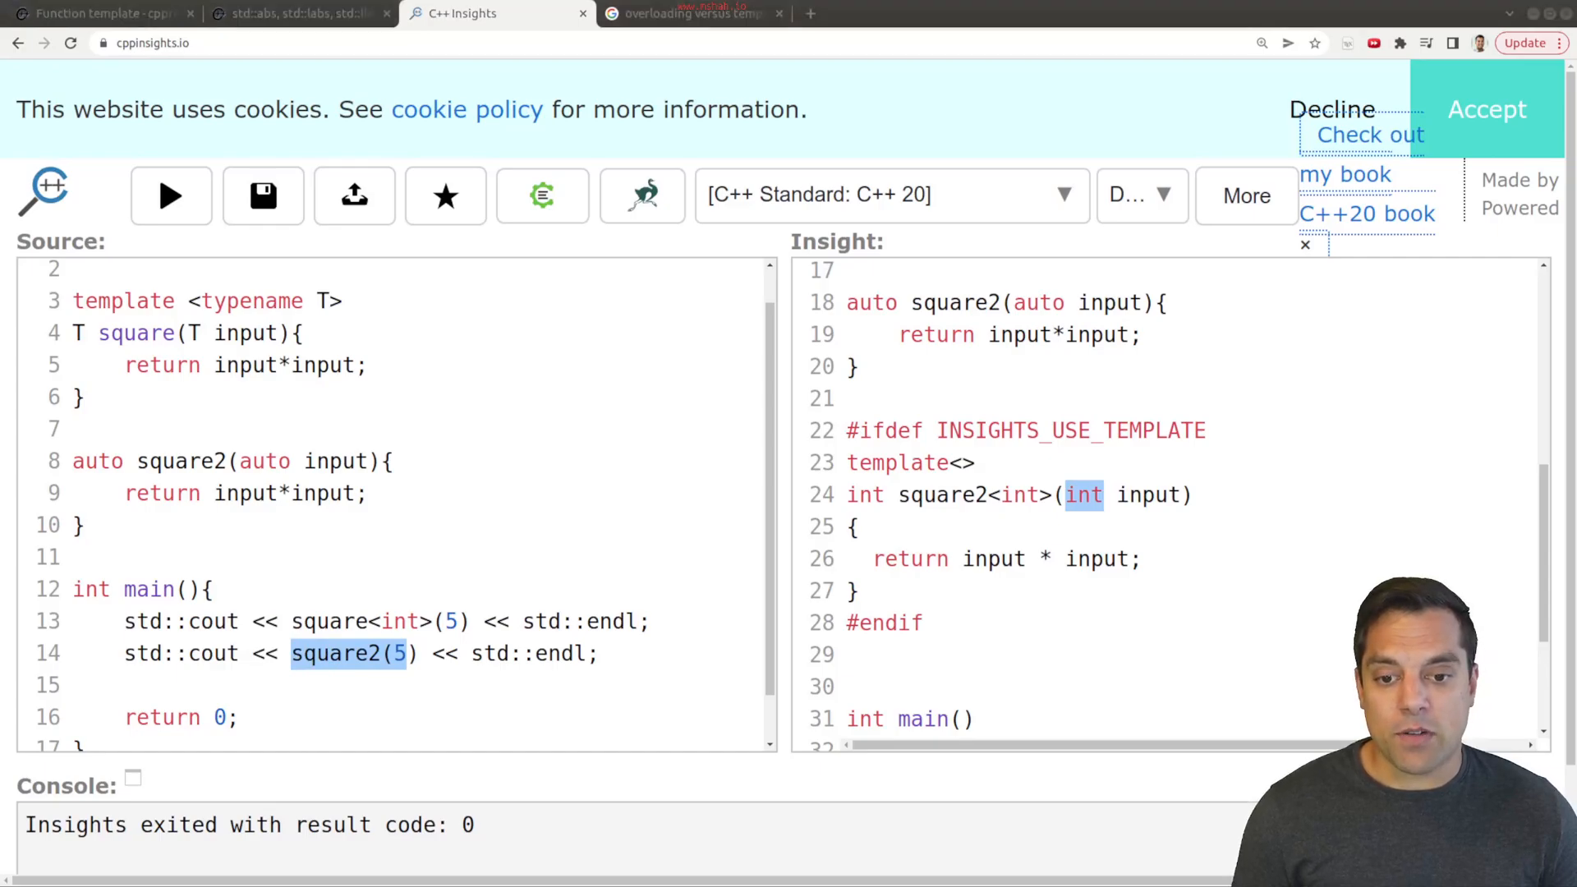
click(925, 397)
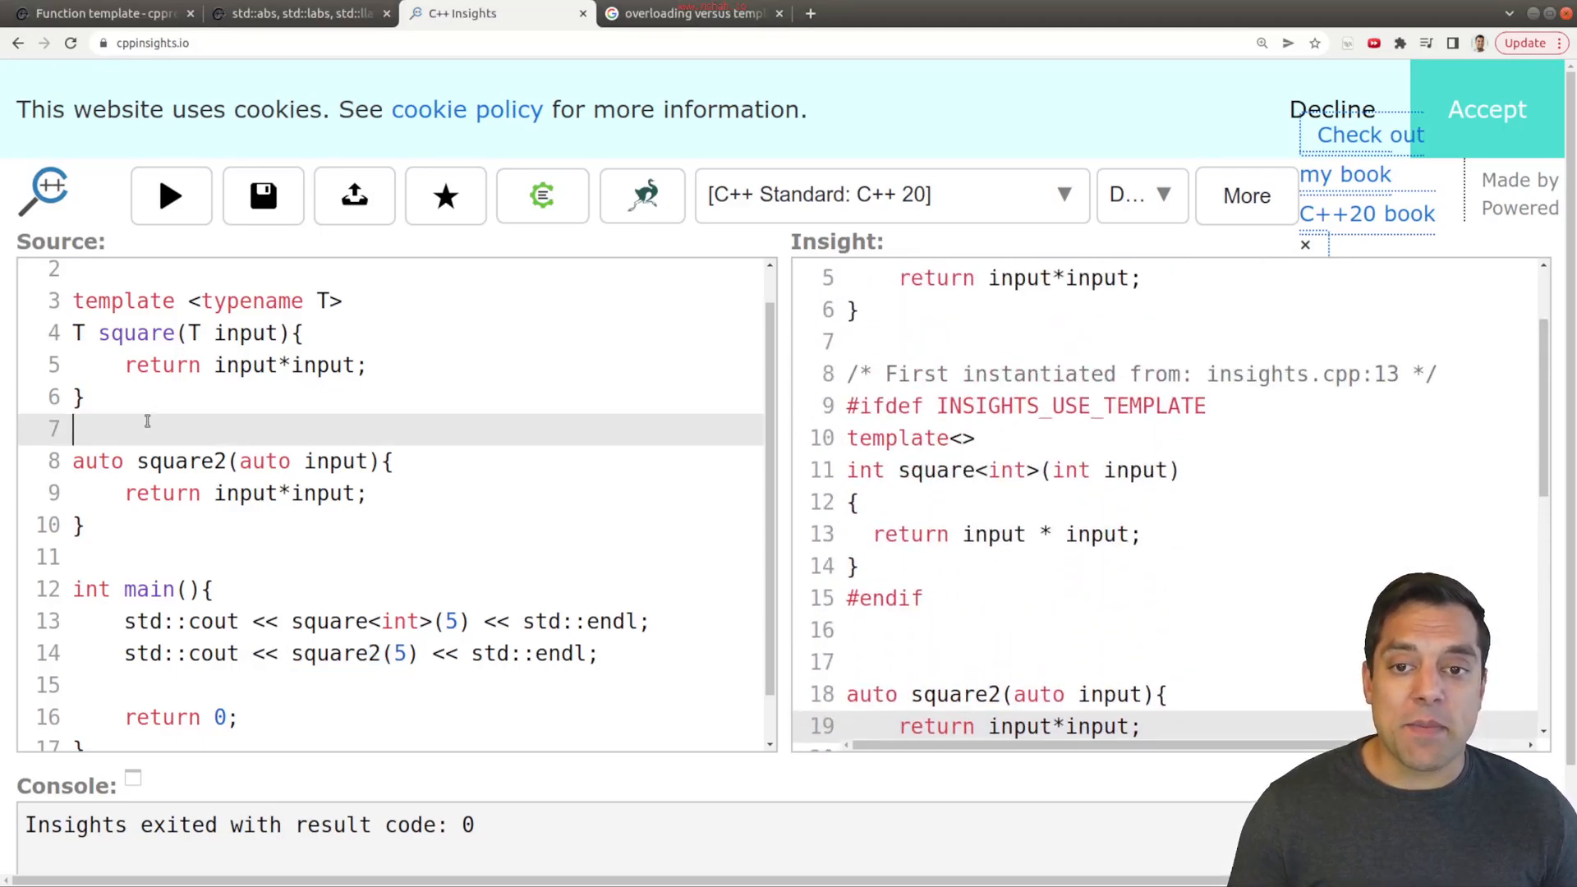
drag(74, 299, 85, 403)
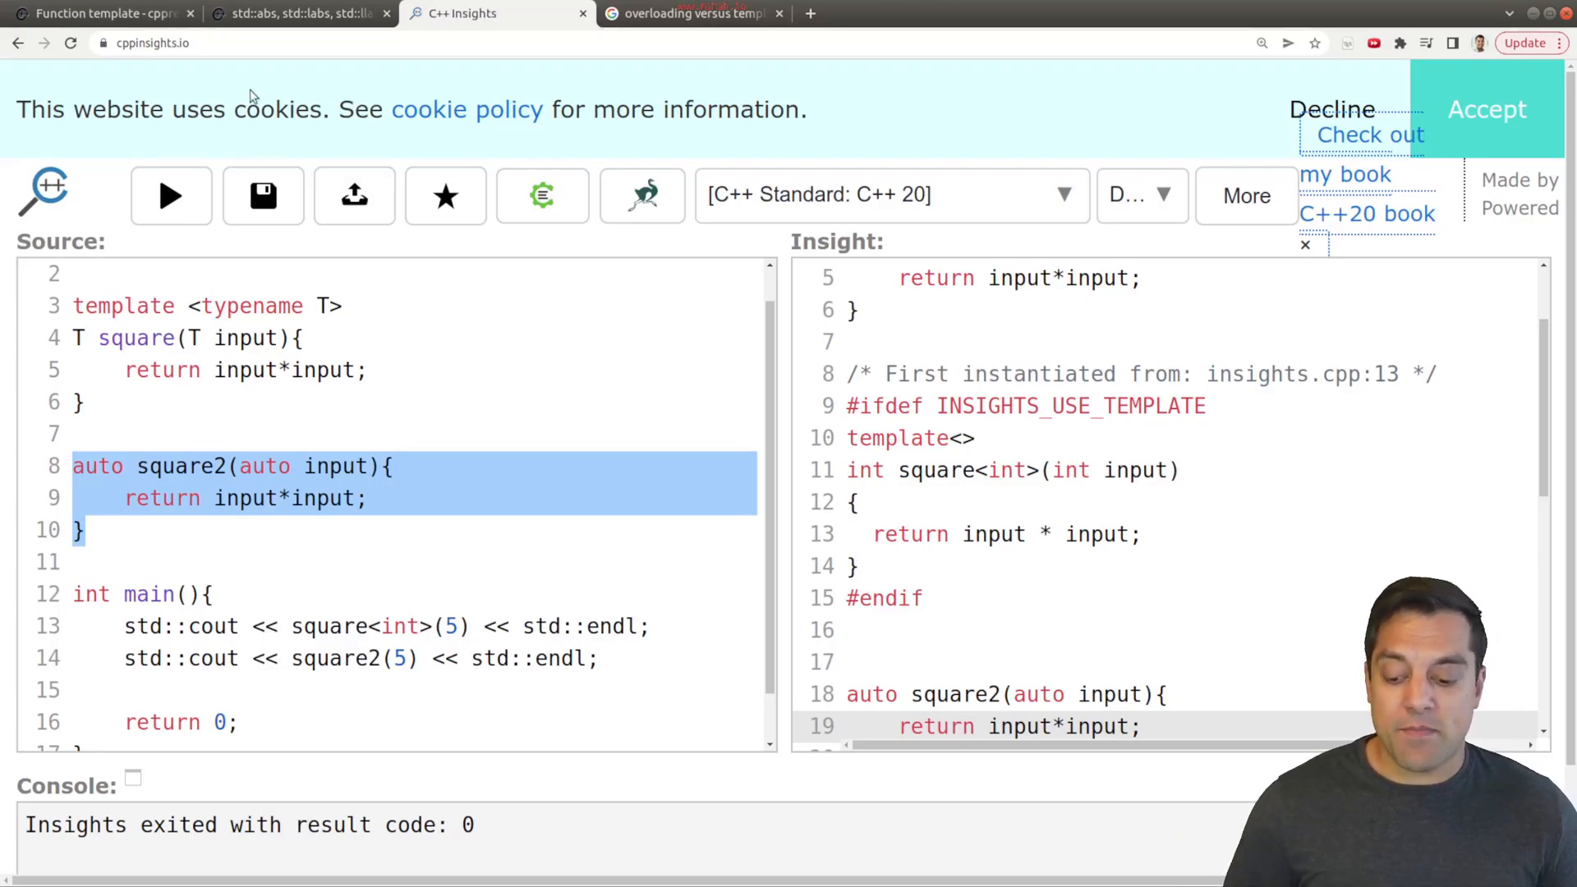
Return to cppreference's function template page and highlight the Abbreviated function template heading
click(101, 14)
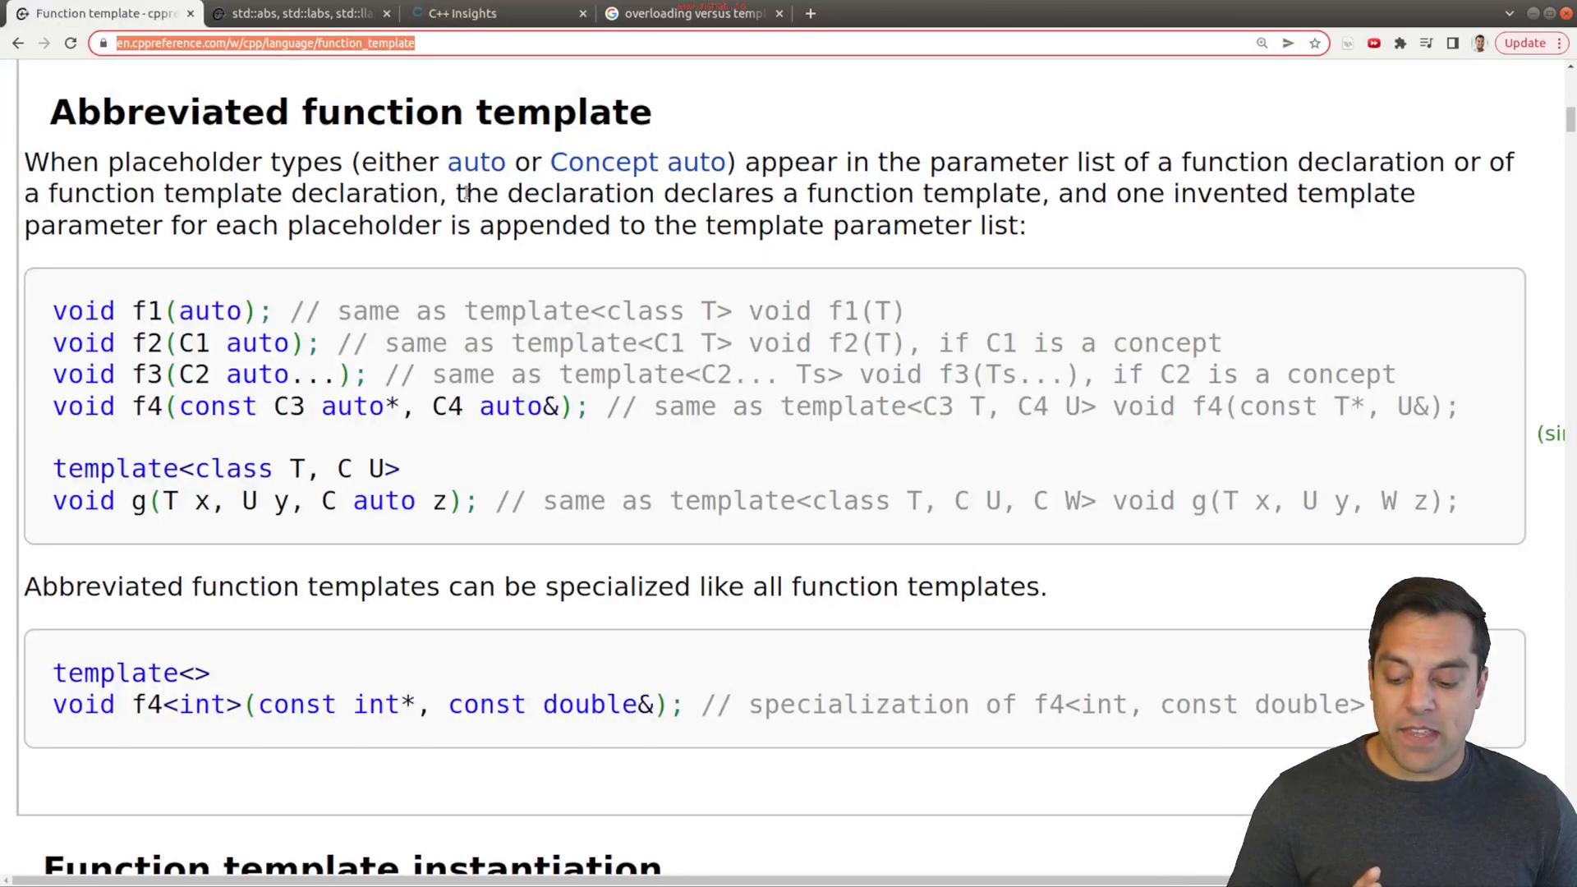
double_click(348, 112)
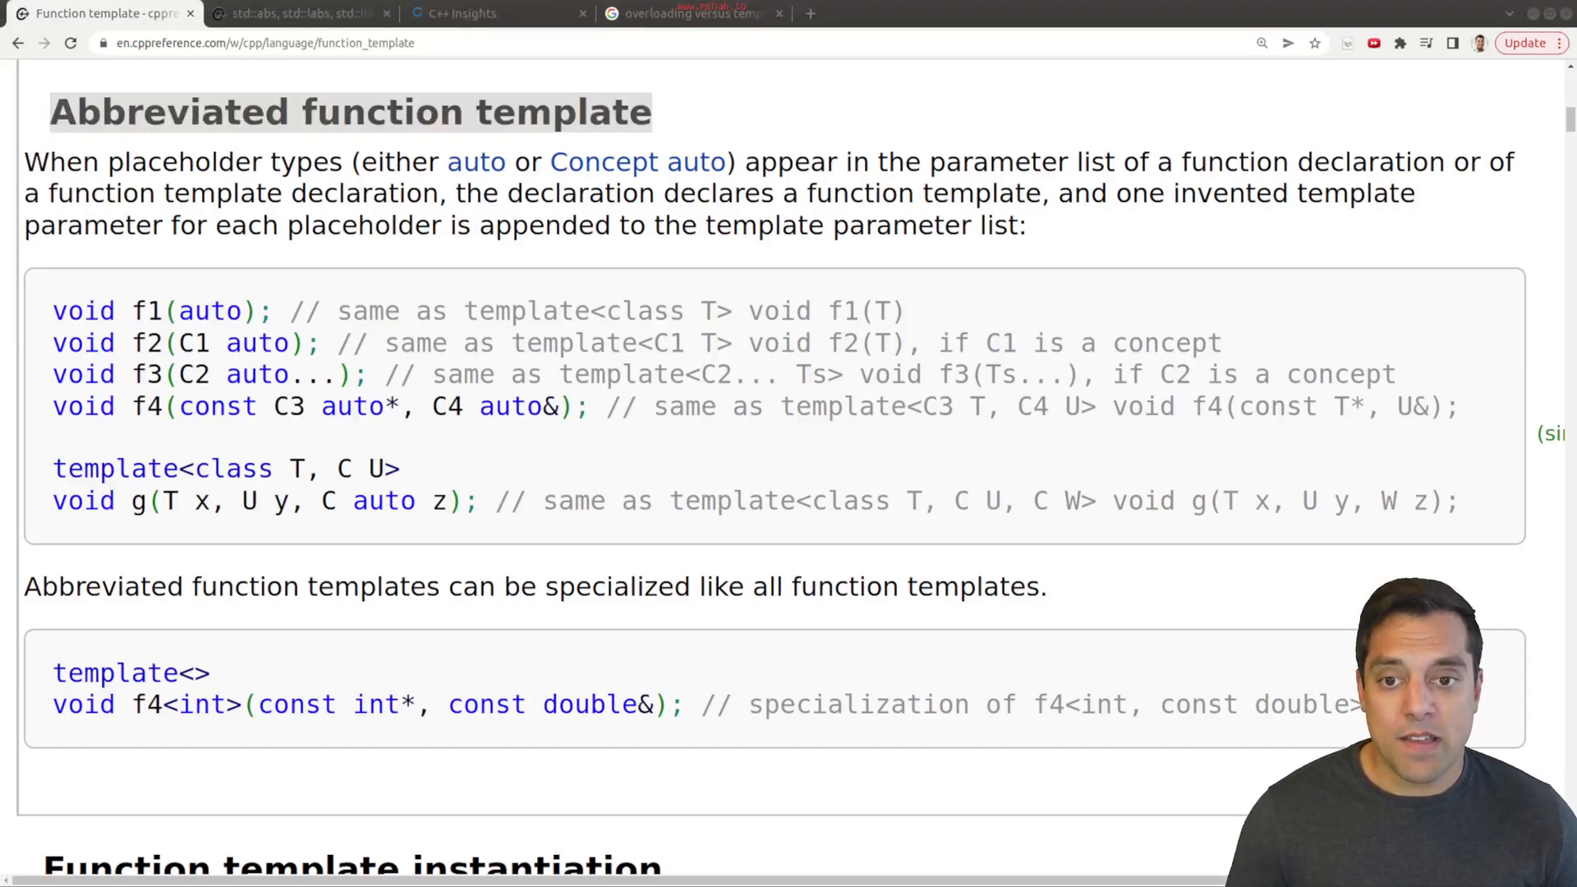
mouse_move(1015, 317)
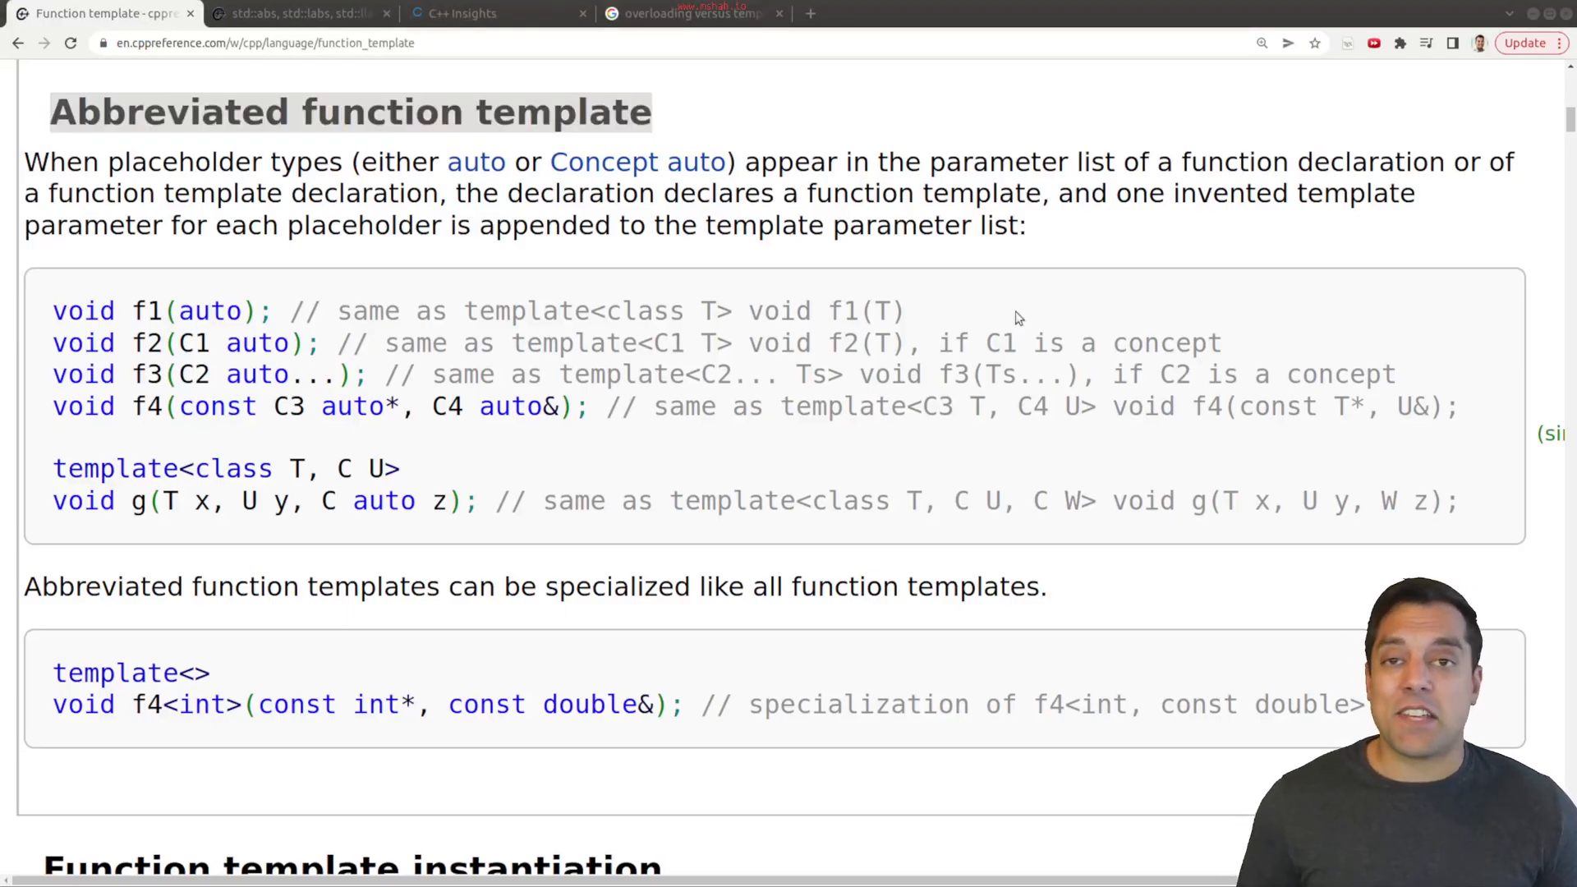